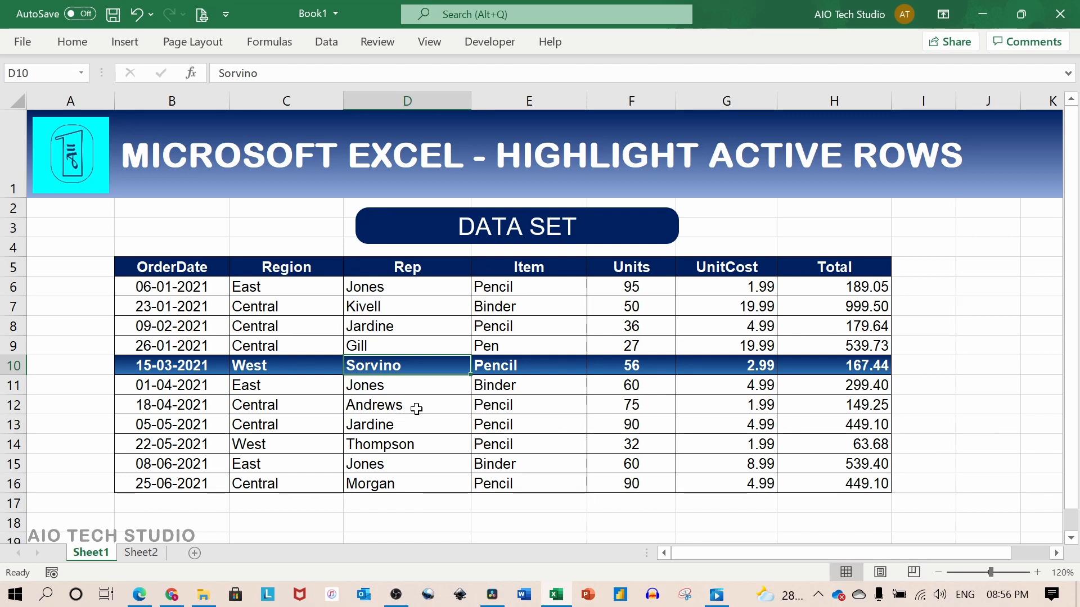
- Move the active cell through the Jones, Thompson, Gill and Jones rows on Sheet1 to show the row highlight following
left_click(406, 404)
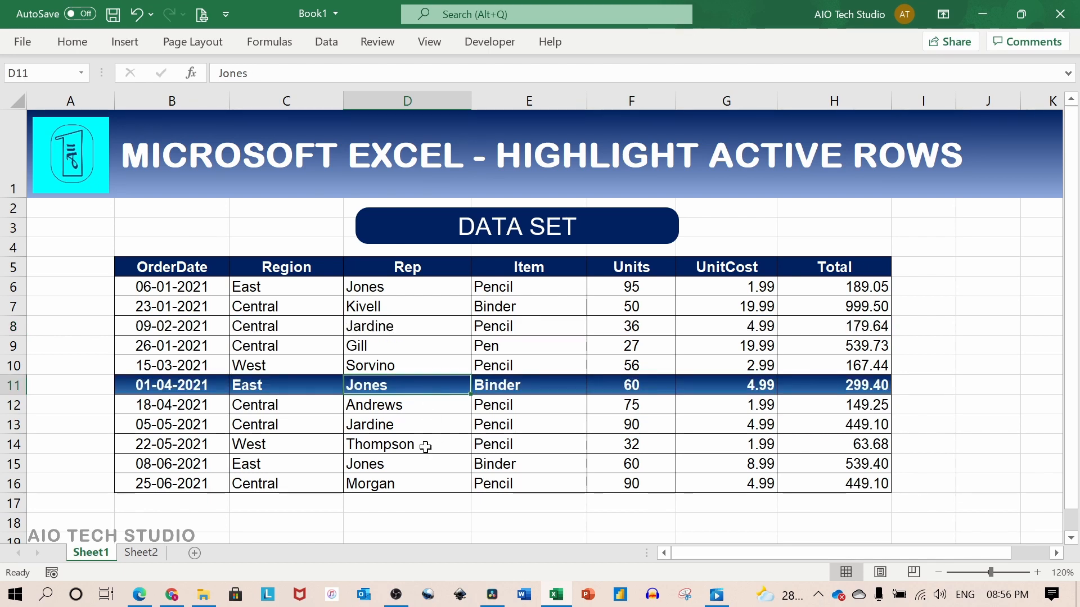
left_click(406, 443)
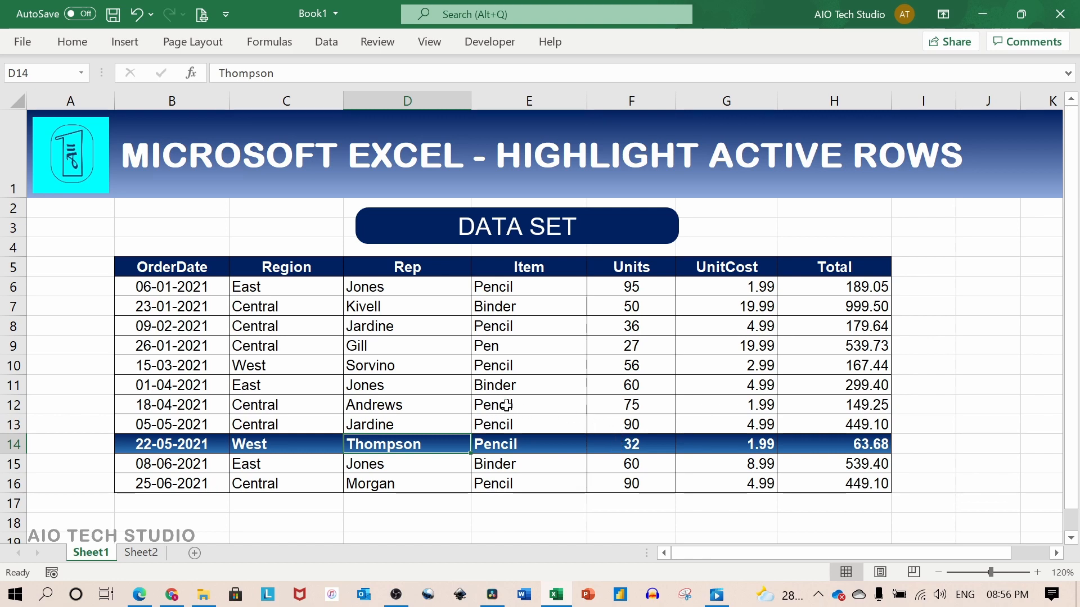
mouse_move(431, 347)
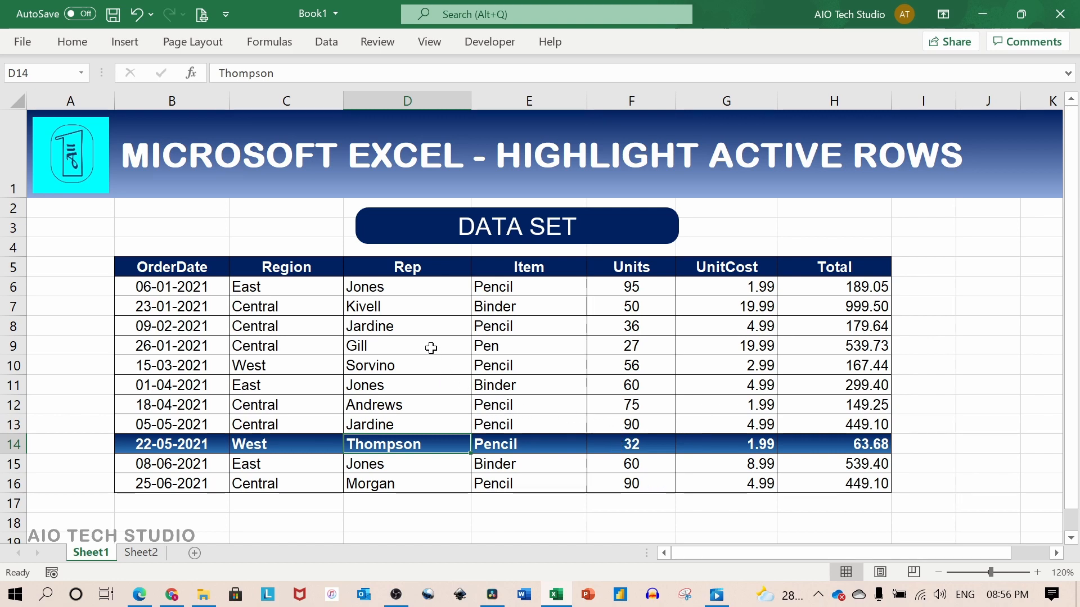
left_click(406, 345)
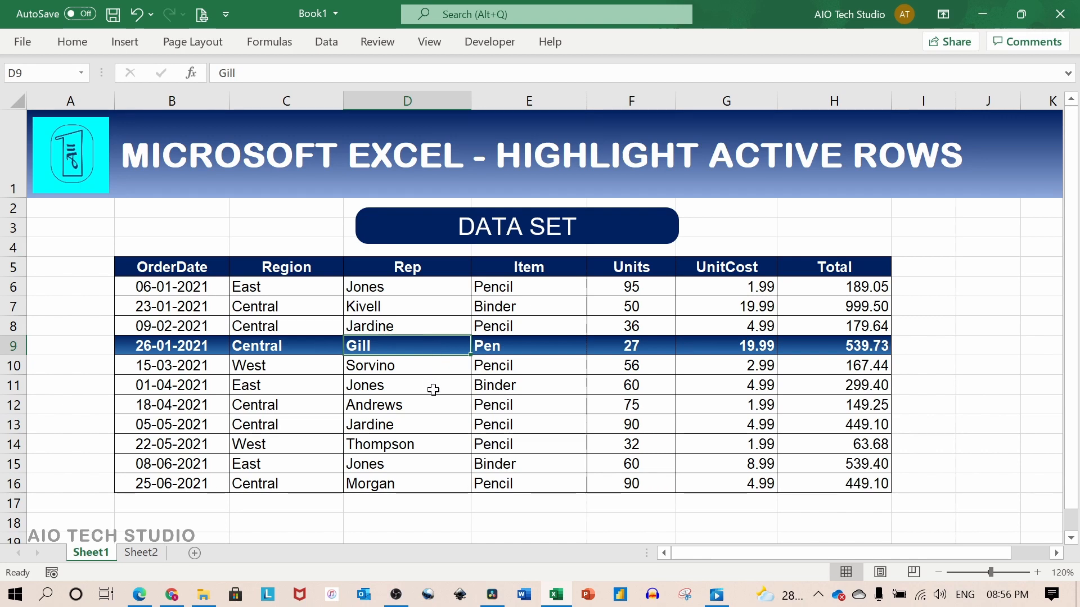
left_click(407, 384)
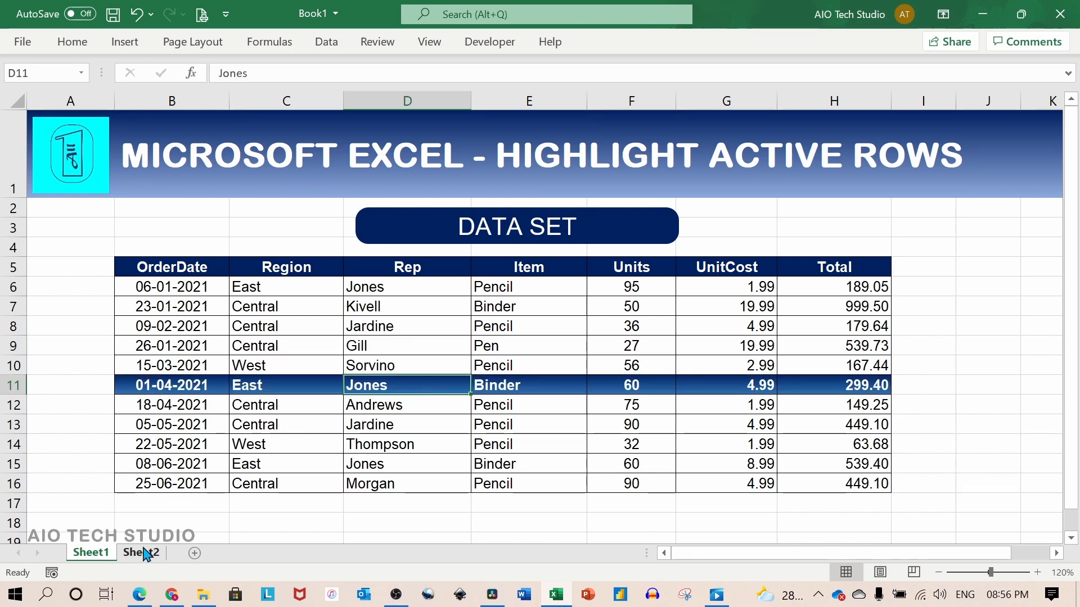
- Switch to Sheet2 and select the Gill then Jones rows so the table highlight follows the active row
left_click(141, 552)
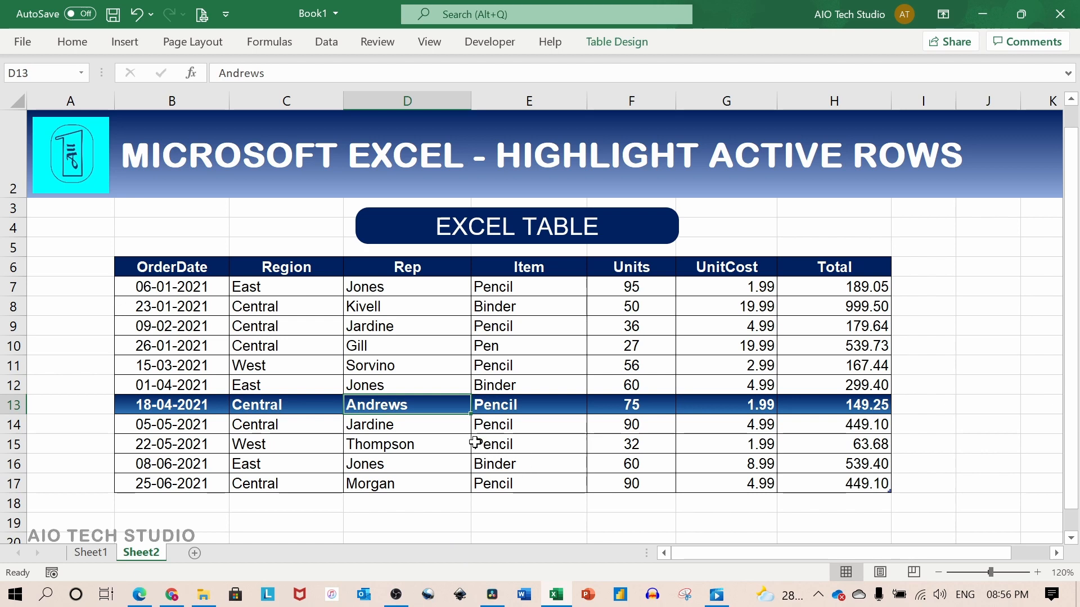
left_click(408, 345)
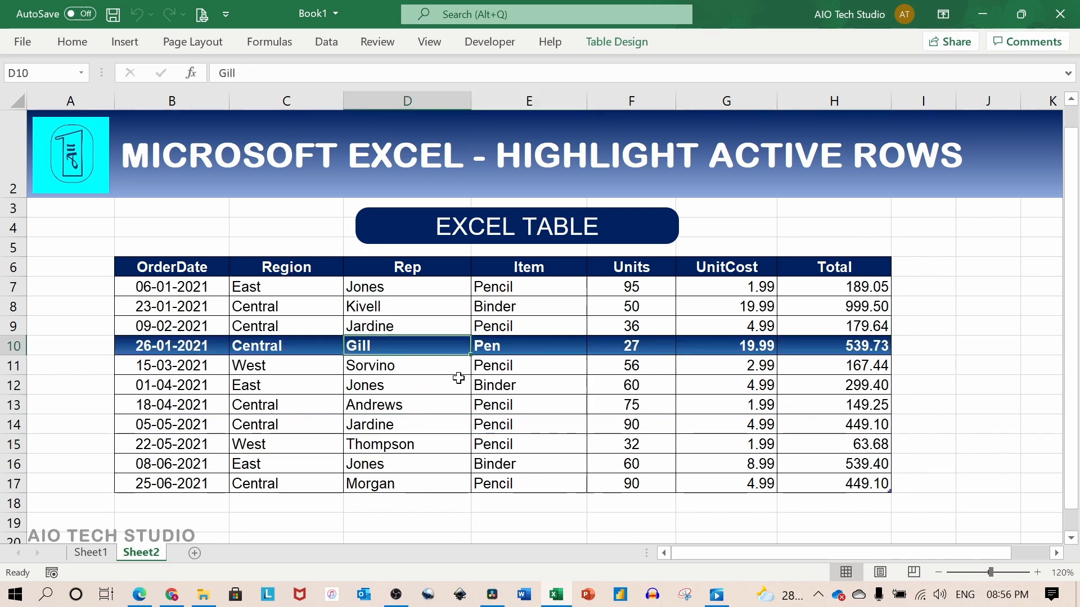
left_click(407, 384)
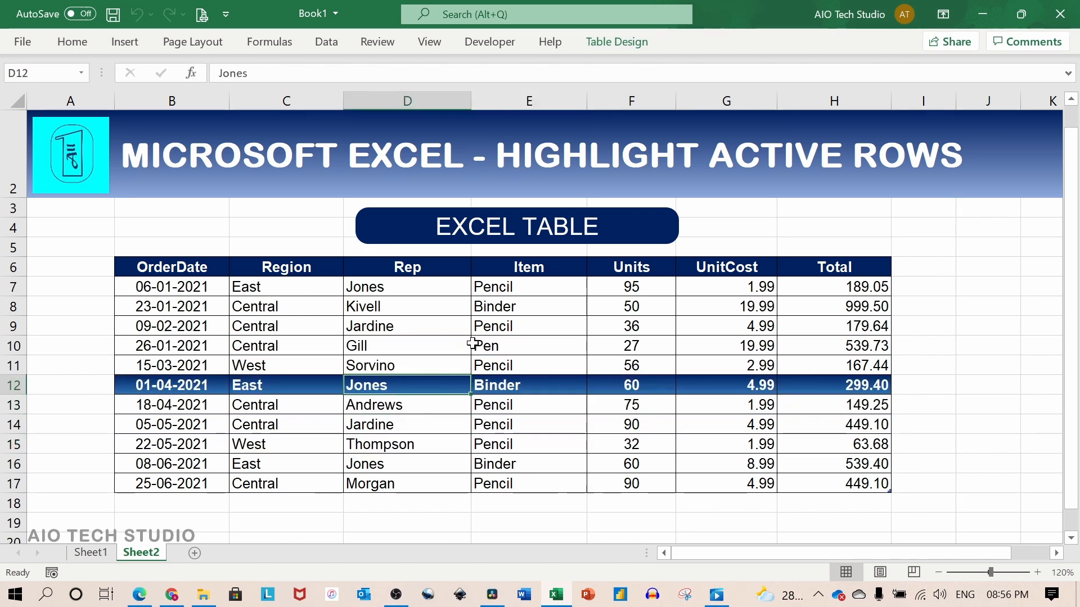
mouse_move(483, 345)
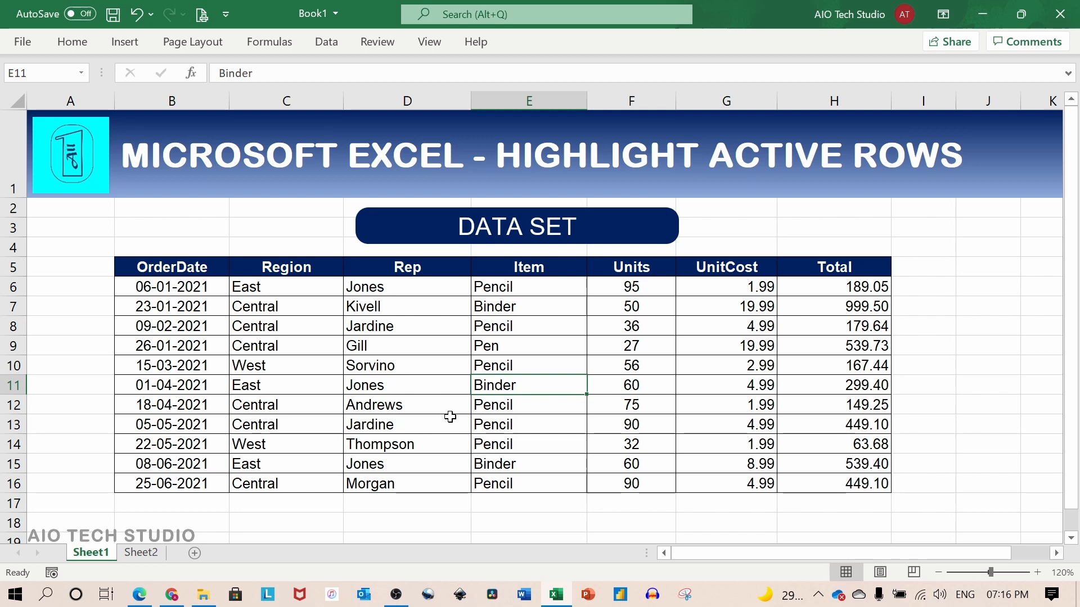
mouse_move(447, 392)
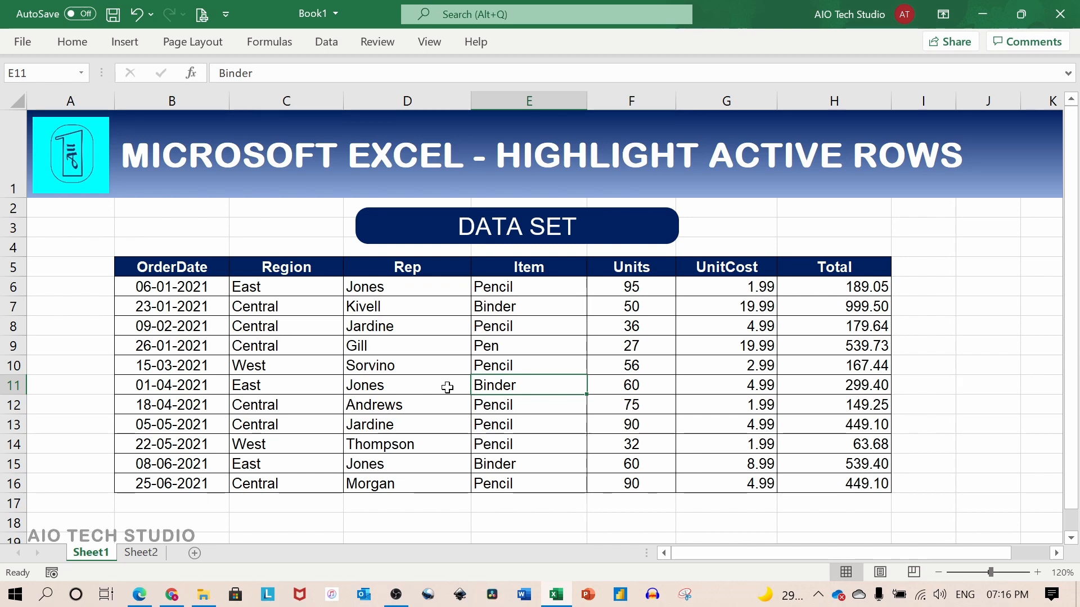
- Select the Jones row on Sheet1, visit the Pencil cell in the Sheet2 table, and return to Sheet1
left_click(407, 385)
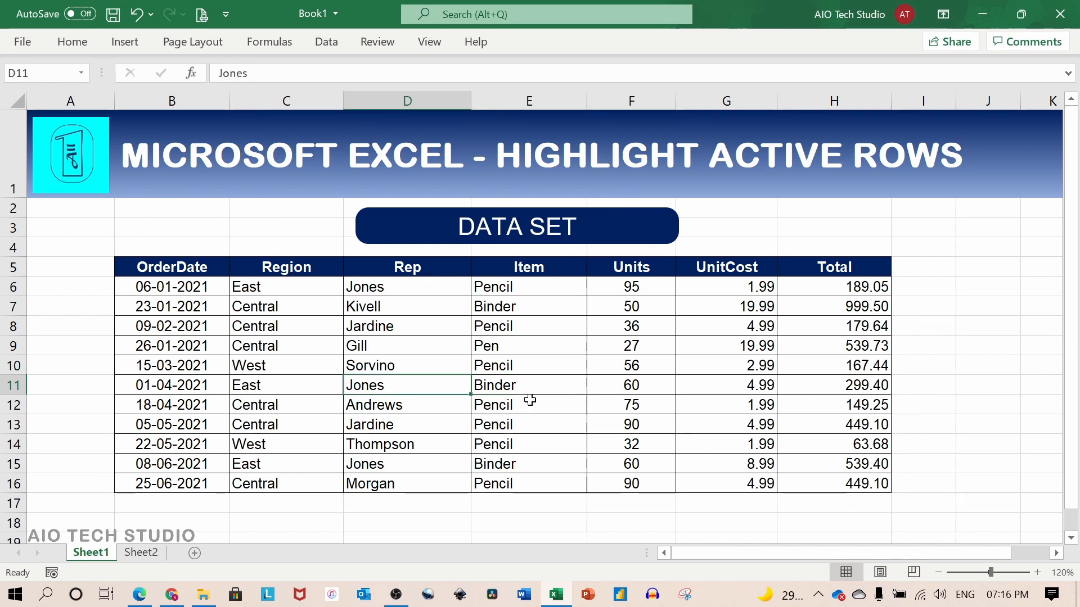
left_click(141, 553)
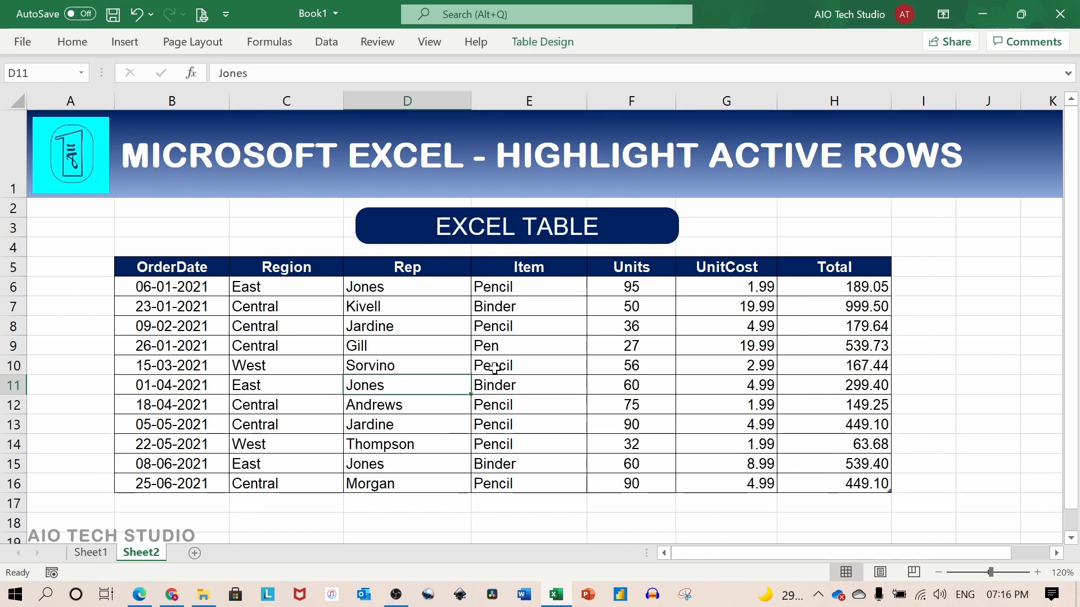
left_click(529, 365)
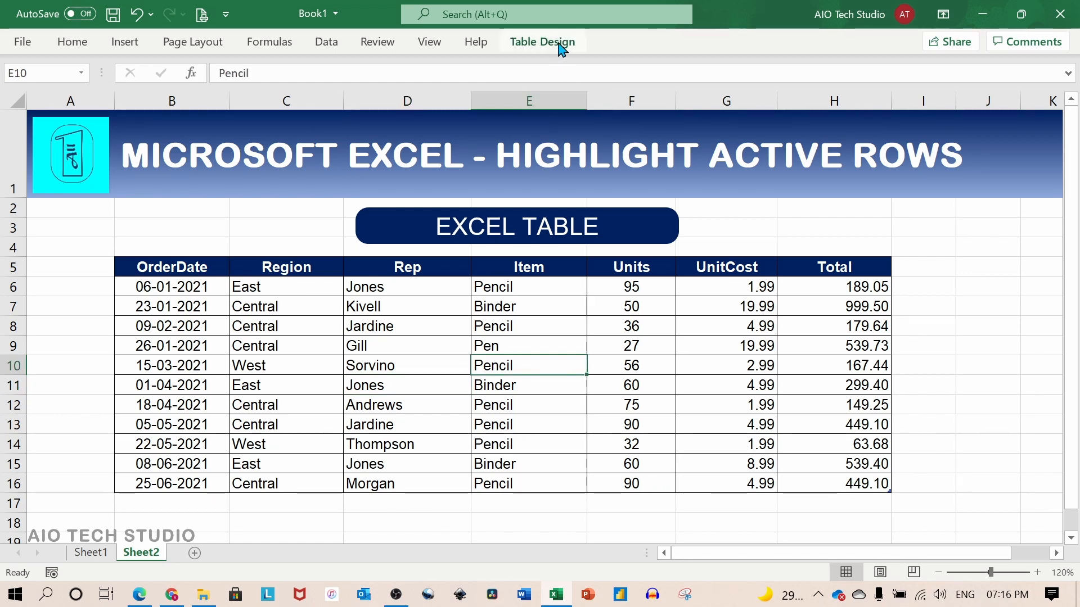
left_click(542, 42)
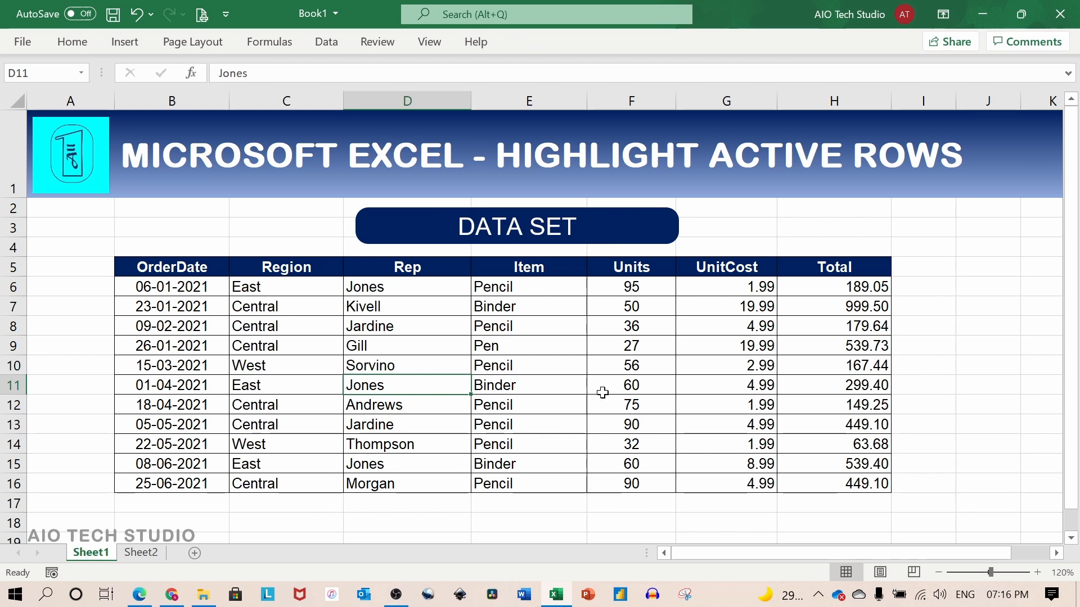
- Select the 18-04-2021 Andrews order row 12 from column B through H
left_click(630, 385)
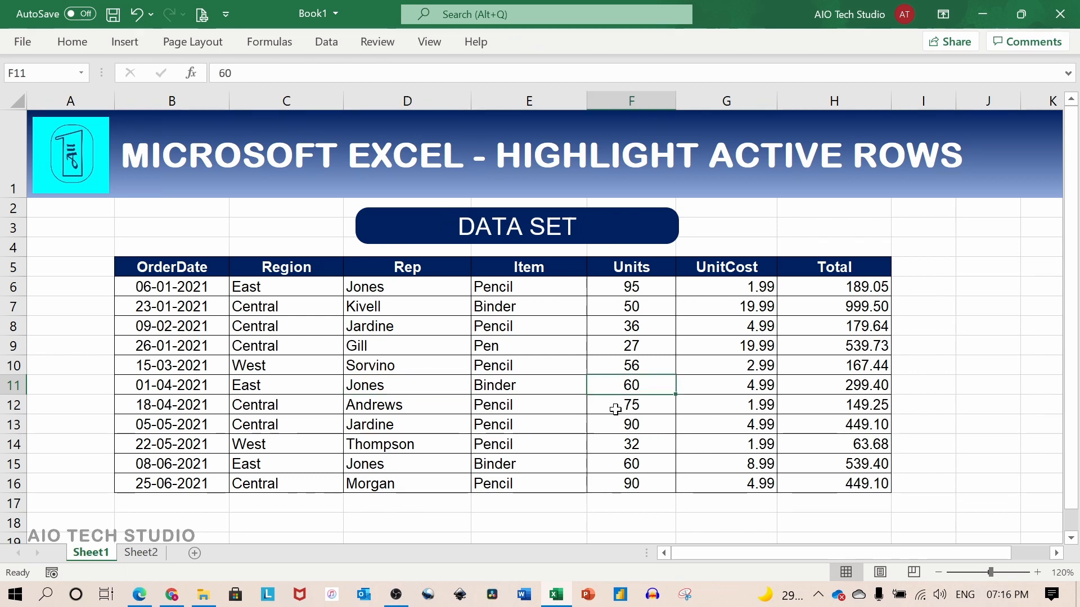
left_click(171, 404)
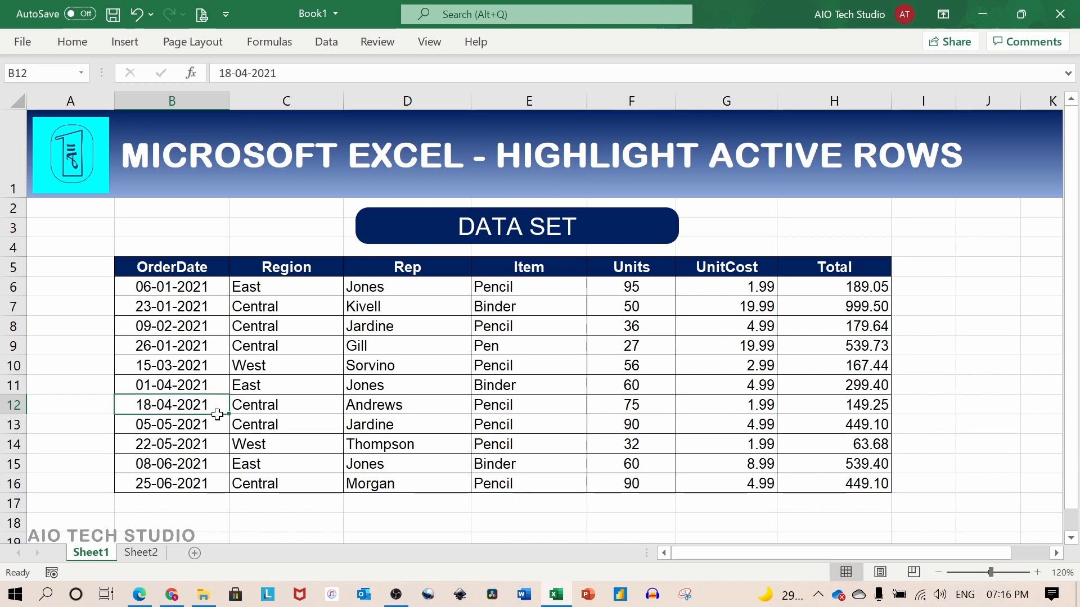
left_click_drag(171, 404, 834, 404)
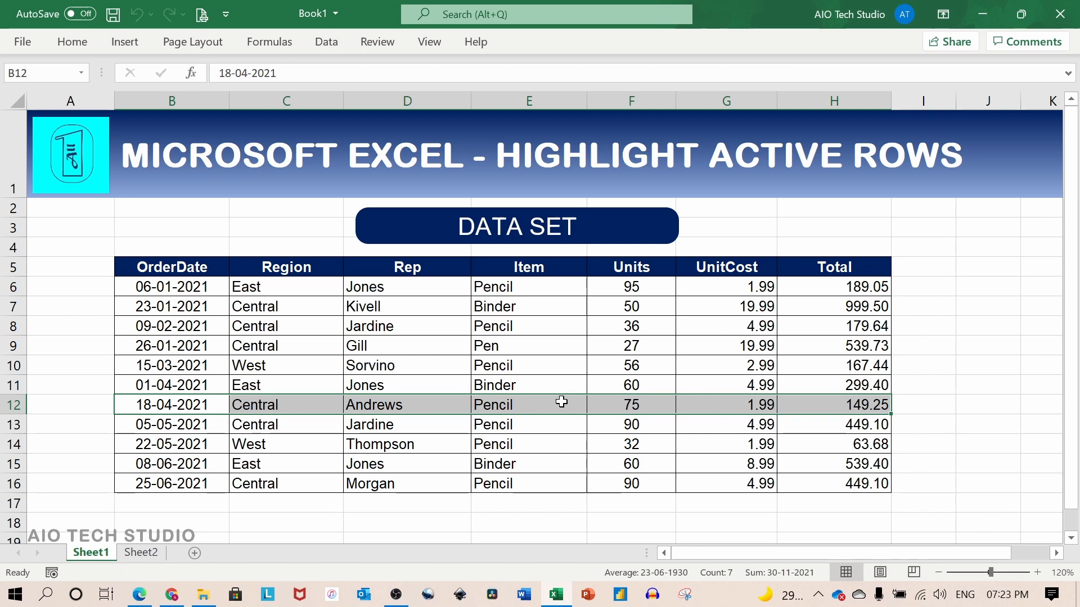
mouse_move(551, 383)
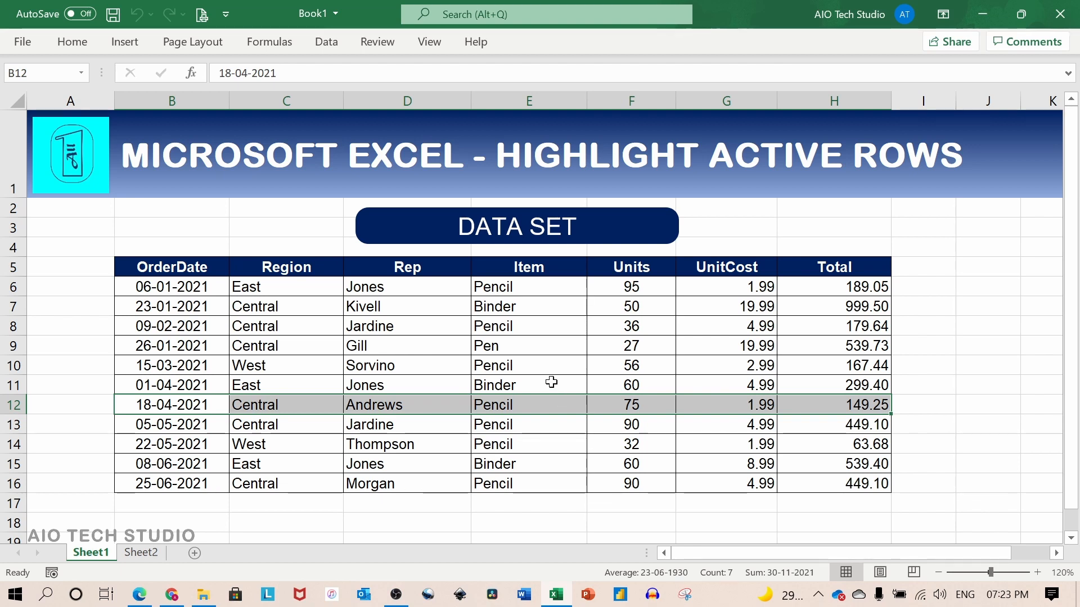
left_click(21, 42)
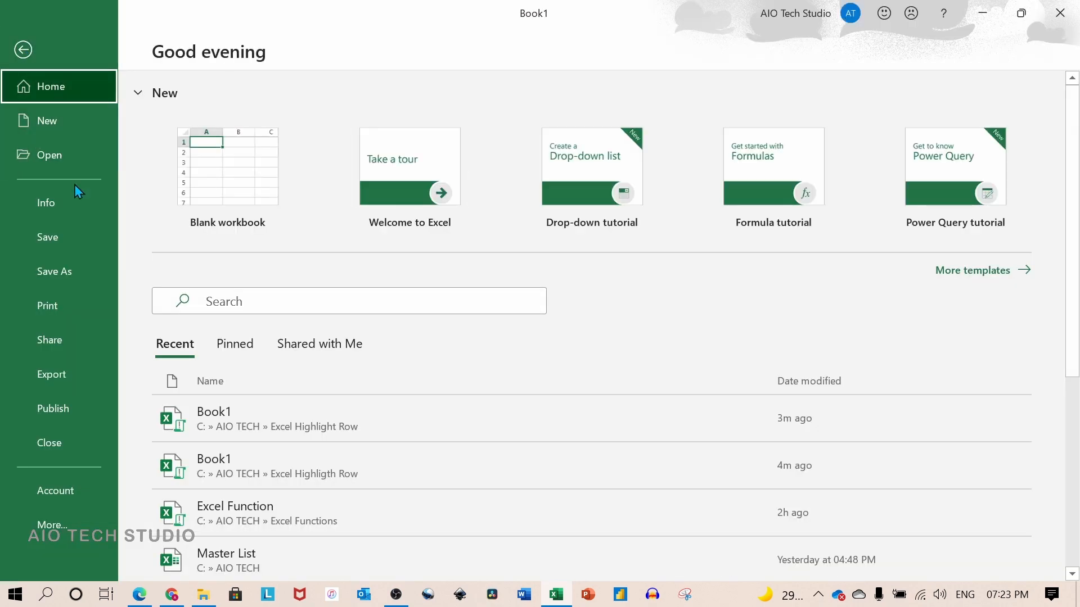
left_click(54, 271)
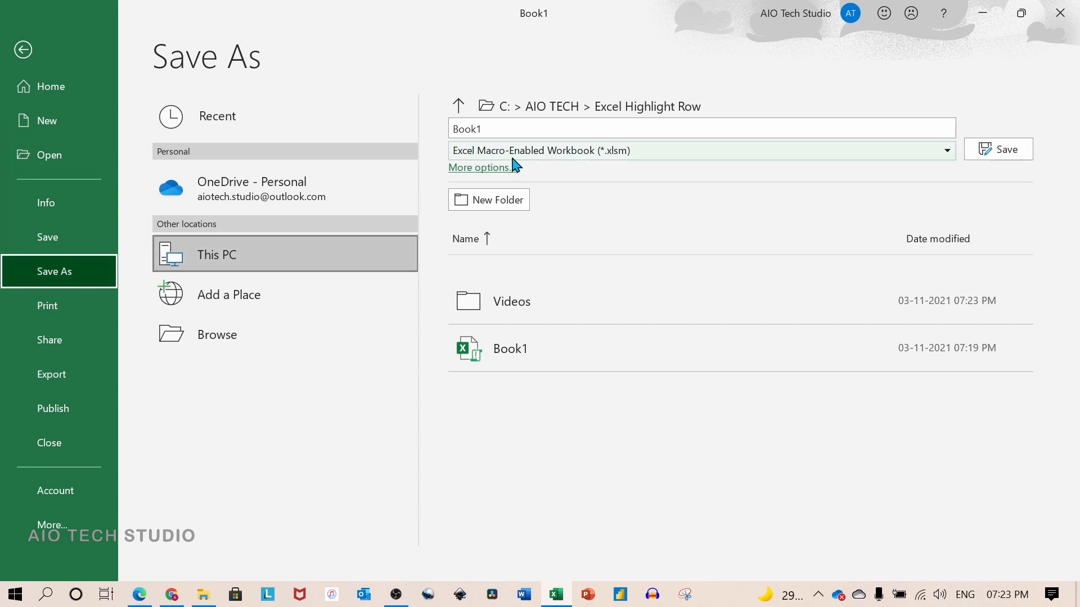
mouse_move(608, 166)
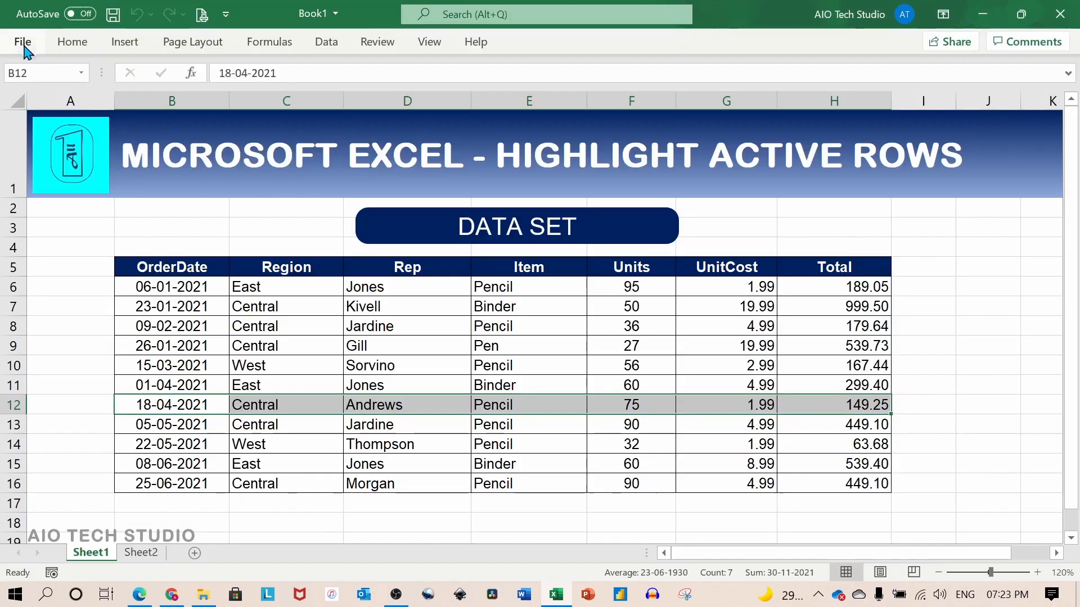
left_click(529, 364)
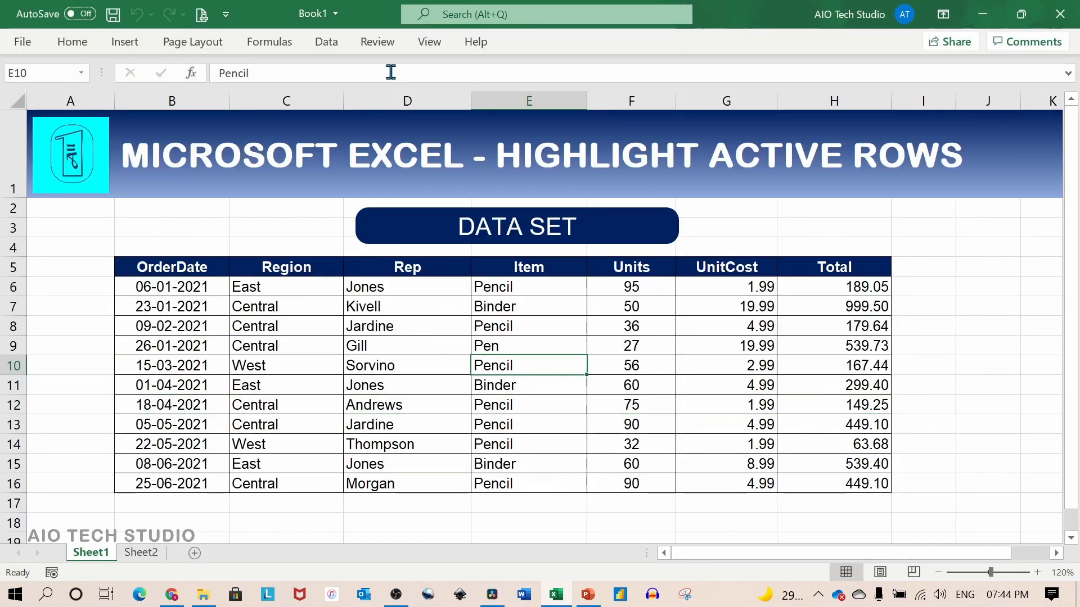
mouse_move(377, 41)
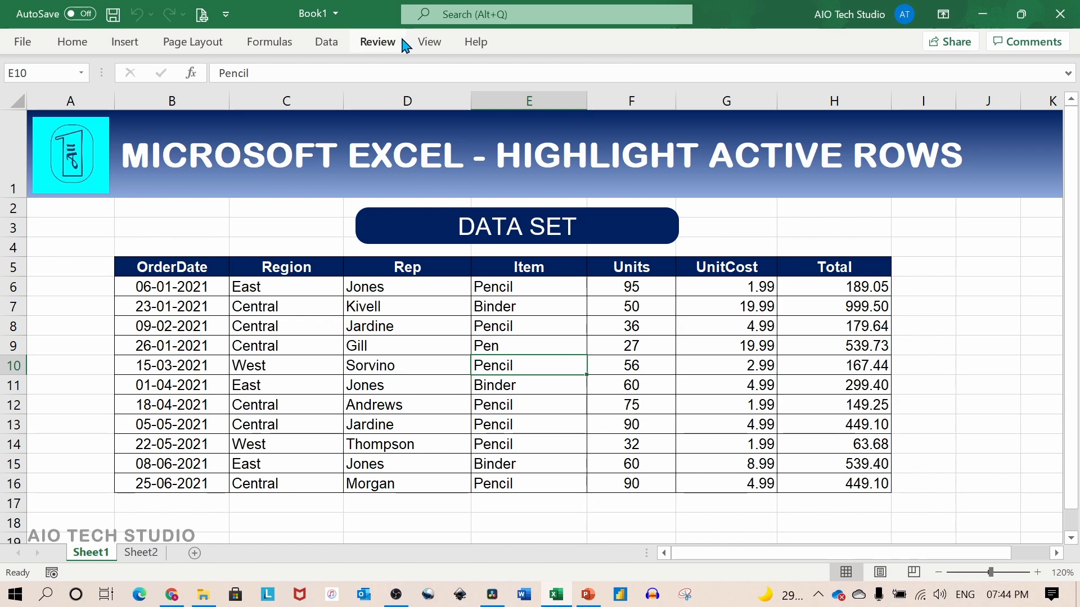
right_click(407, 42)
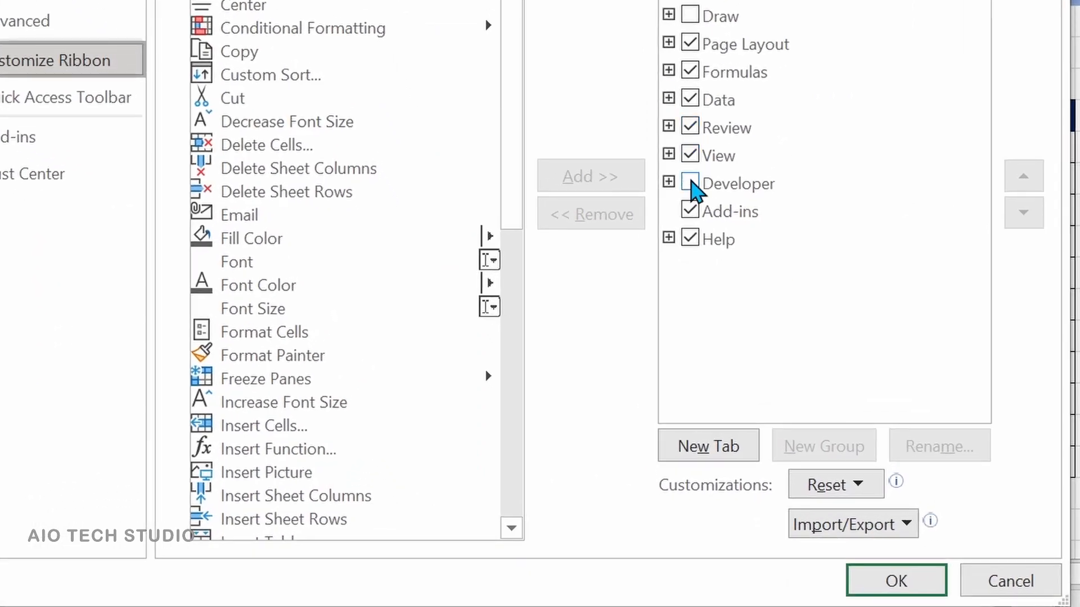
mouse_move(699, 191)
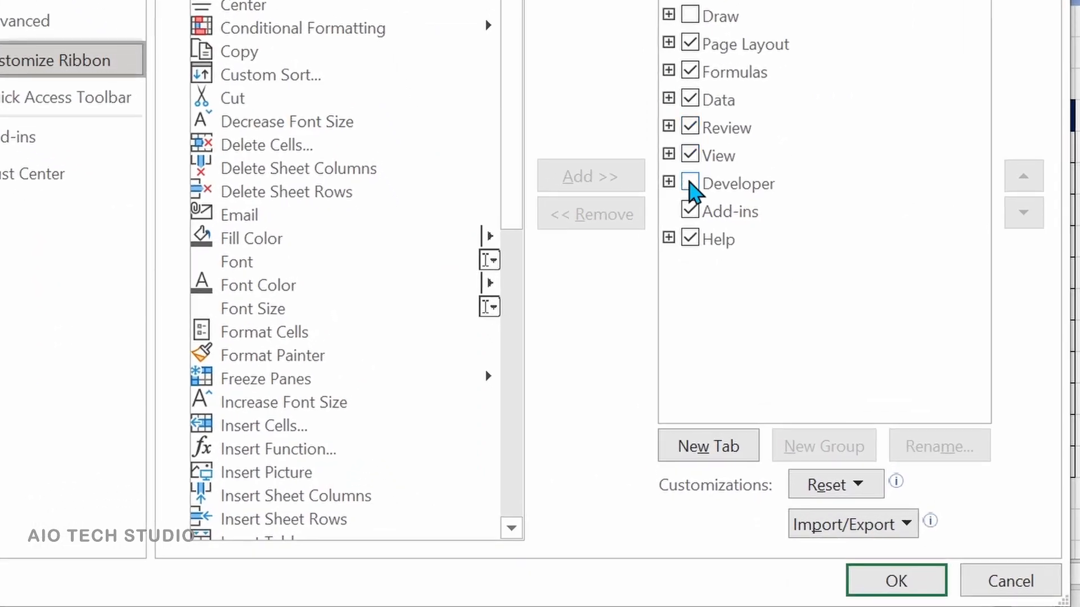
left_click(740, 184)
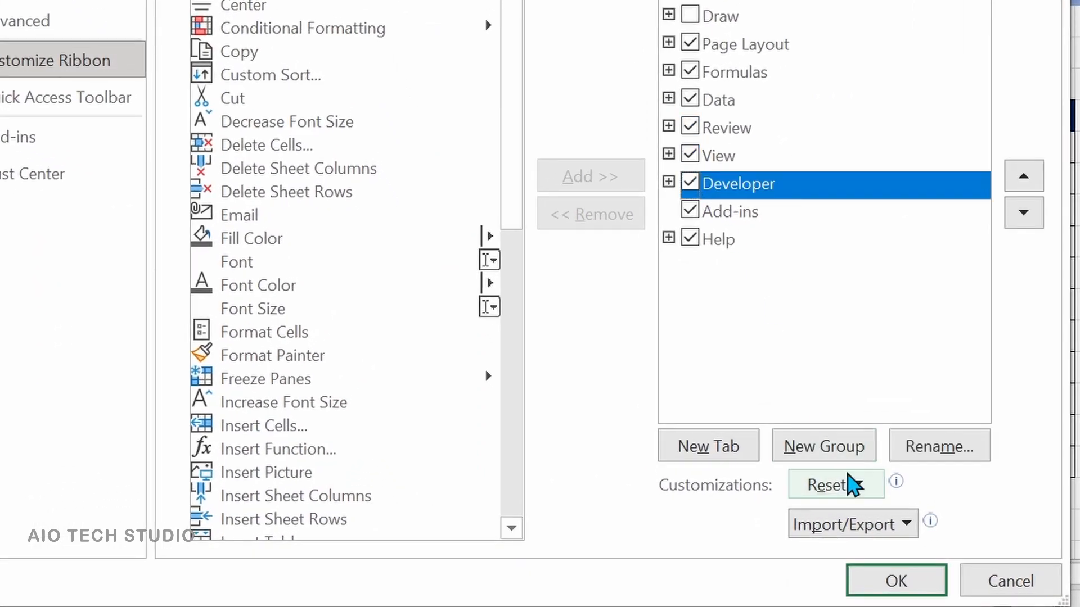
left_click(896, 581)
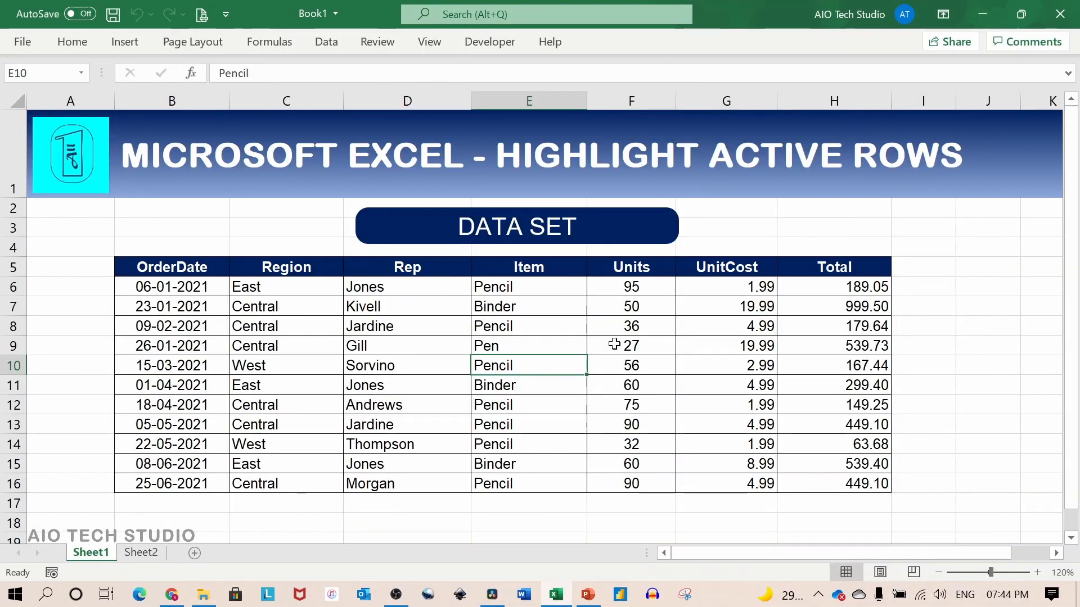
left_click(489, 41)
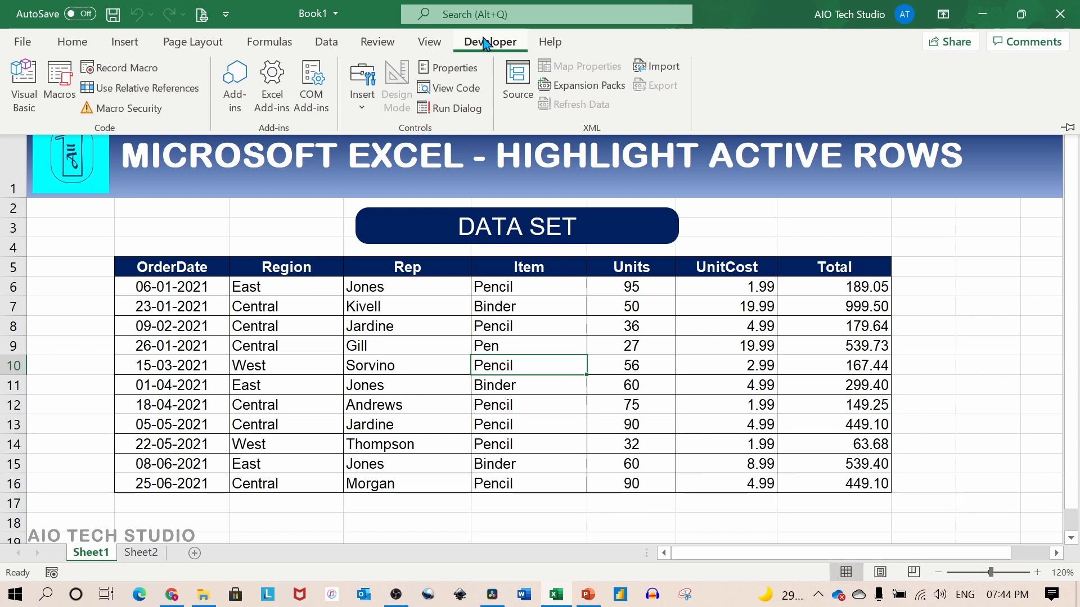
left_click(489, 42)
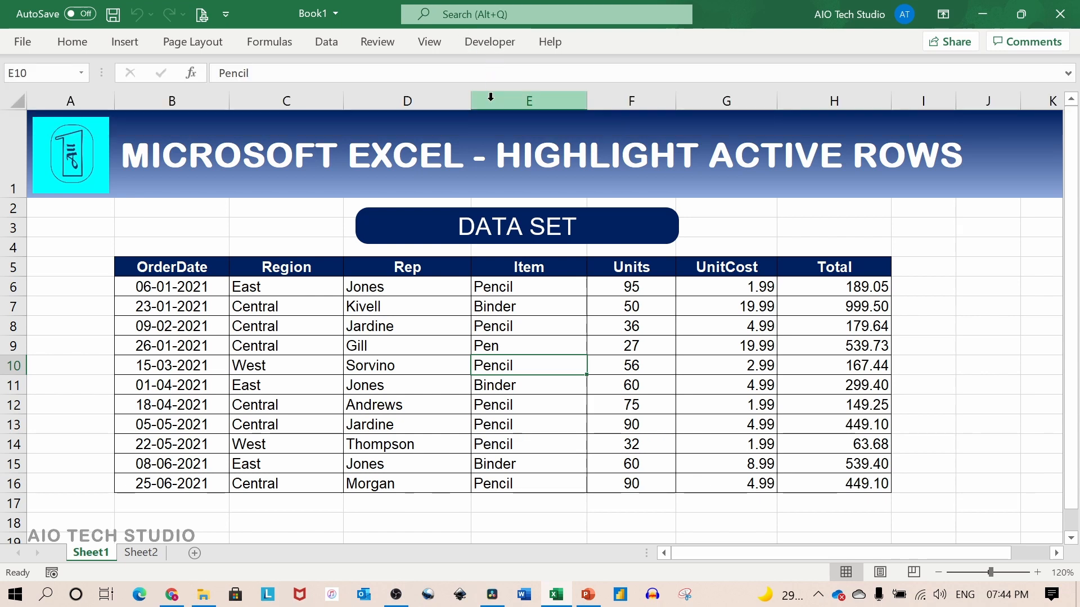
- Enter a =CELL("row") formula in B3 so it reports the active cell's row number, 3
left_click(630, 404)
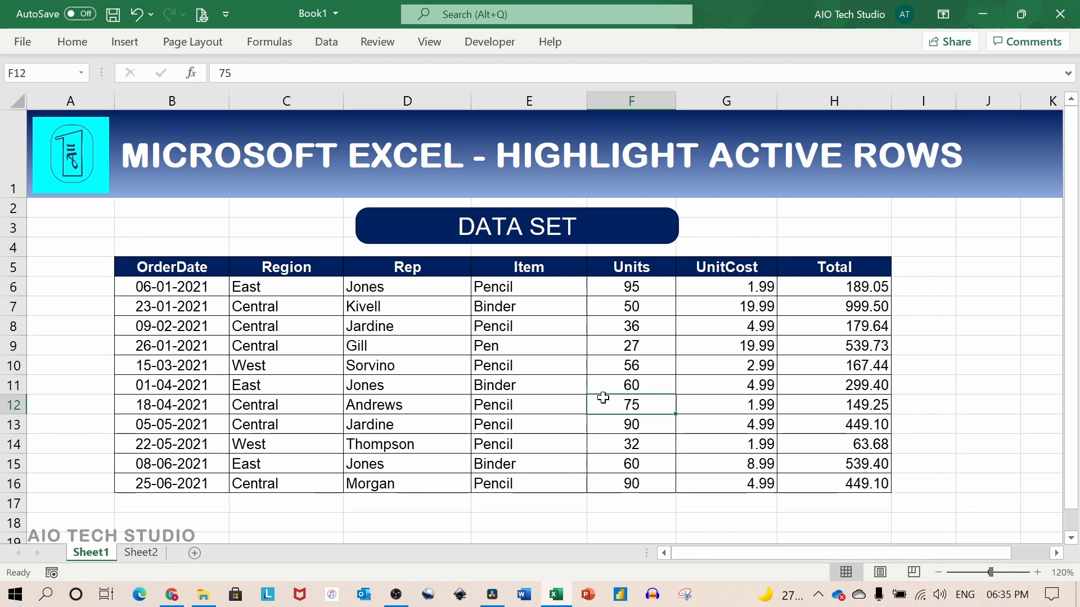
mouse_move(178, 229)
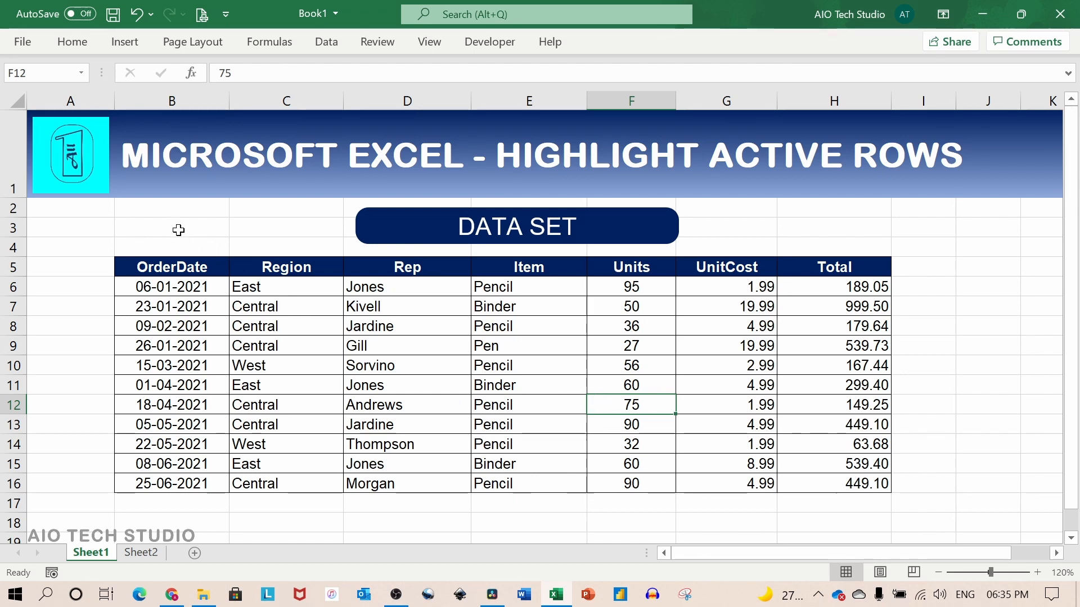
left_click(171, 226)
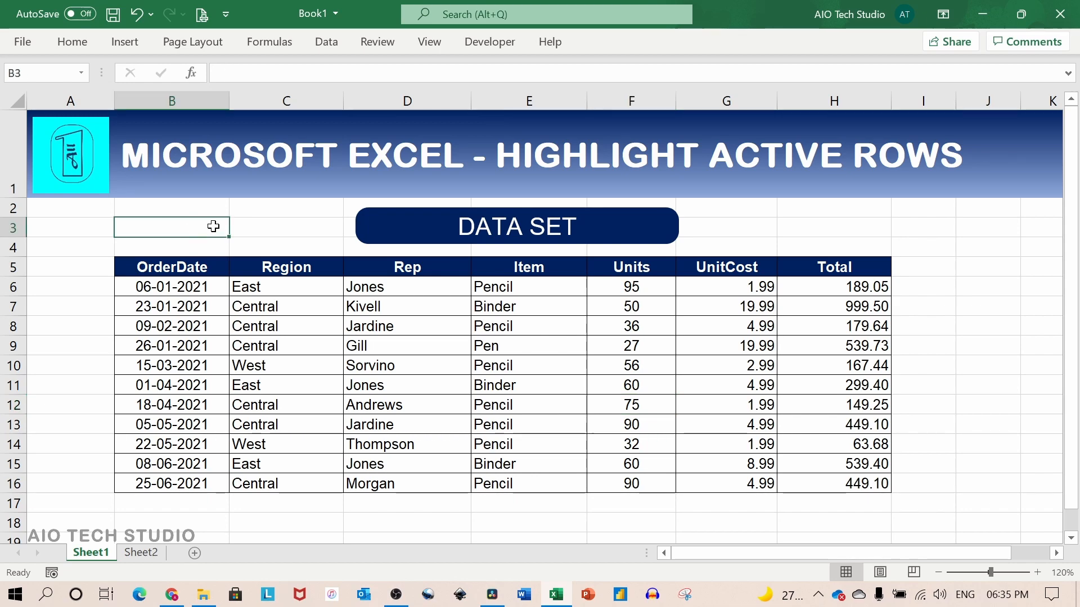
type("=")
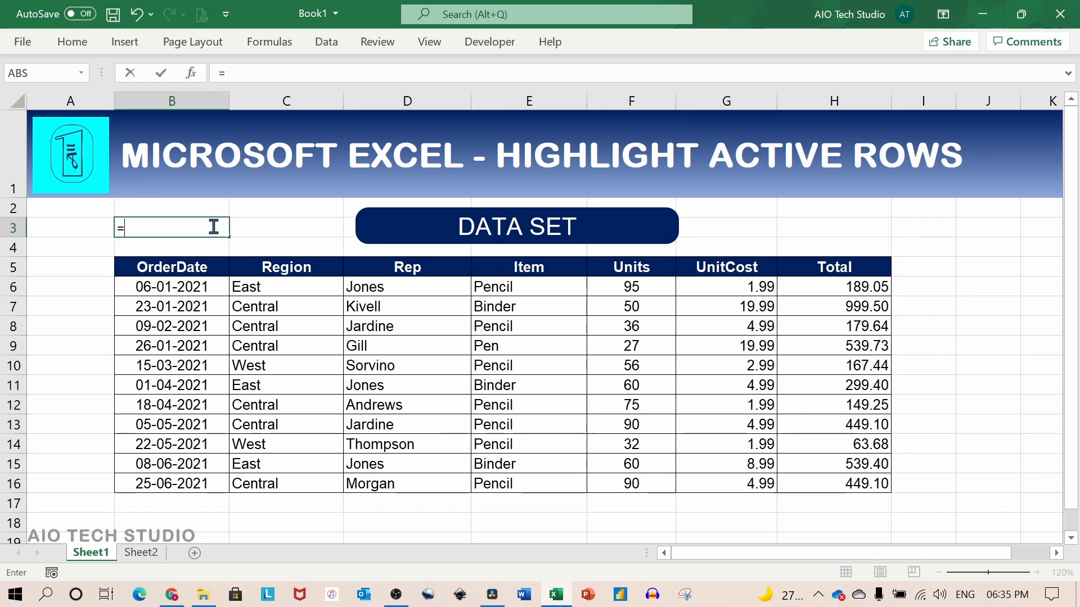
type("cell")
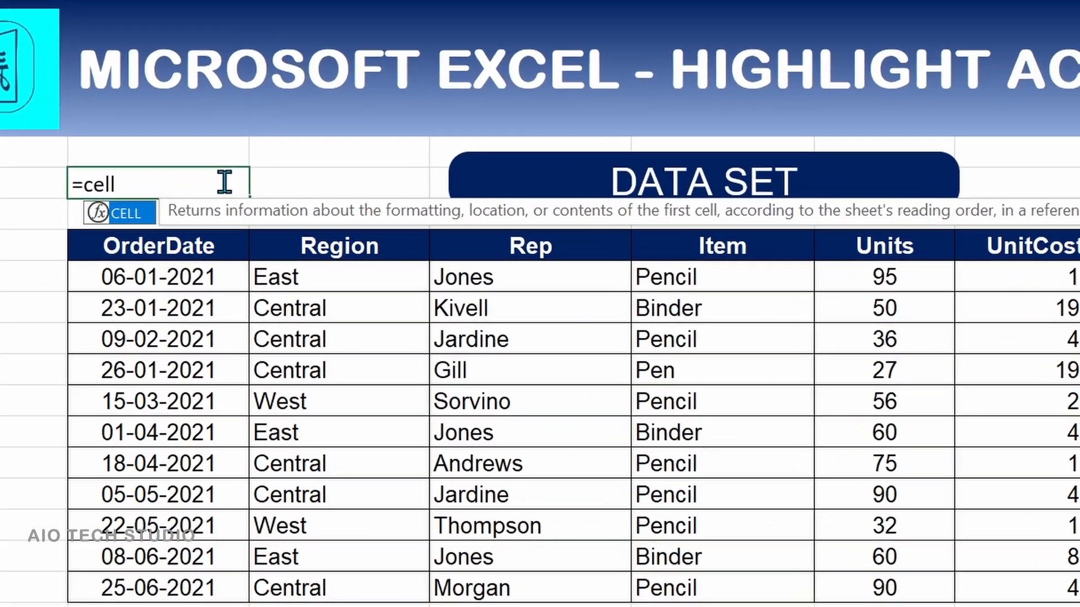
type("(")
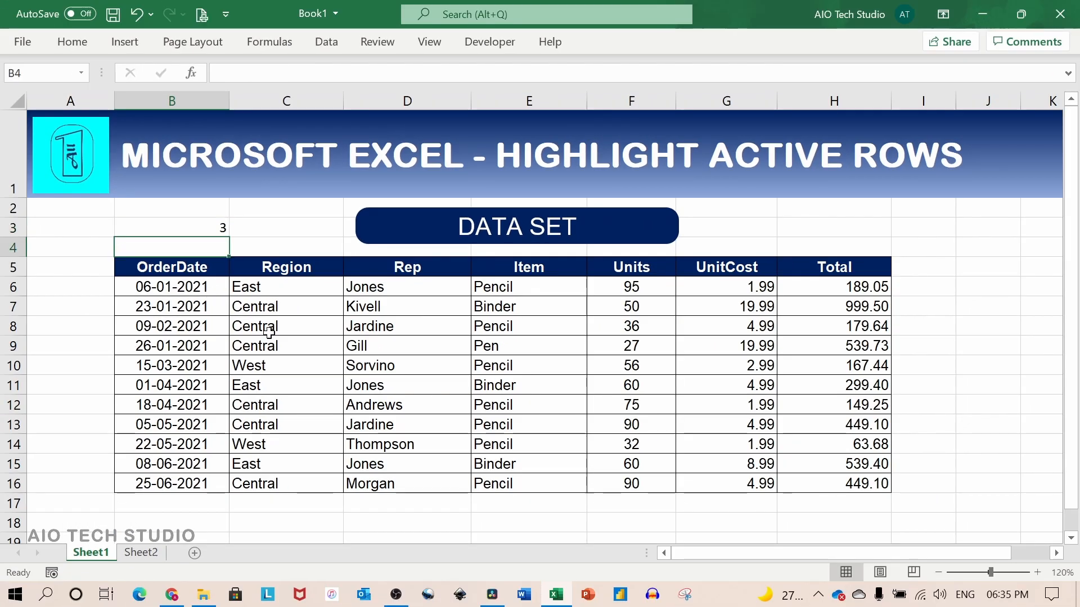
- Select E10 and recalculate with F9 so B3 shows 10, then select a cell in row 8
left_click(529, 364)
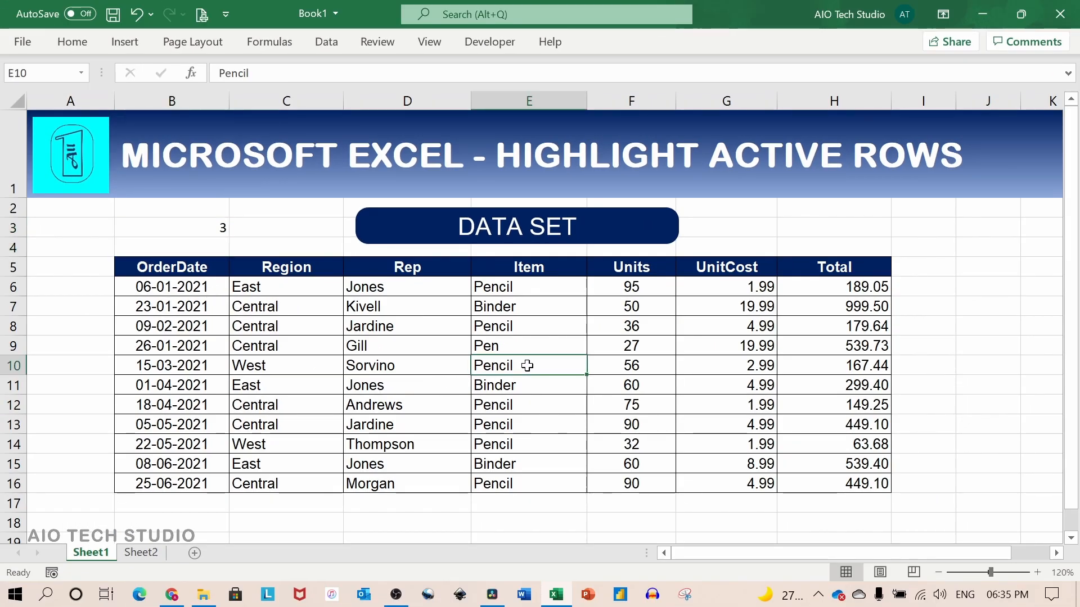
key("F9")
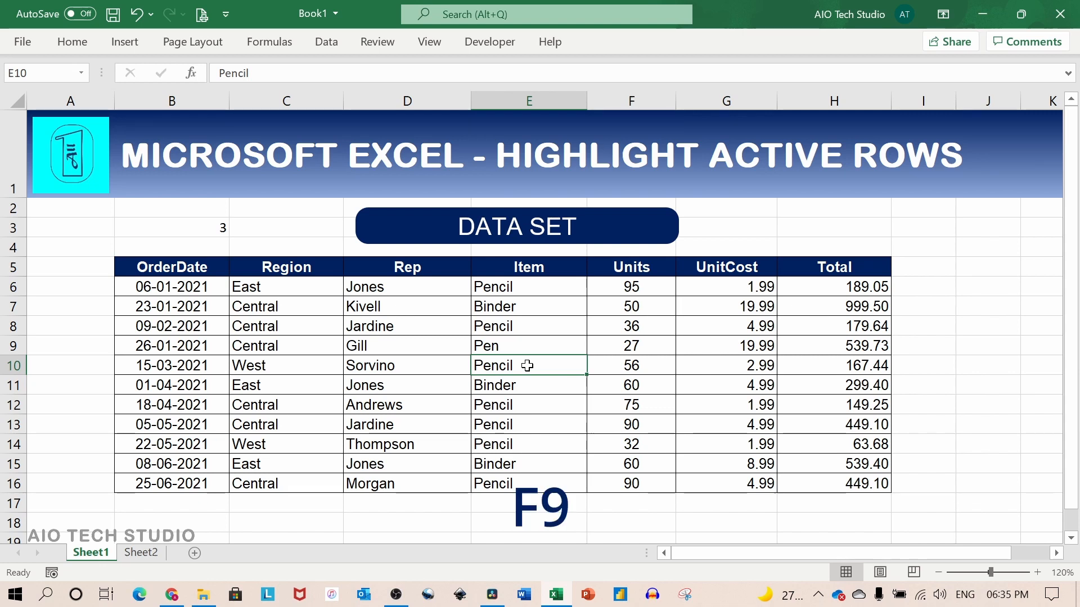
key("f9")
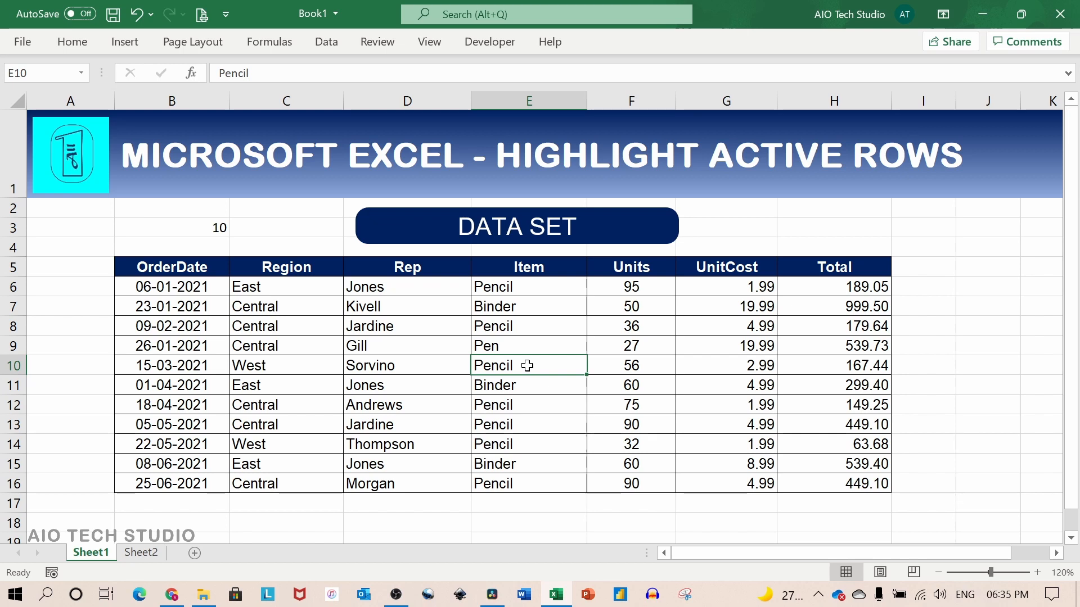
mouse_move(671, 318)
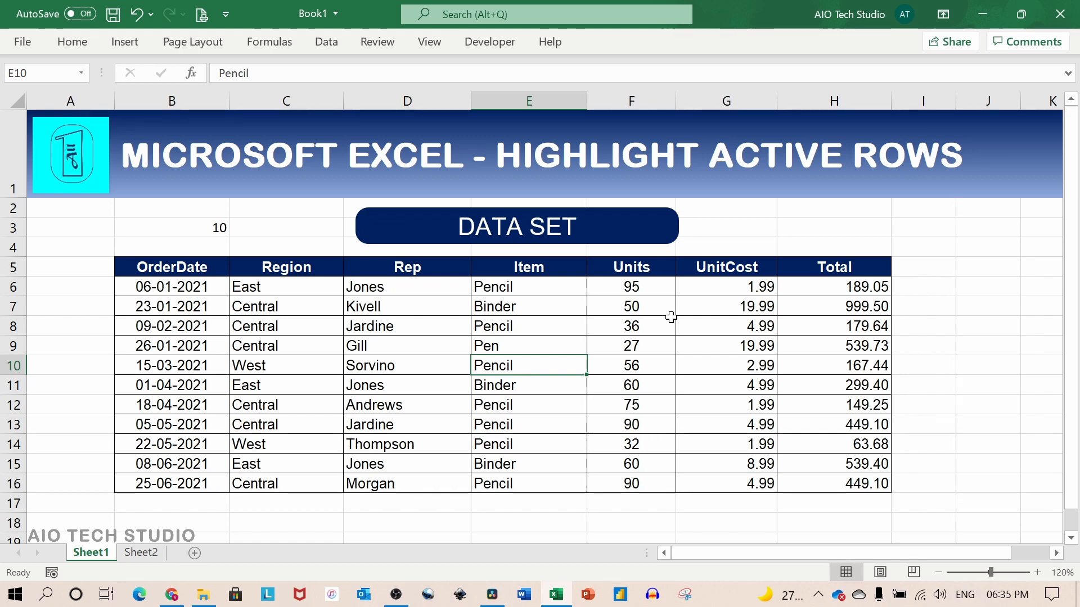
left_click(631, 326)
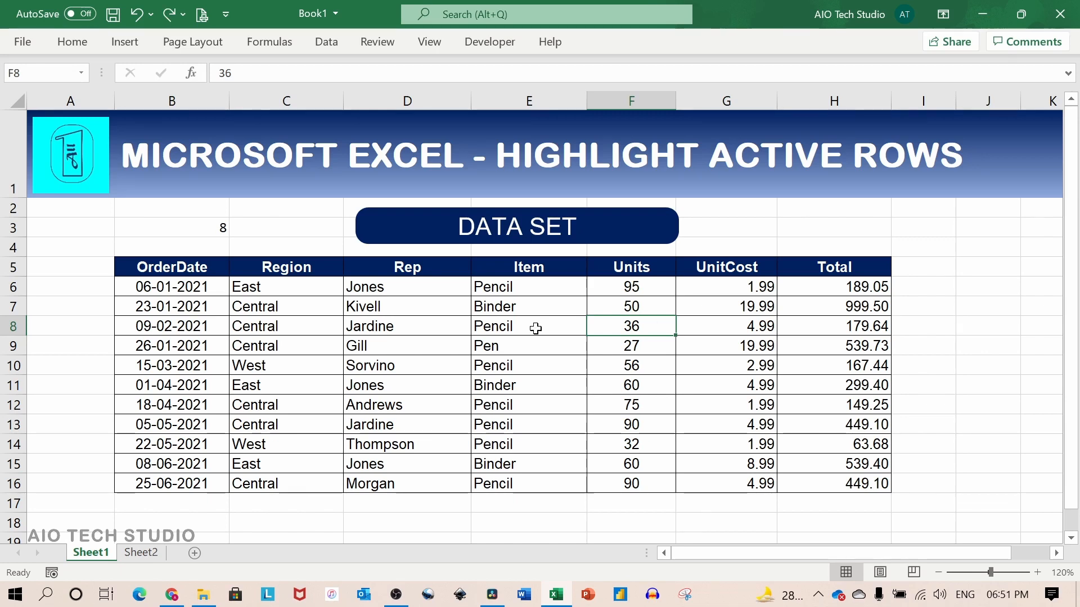
mouse_move(211, 260)
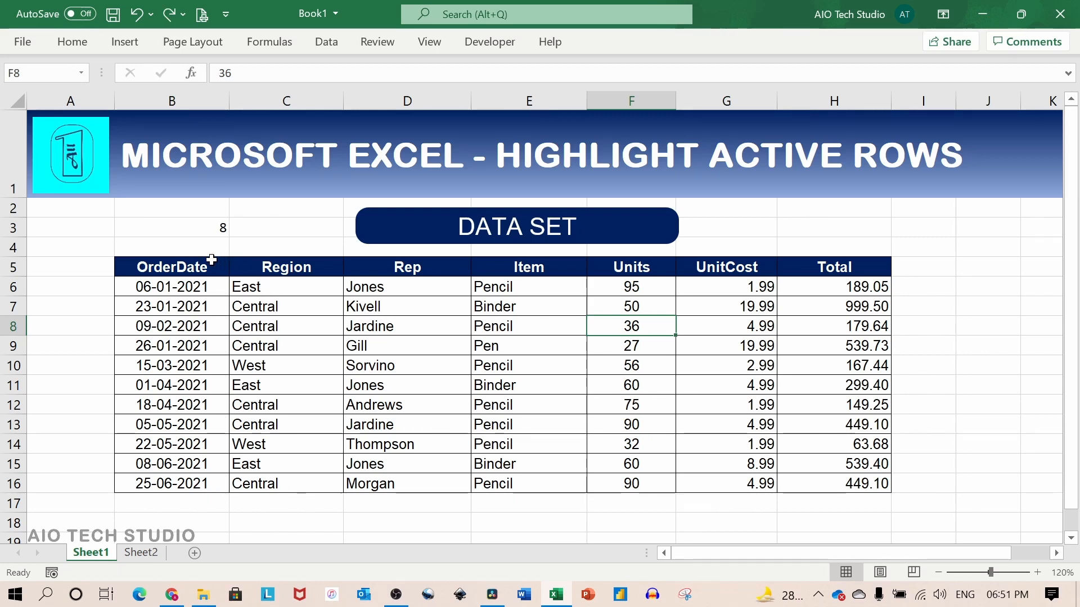
- Extend B3 to =CELL("row")=ROW() so it shows TRUE when the active row is its own row
left_click(170, 228)
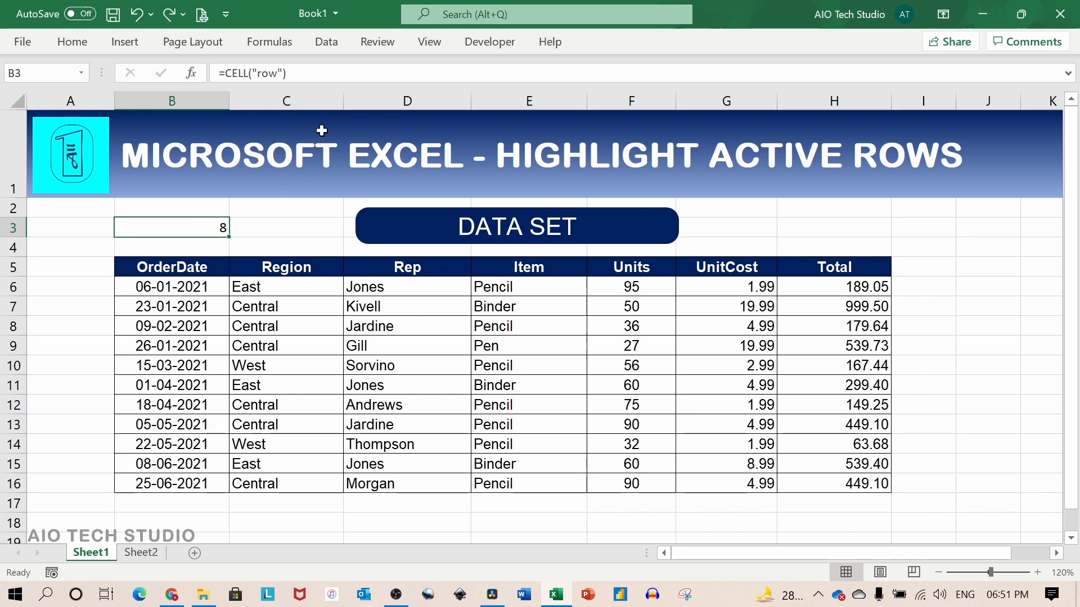
type("=")
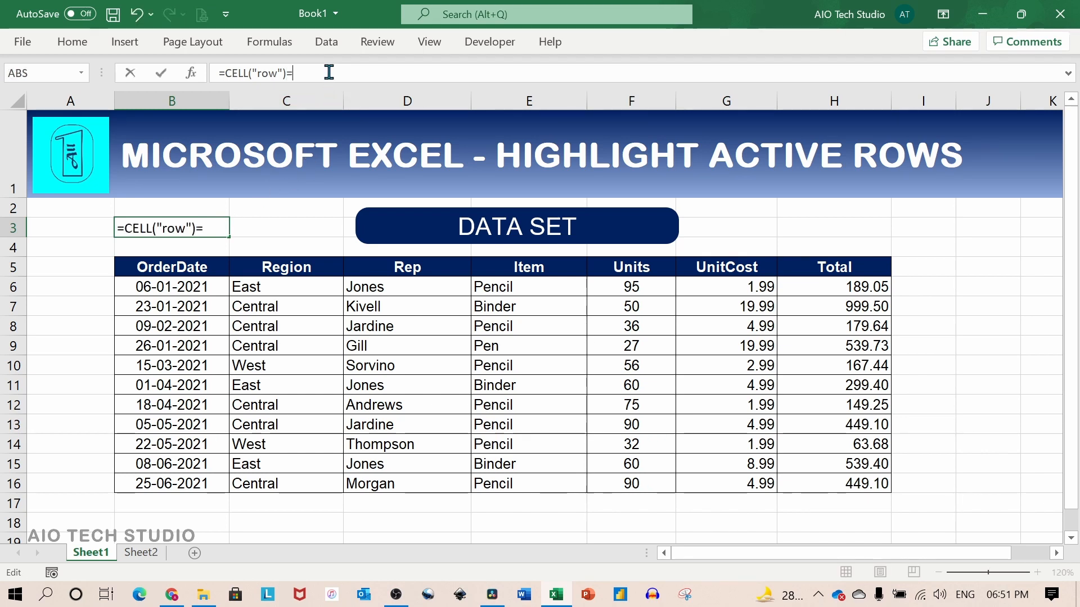
type("ROW(")
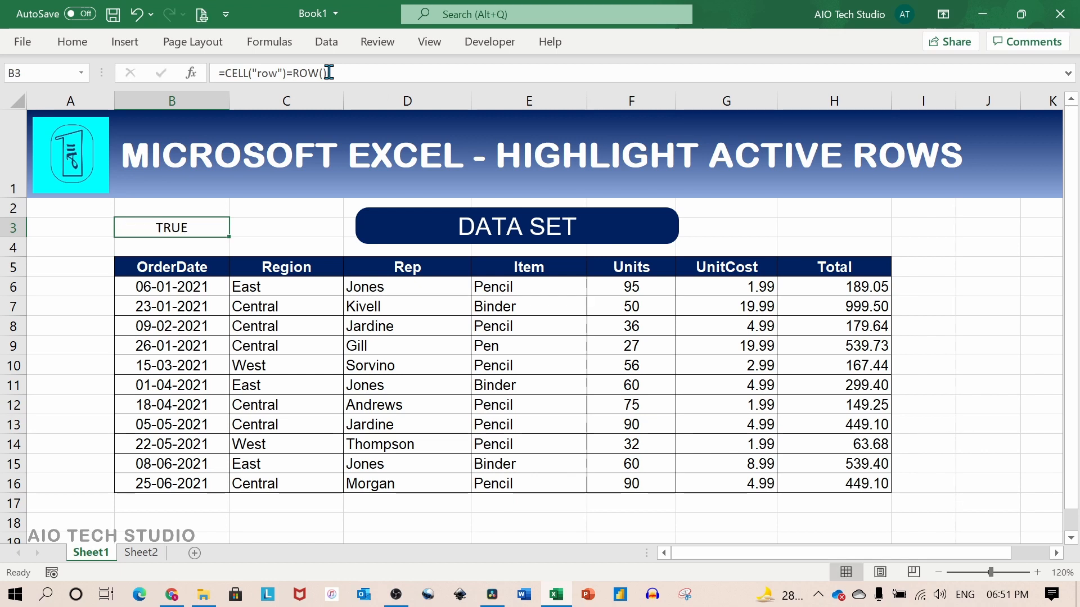
mouse_move(325, 72)
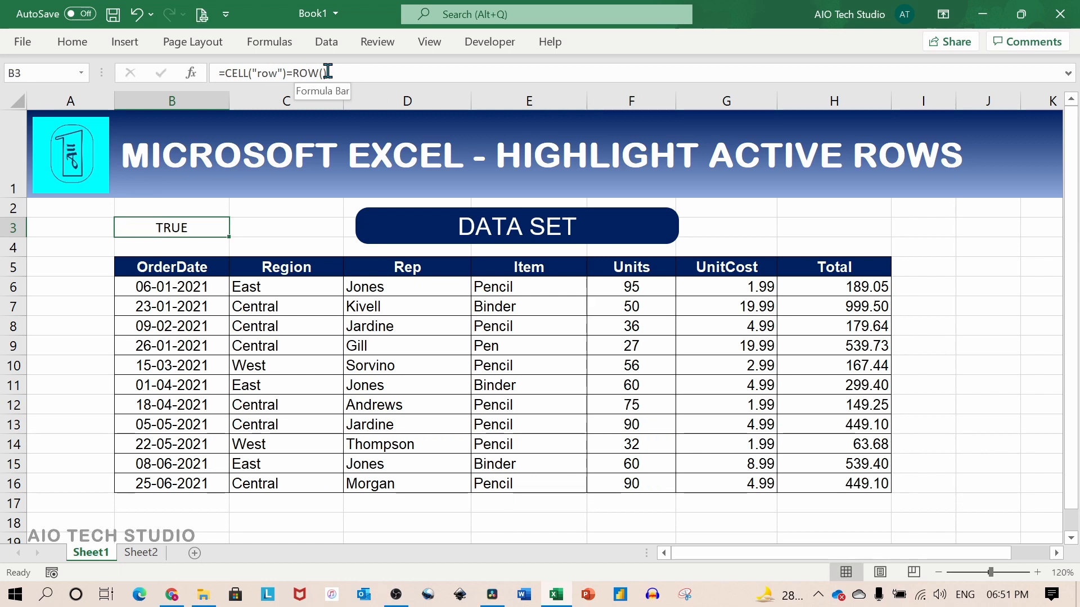
- Copy the formula text of B3 to the clipboard and leave the cell unchanged
double_click(171, 228)
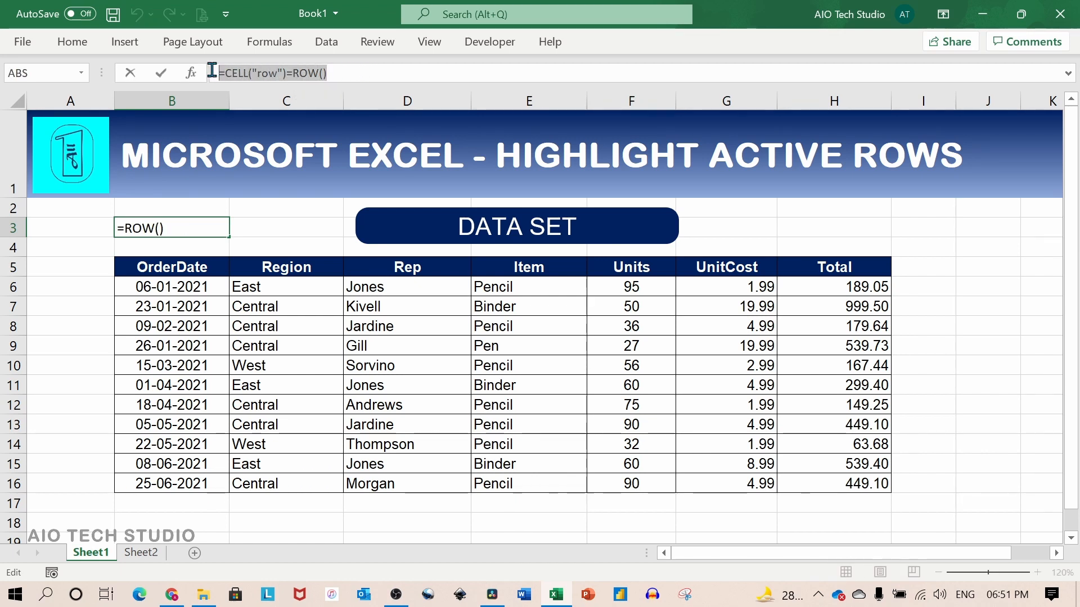
key("ctrl+c")
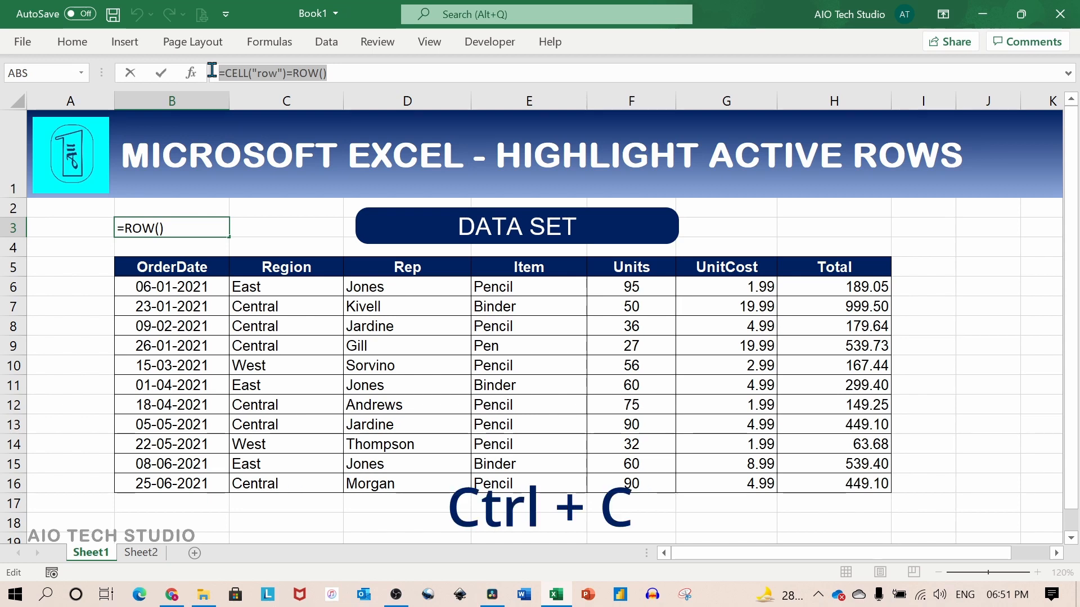
key("ctrl+c")
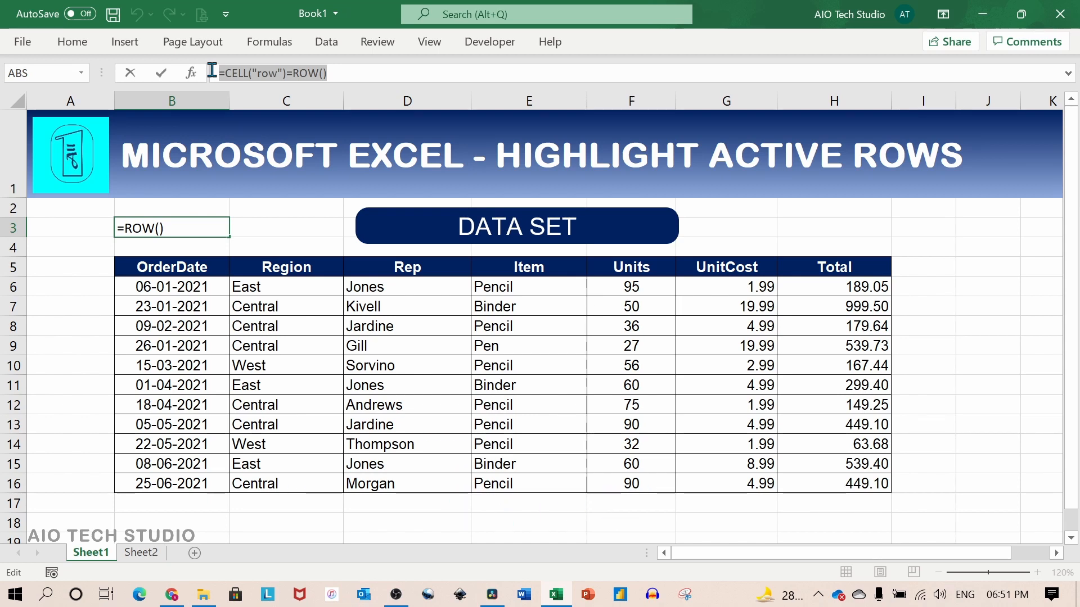
key("Enter")
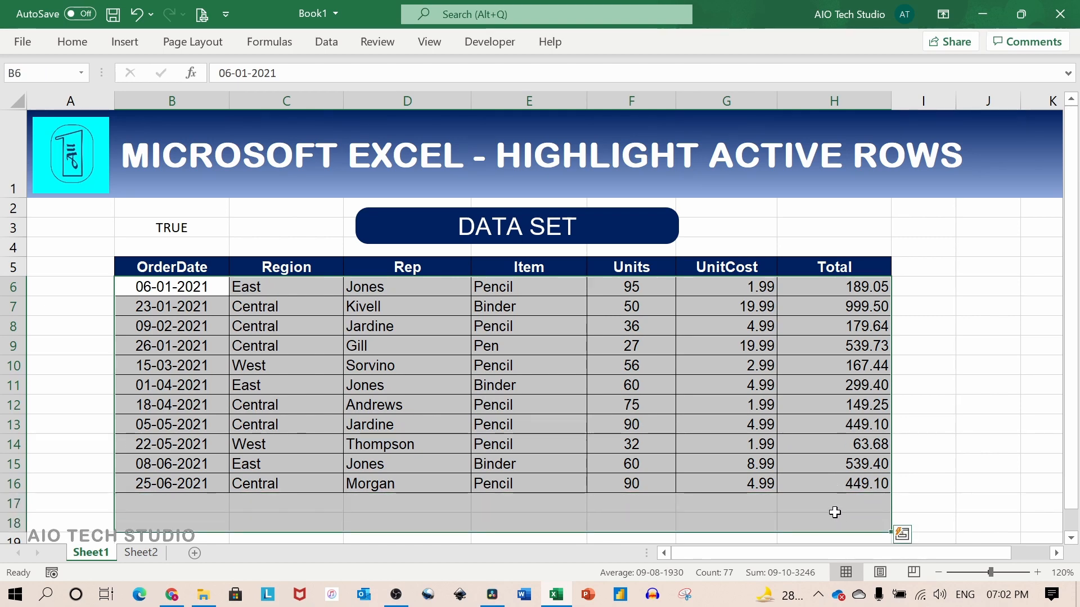
mouse_move(813, 484)
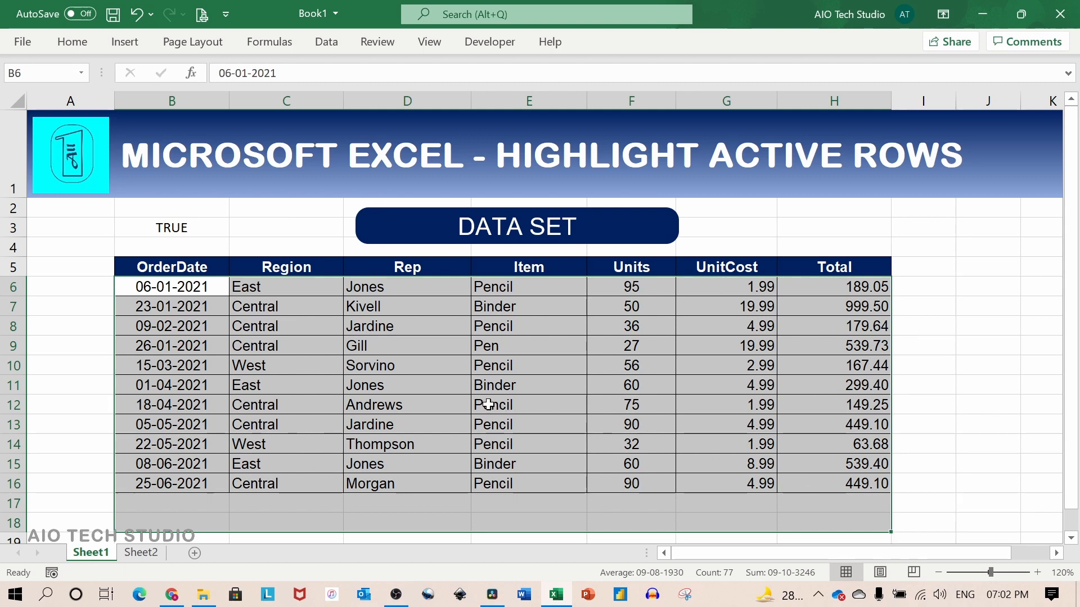
mouse_move(385, 345)
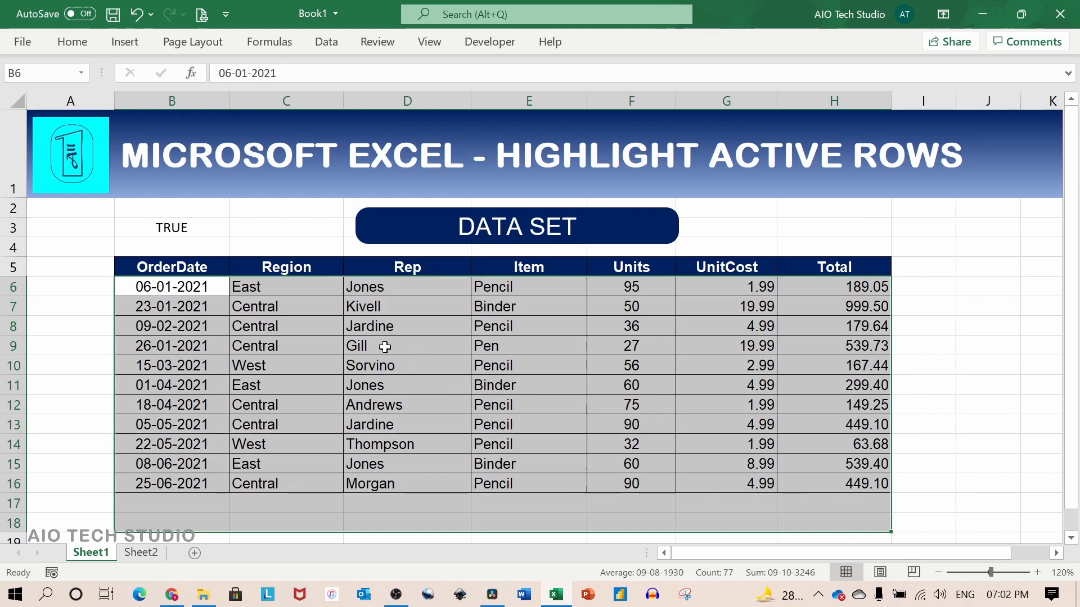
- Create a new formula-based conditional formatting rule with the pasted formula =CELL("row")=ROW()
left_click(72, 42)
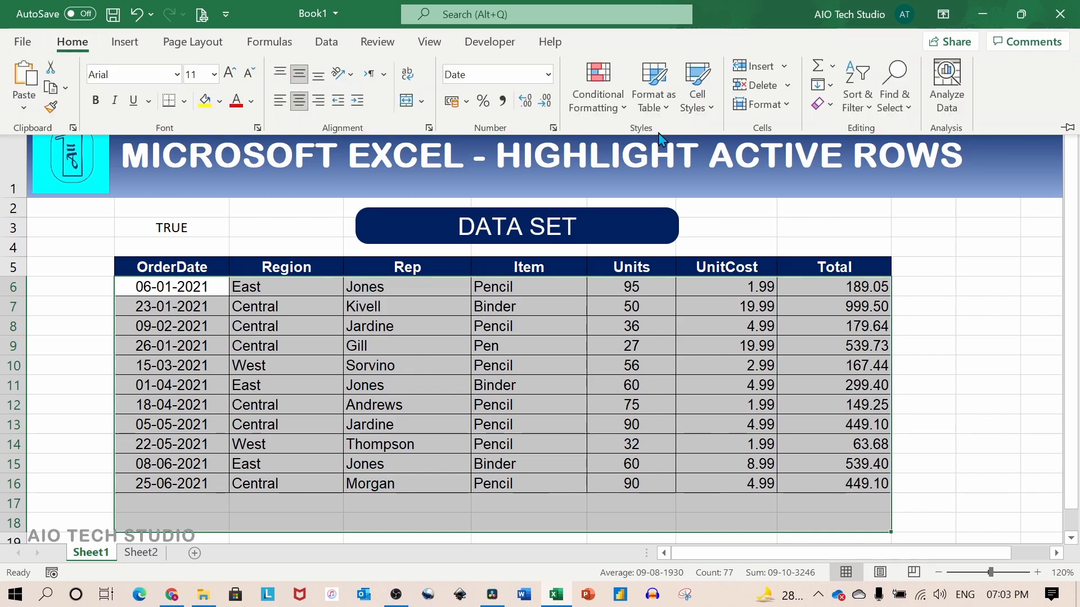
left_click(596, 86)
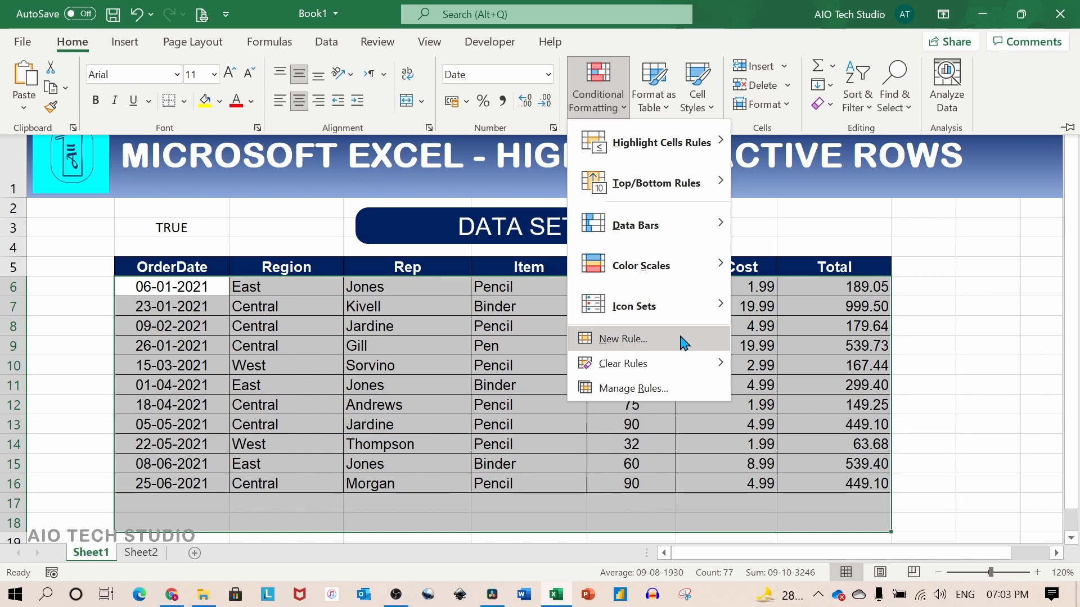
left_click(619, 339)
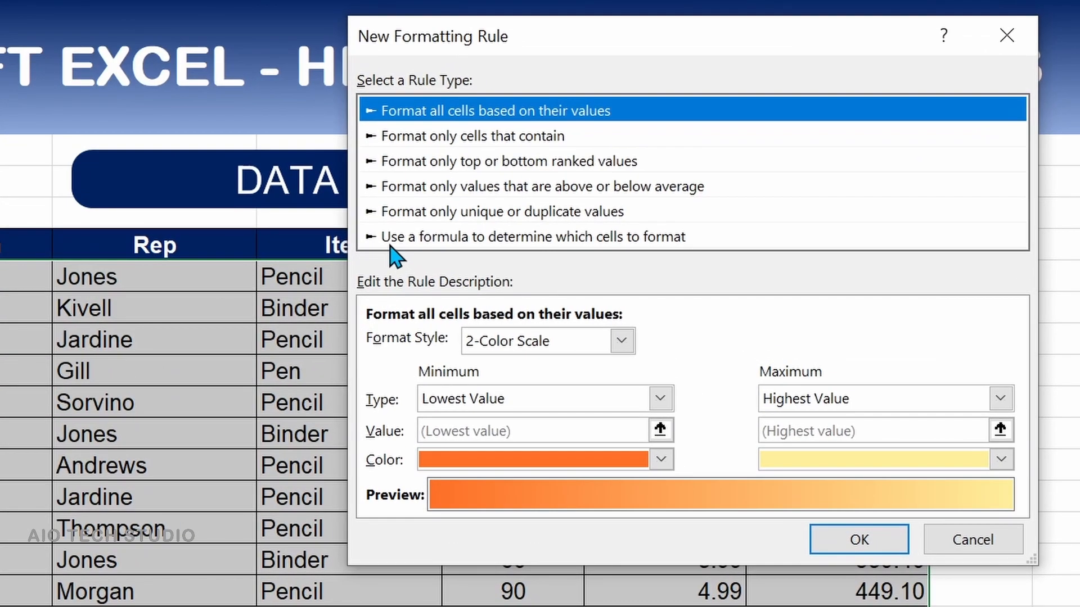
mouse_move(487, 256)
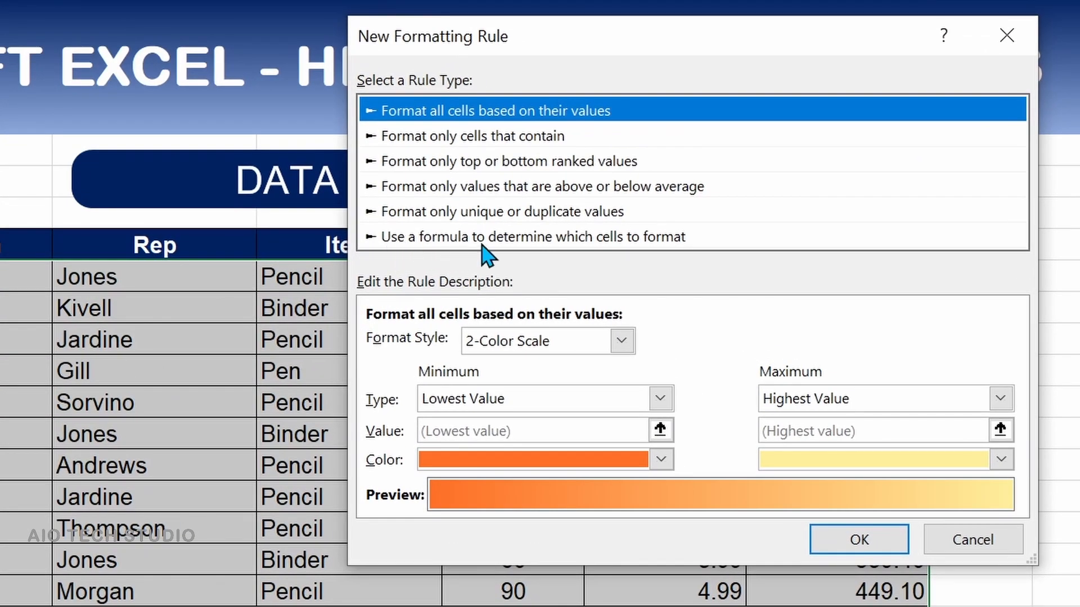
mouse_move(680, 247)
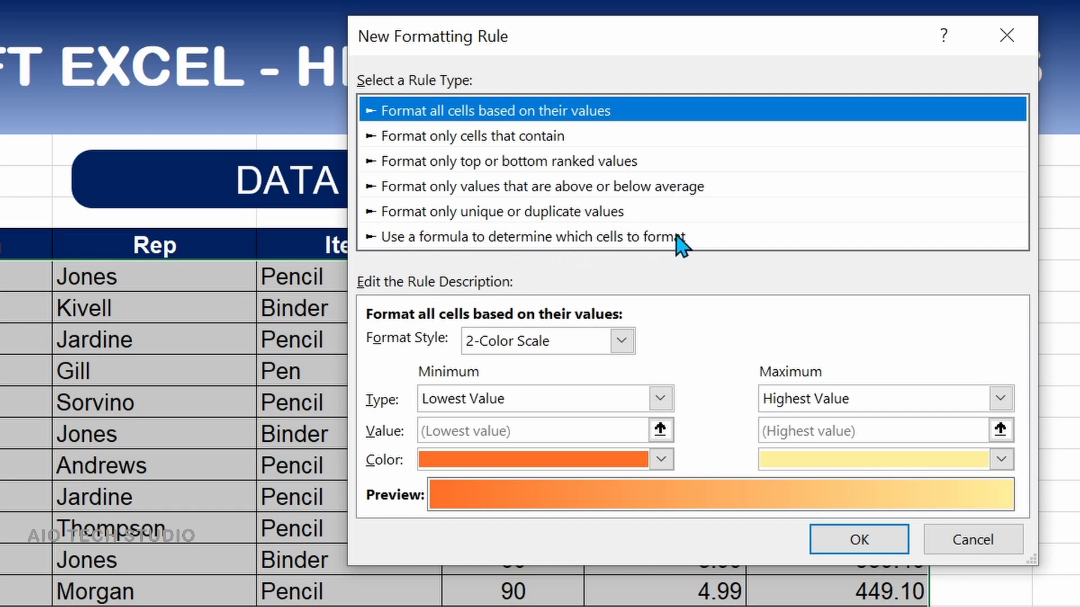
left_click(533, 236)
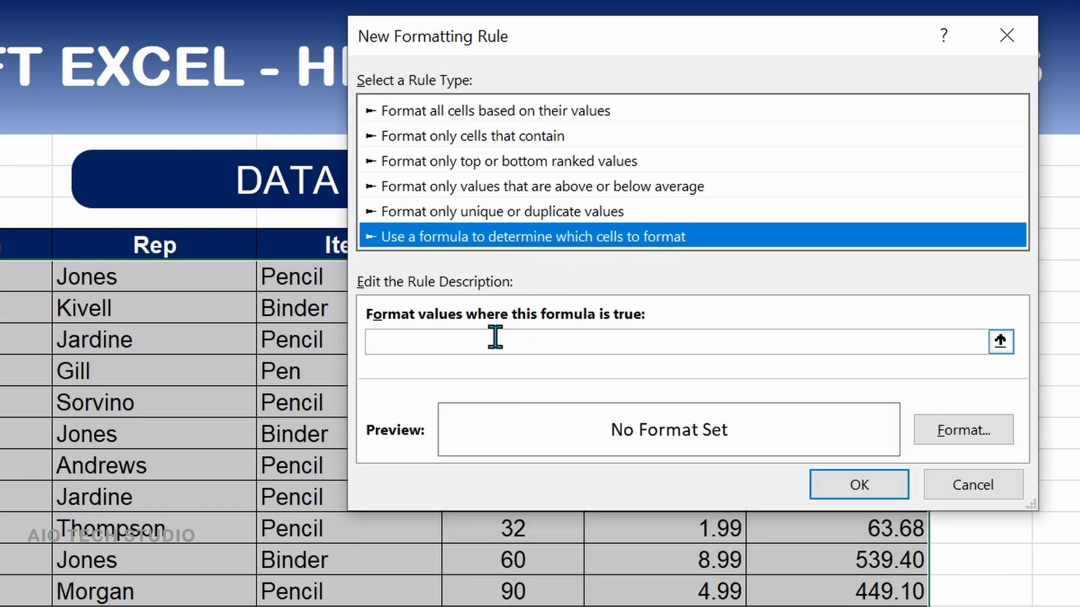
key("ctrl+v")
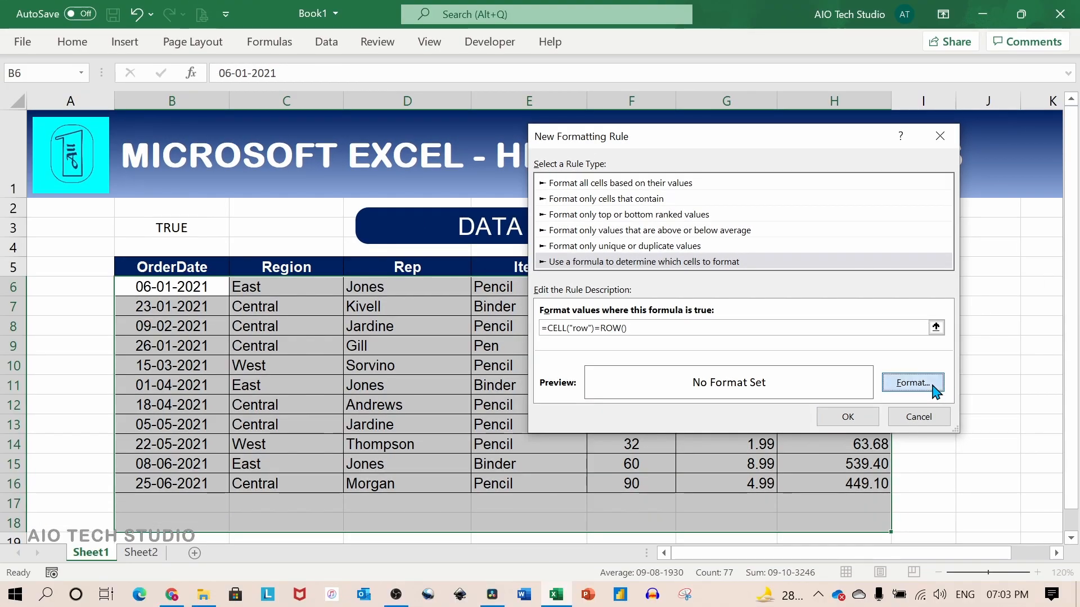
- Give the rule a two-colour gradient fill from dark navy to medium blue
left_click(911, 383)
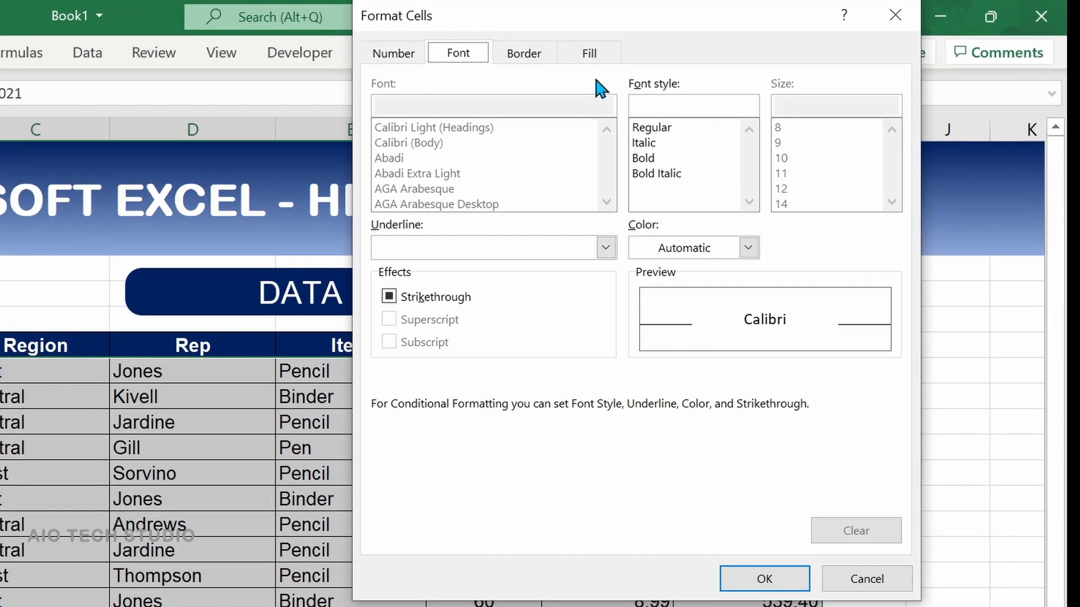
left_click(589, 53)
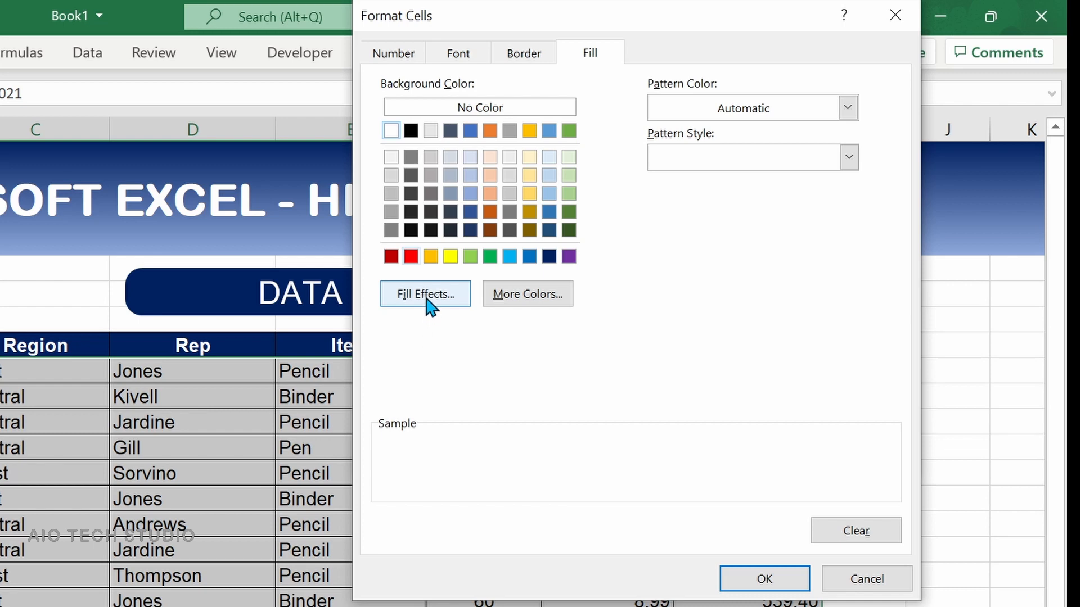
left_click(425, 294)
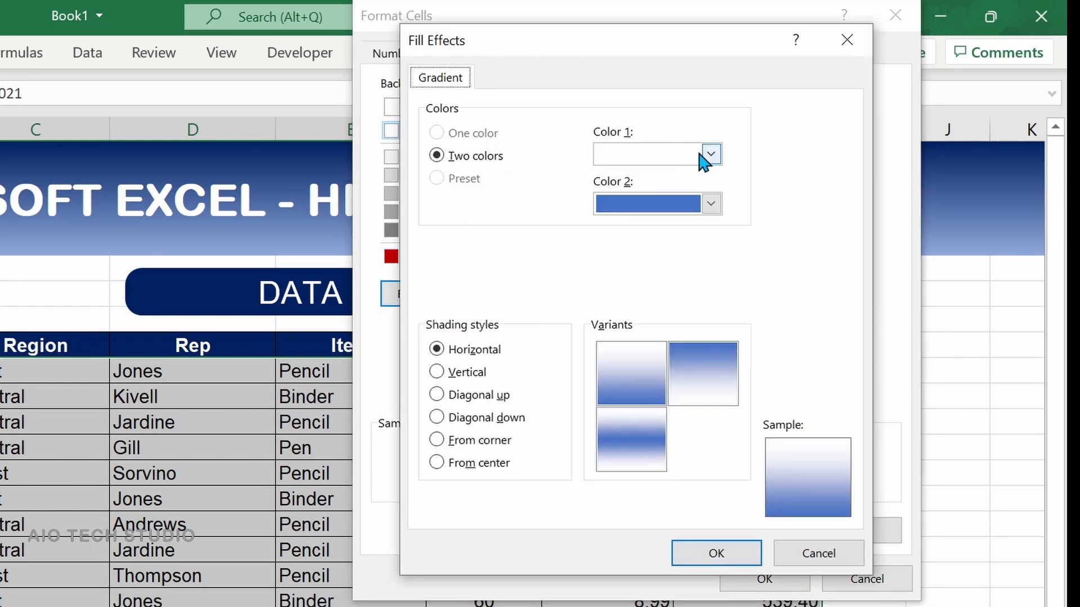
left_click(710, 154)
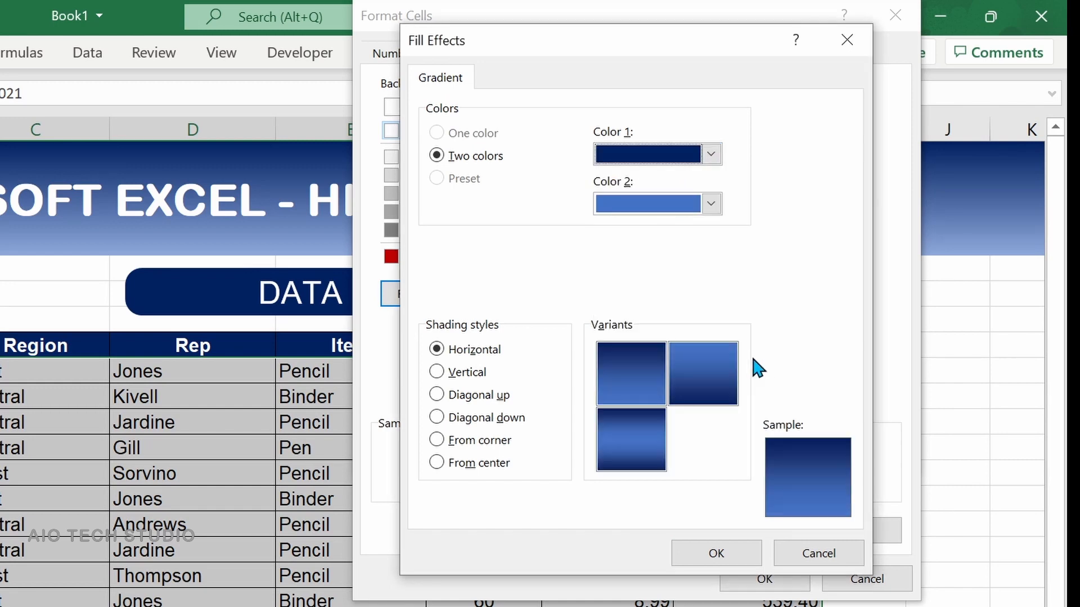
left_click(711, 203)
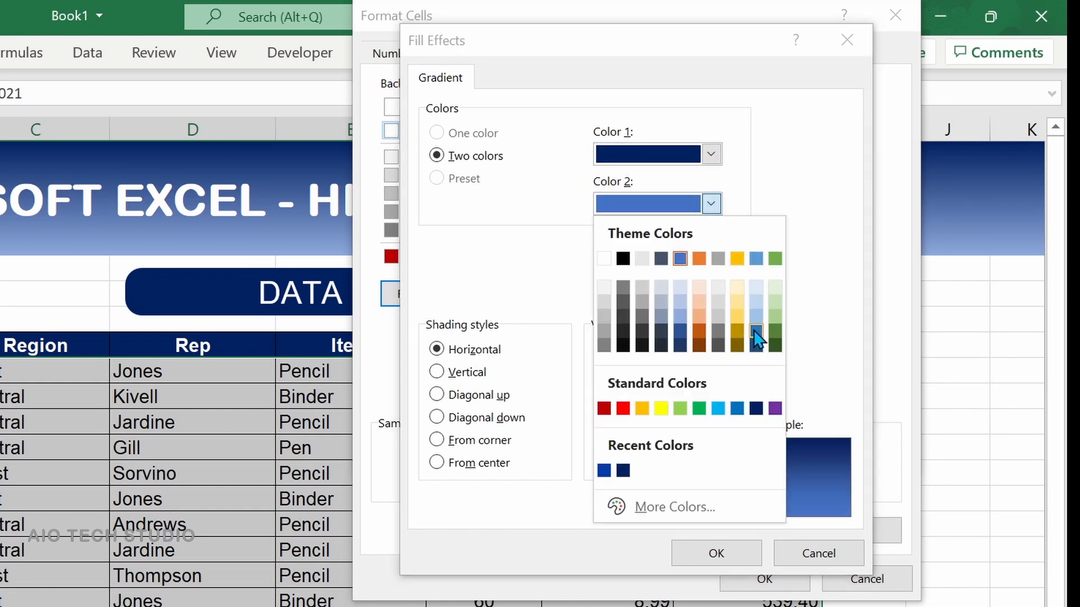
left_click(756, 331)
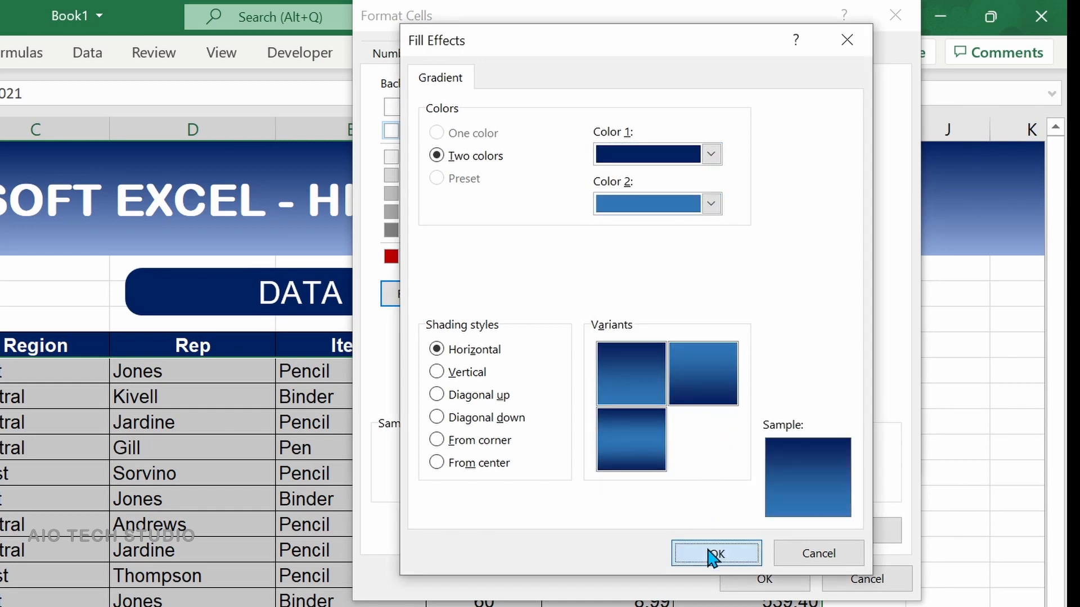
left_click(715, 553)
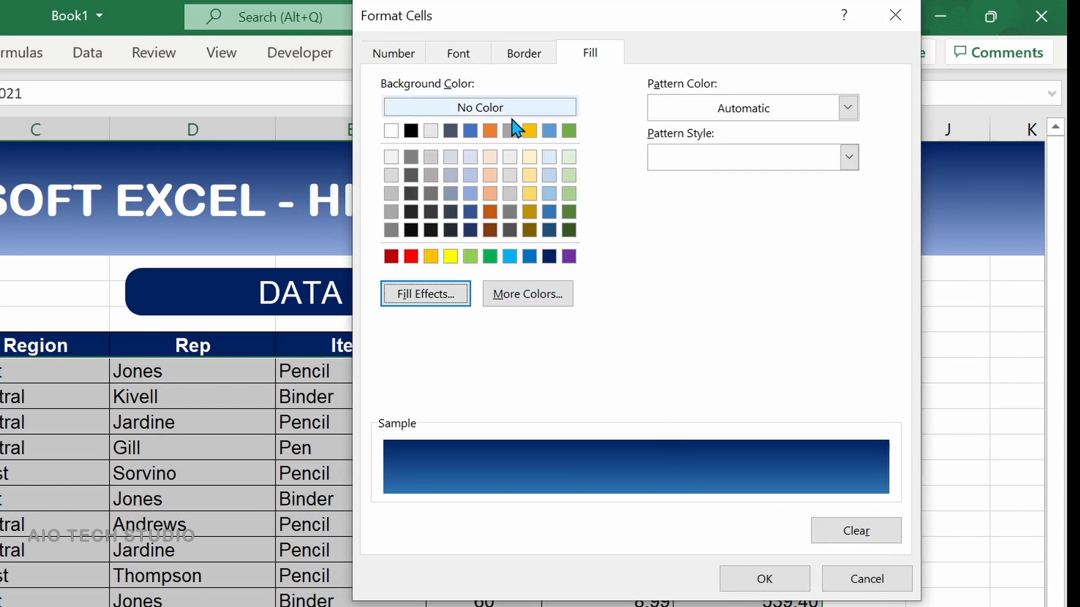
- Set the rule's font style to Bold and confirm the cell format
left_click(458, 53)
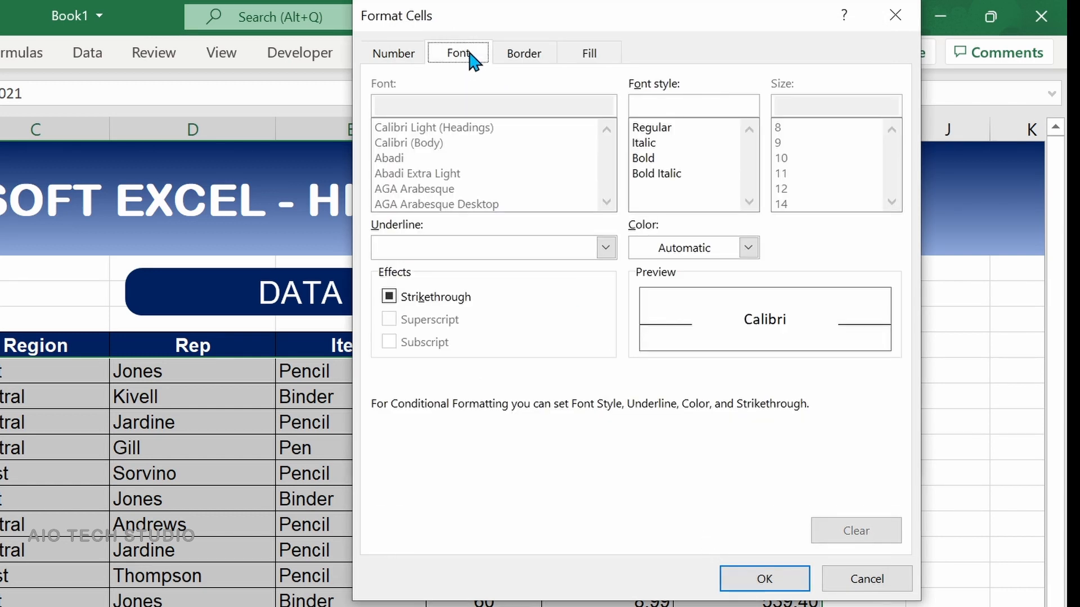
left_click(748, 248)
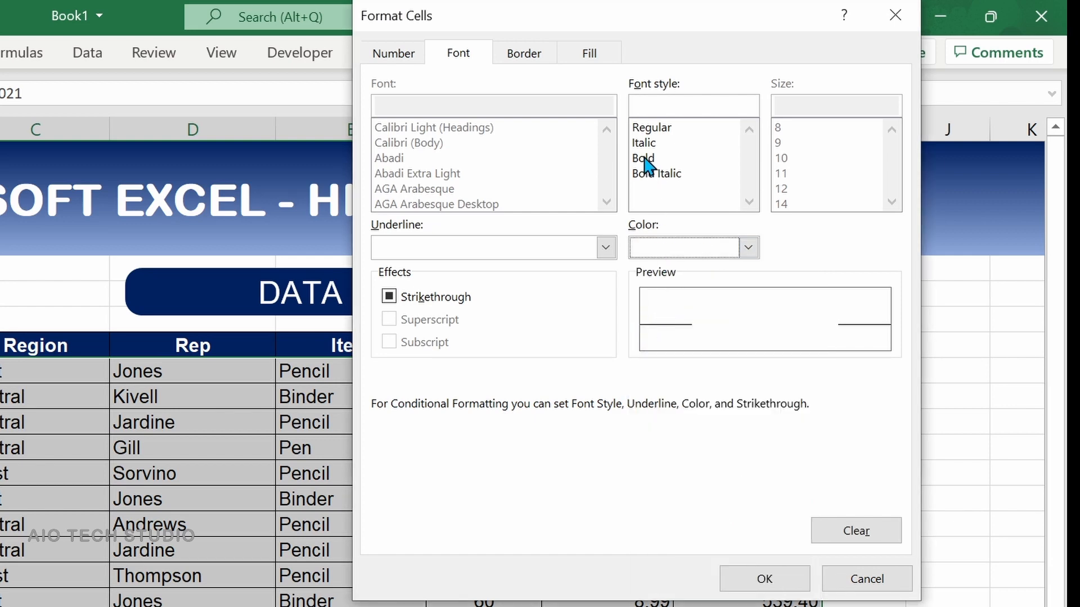
left_click(642, 157)
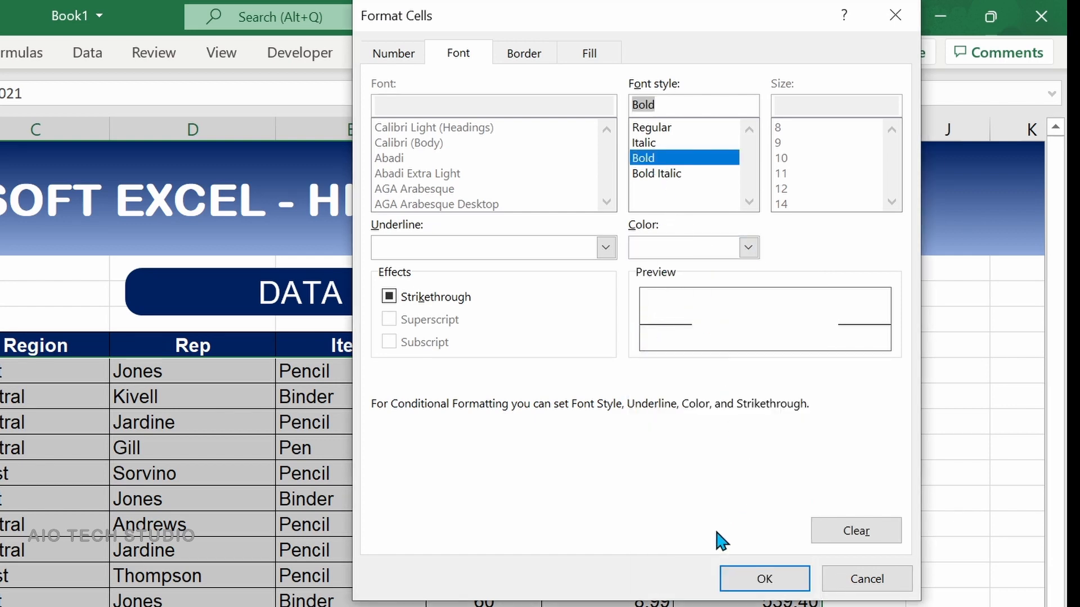
left_click(764, 578)
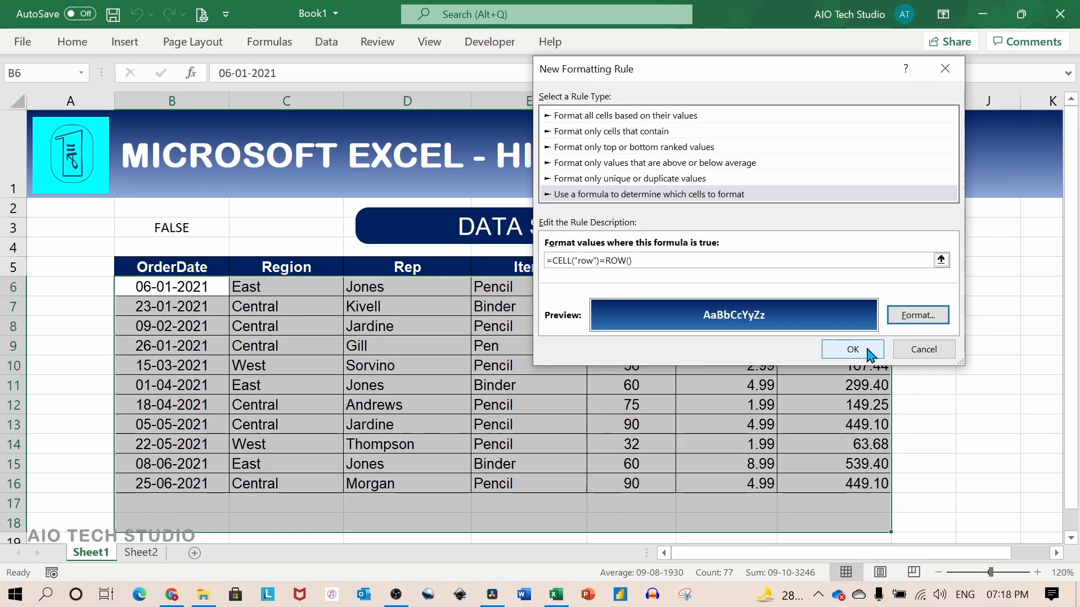
- Apply the rule and recalculate on the 01-04-2021 and Thompson rows, then move to empty row 17 below the table
left_click(852, 350)
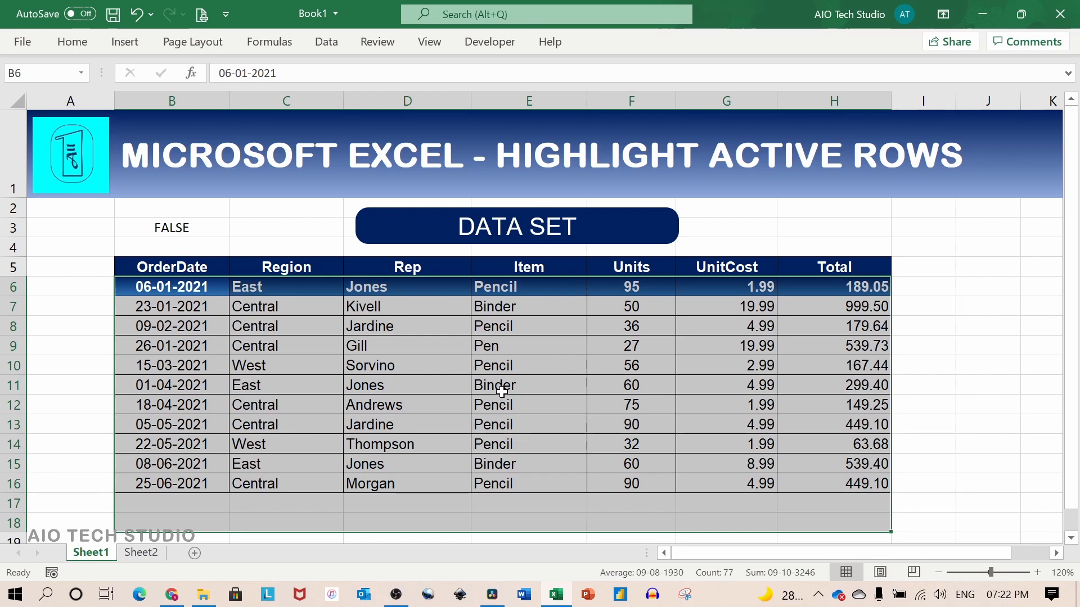
mouse_move(502, 385)
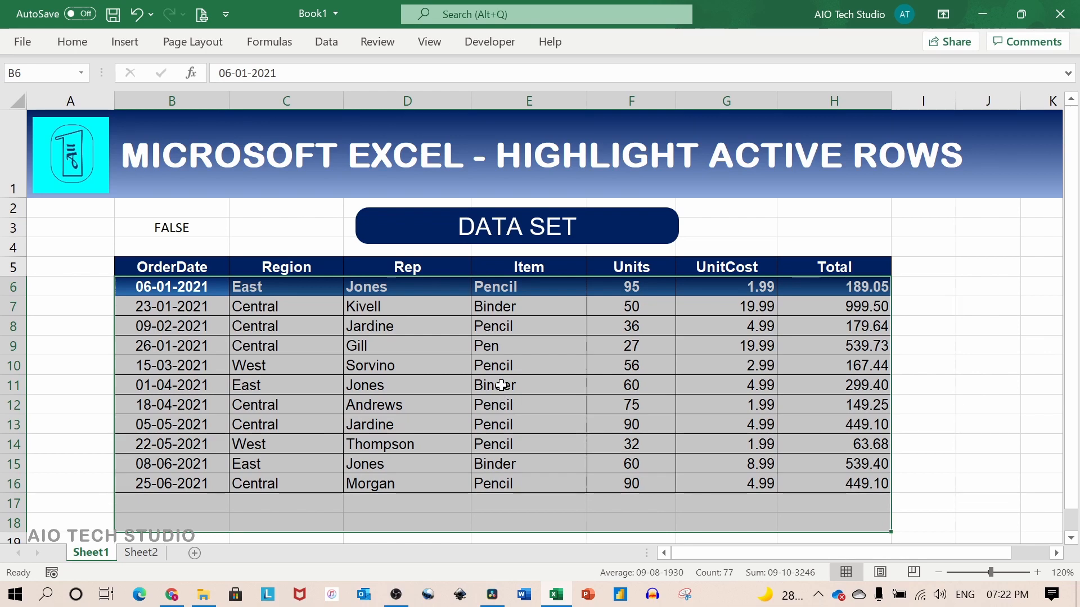
left_click(527, 385)
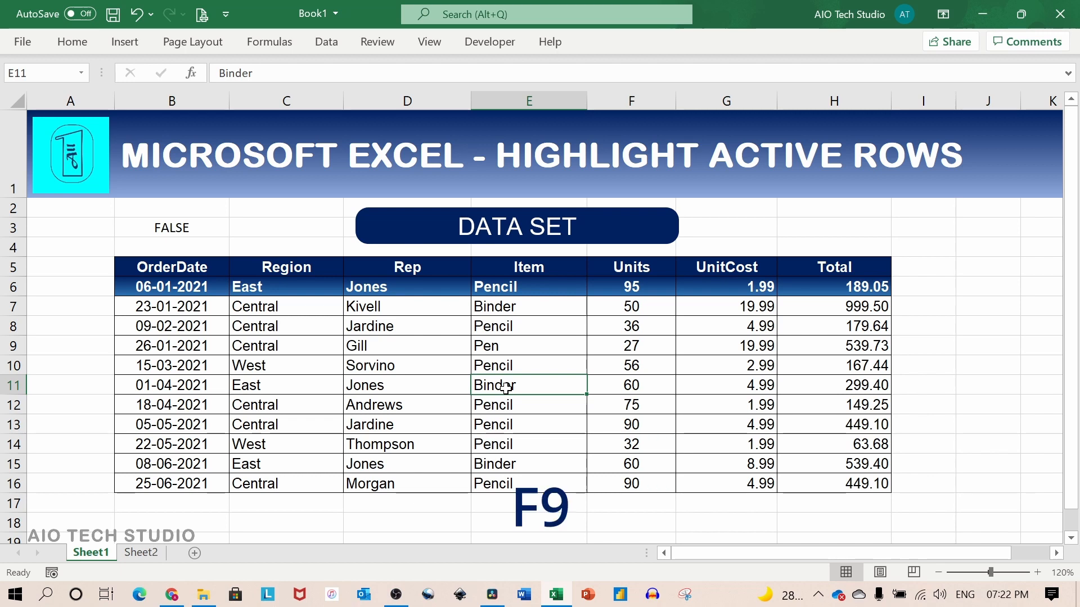
key("f9")
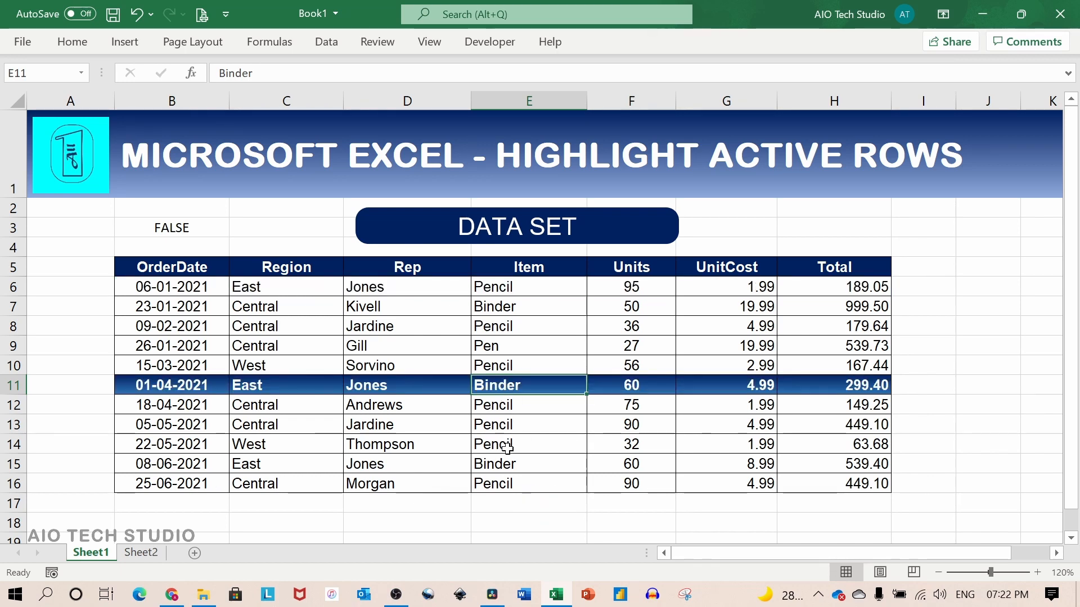
left_click(529, 444)
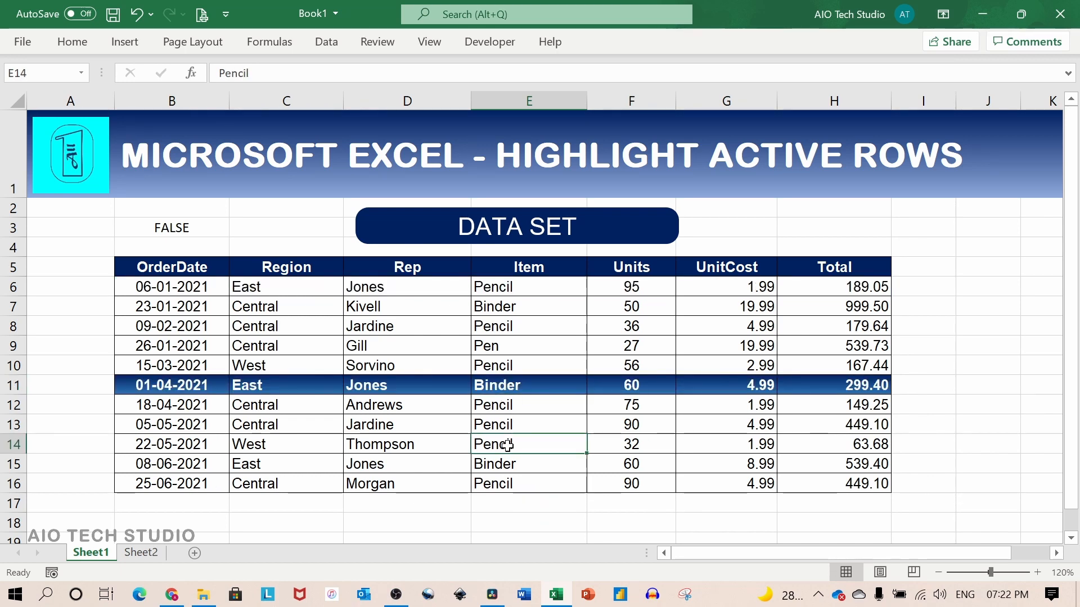
key("f9")
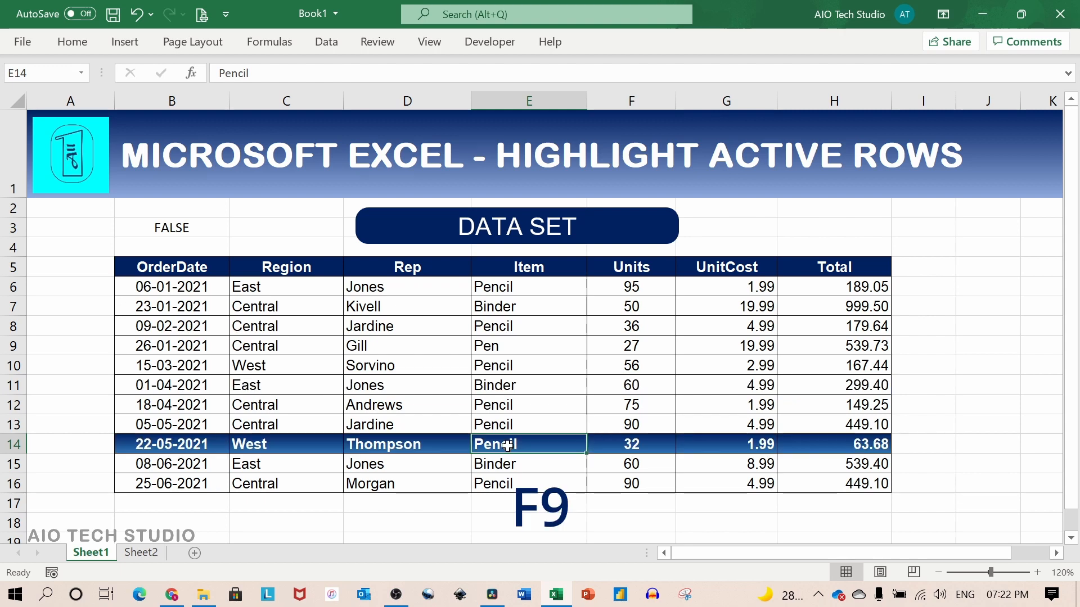
left_click(529, 504)
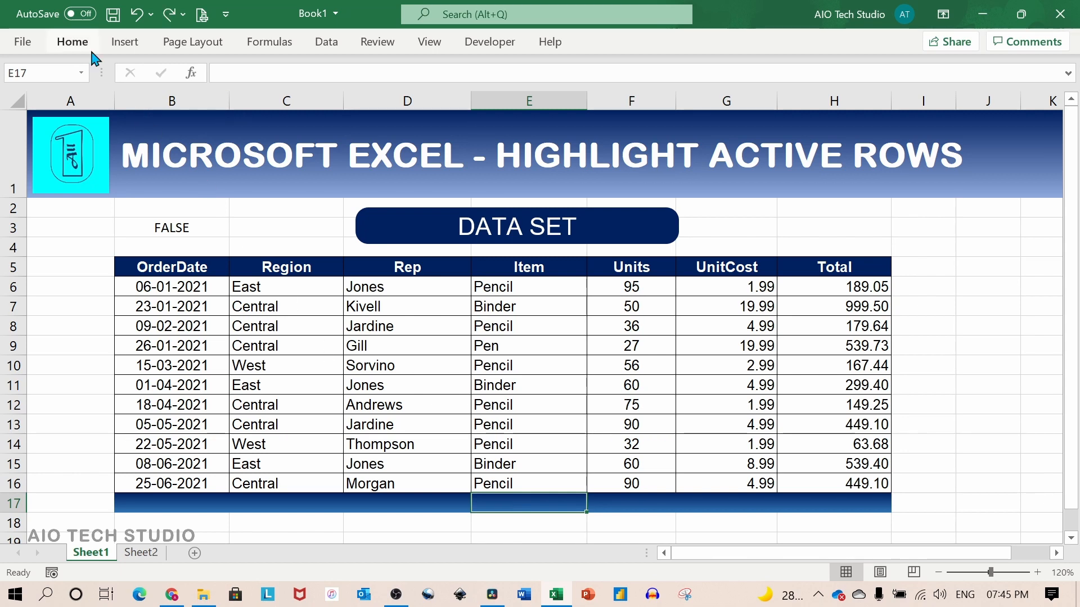
- Open the row-matching formula rule for editing from the Rules Manager
left_click(72, 41)
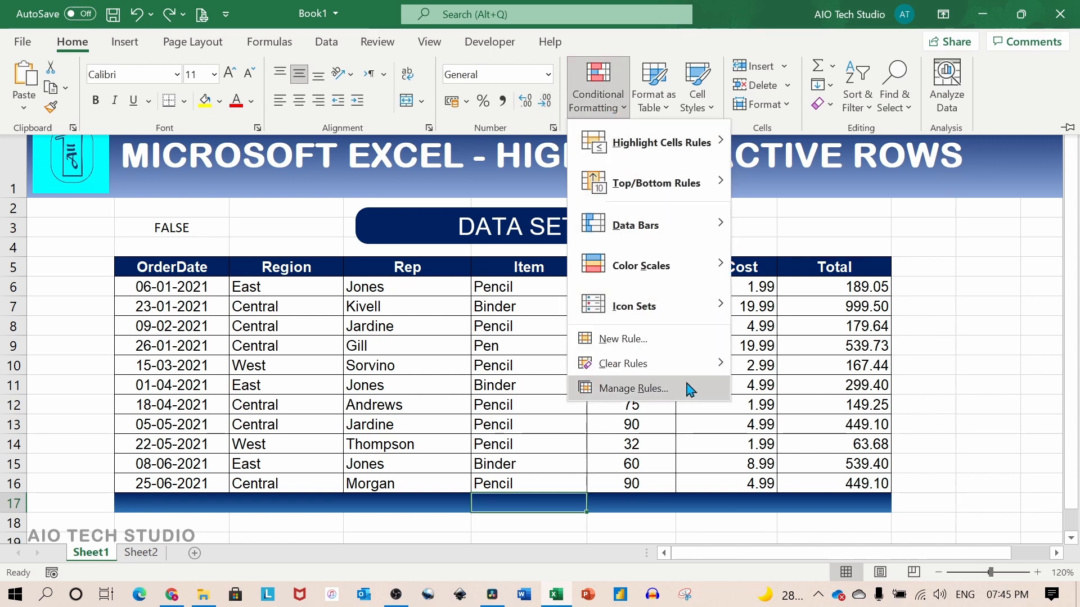
left_click(633, 388)
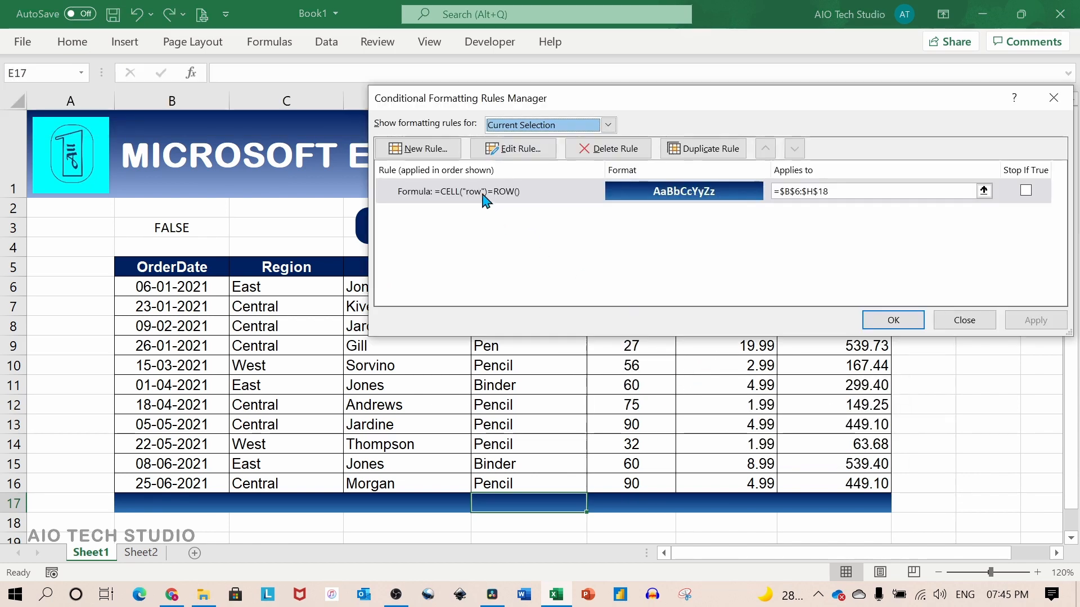
left_click(482, 191)
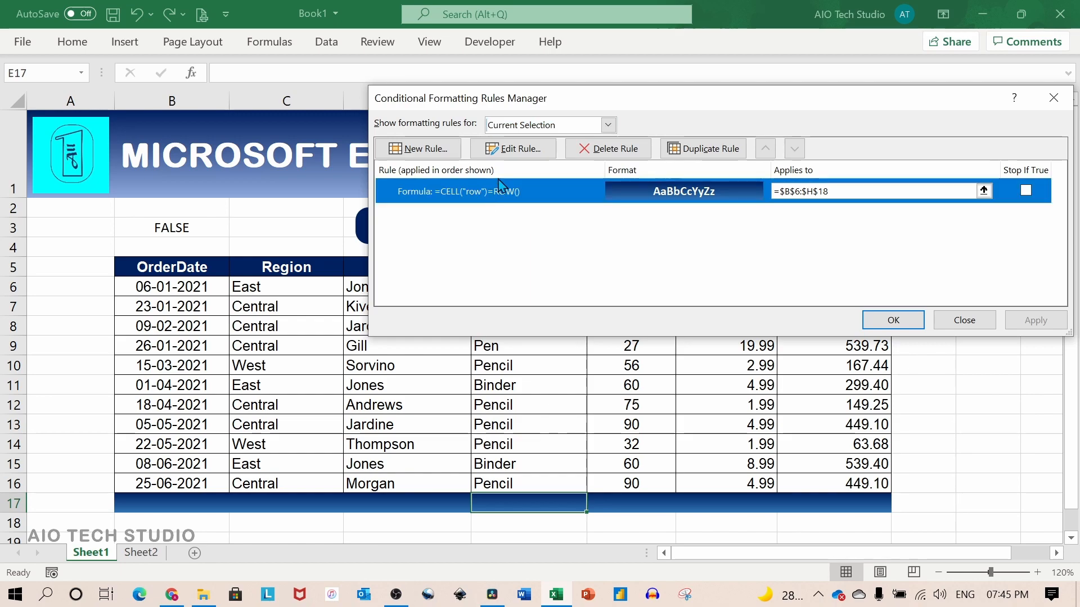
left_click(513, 149)
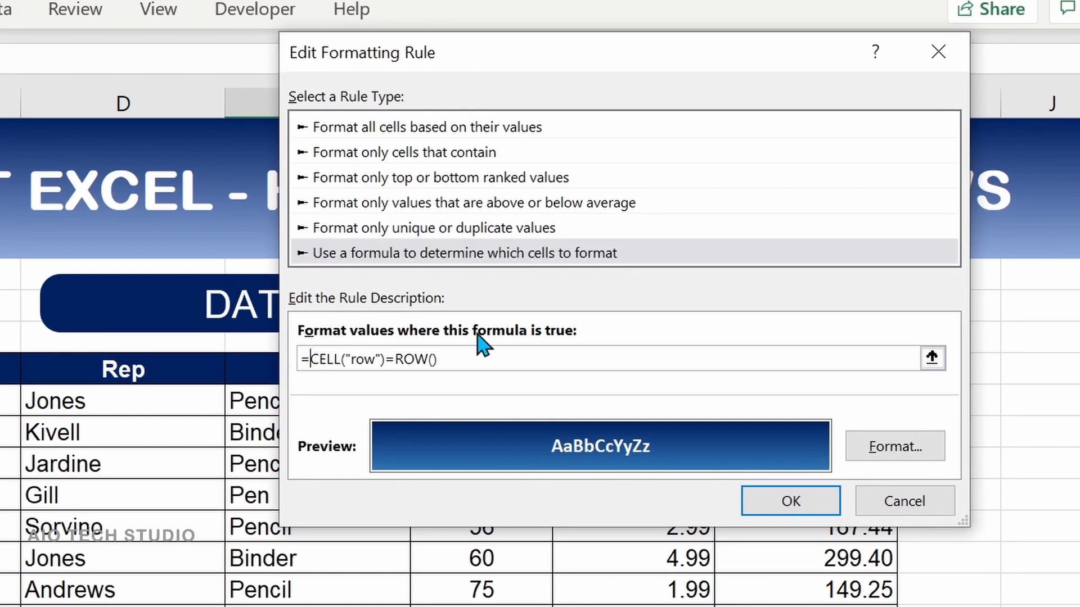
- Change the rule formula to =AND(CELL("row")=ROW(),$B6<>"") so blank rows aren't highlighted
type("AND(")
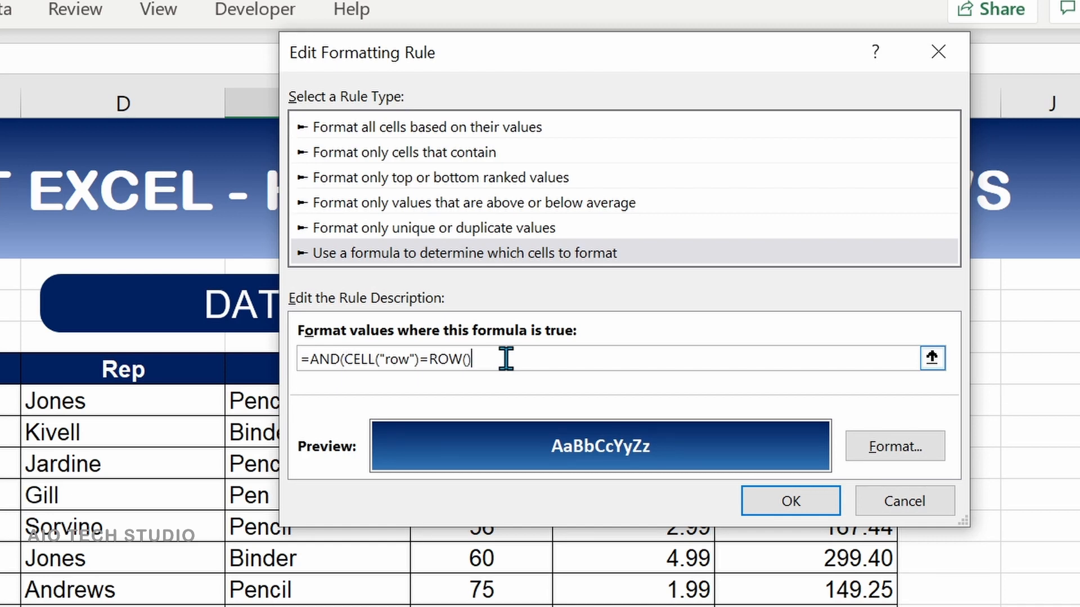
type(",")
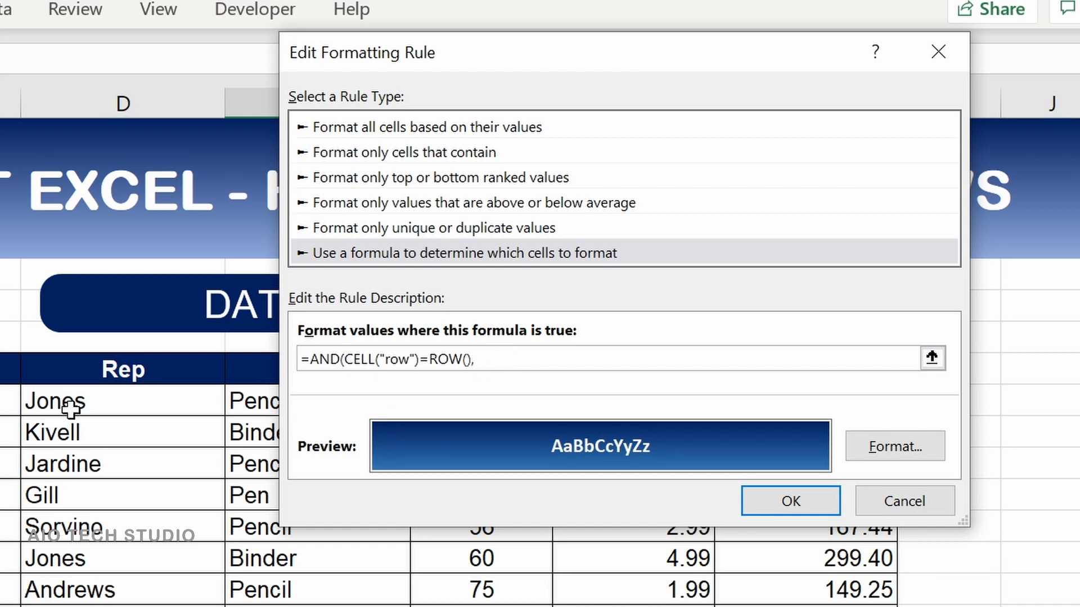
type("$B$6")
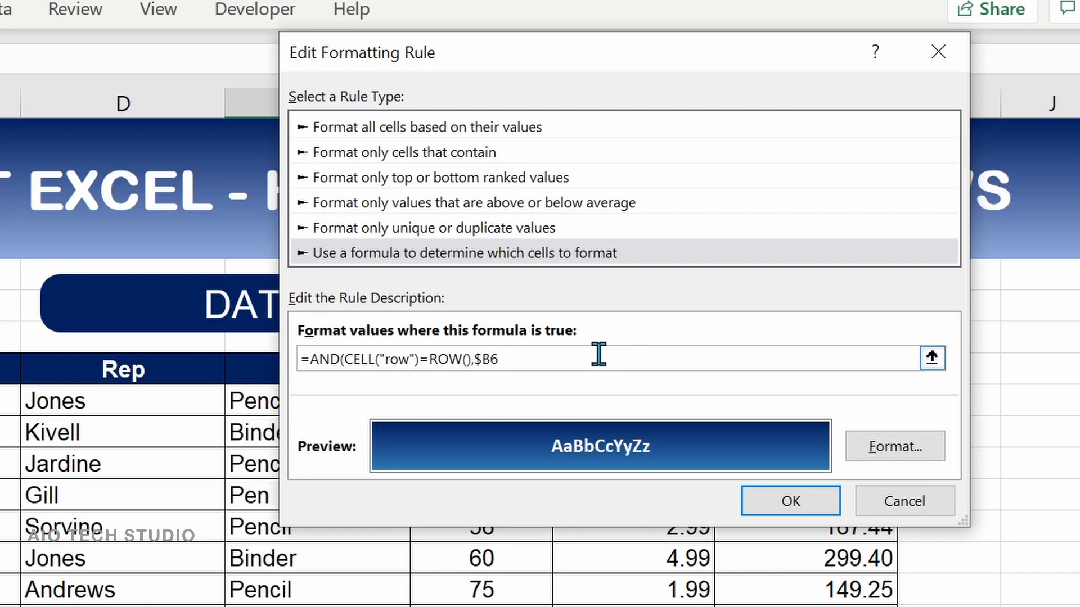
type("<>")
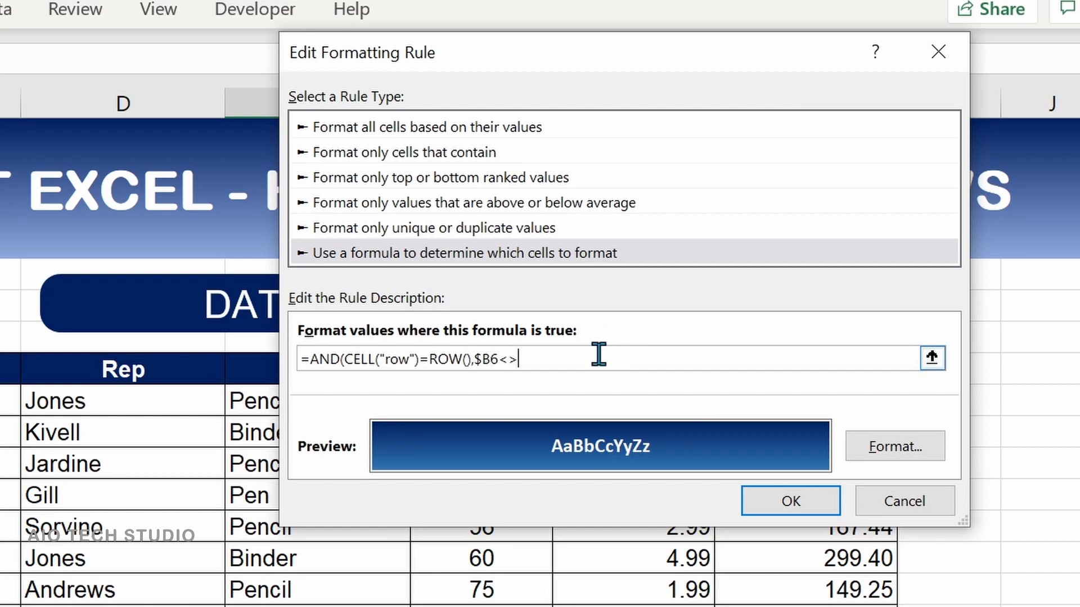
type("\"\"")
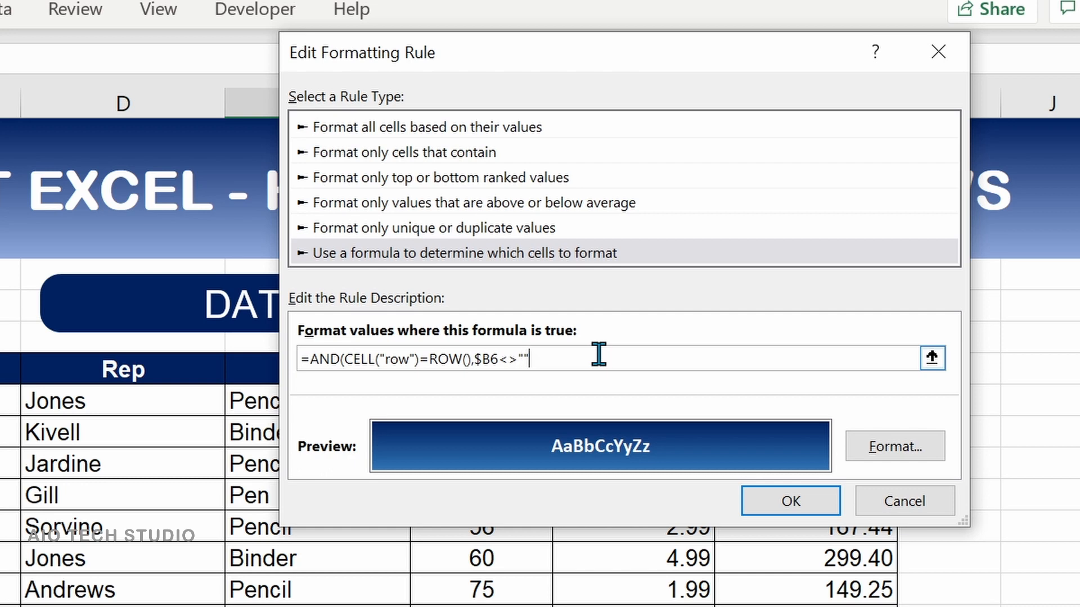
type(")")
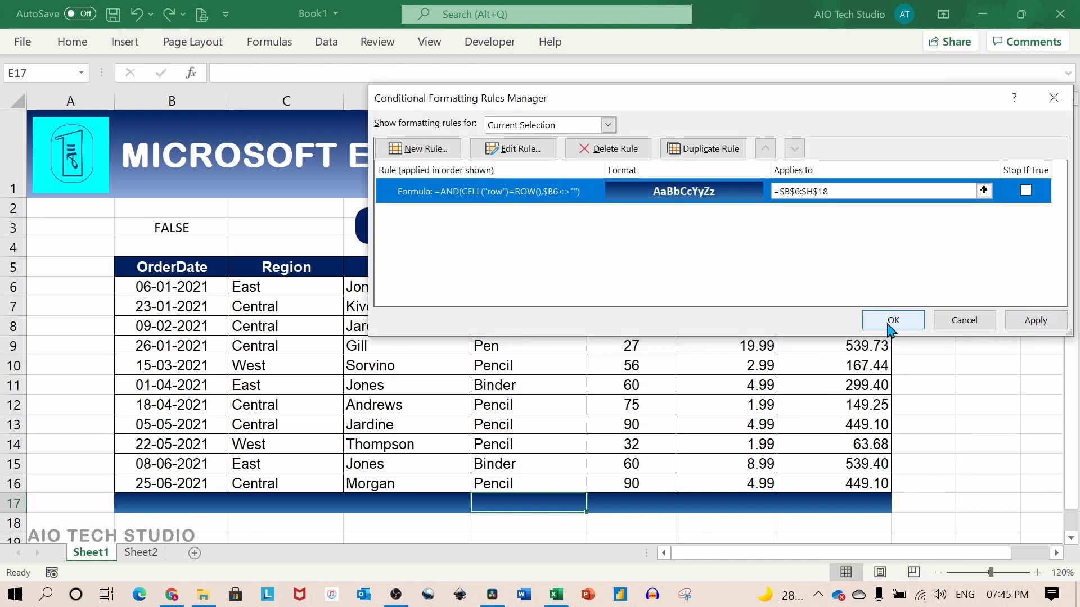
- Apply the revised rule and recalculate on row 11 and on the blank row below, where the highlight now clears
left_click(892, 320)
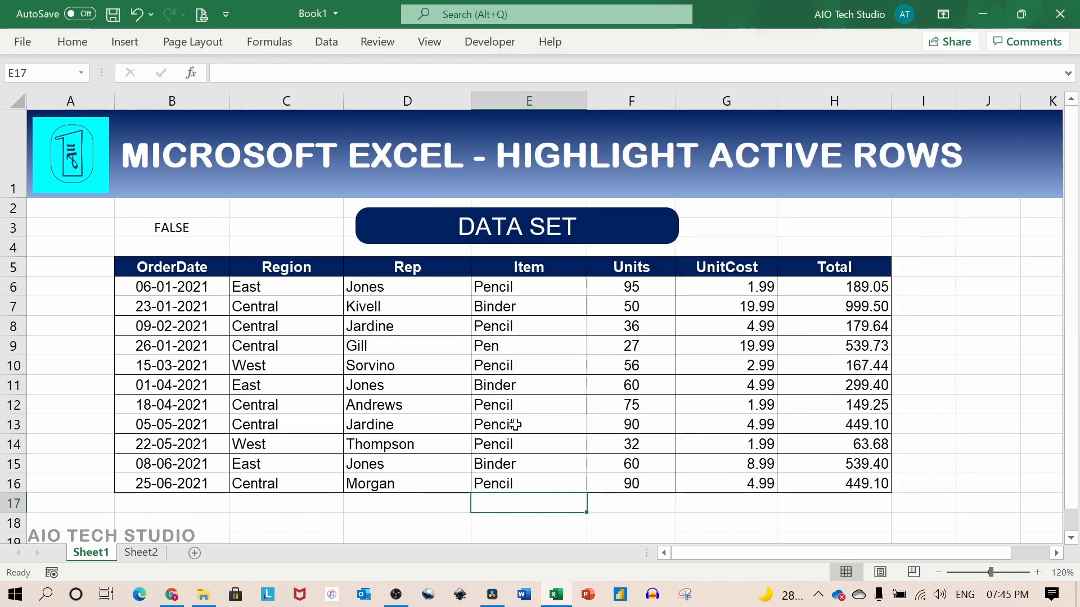
mouse_move(511, 385)
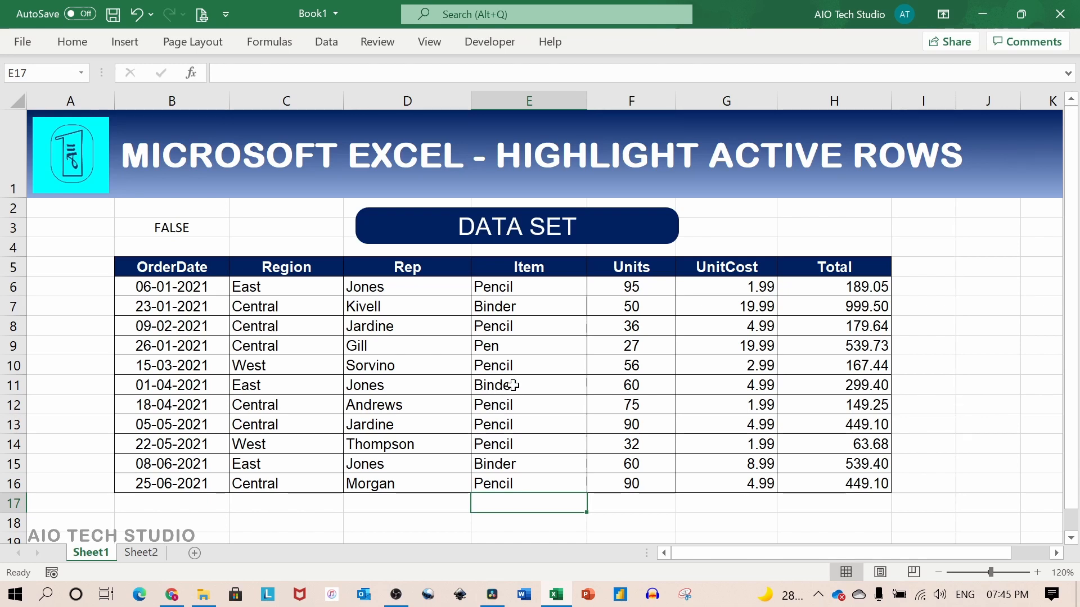
left_click(529, 384)
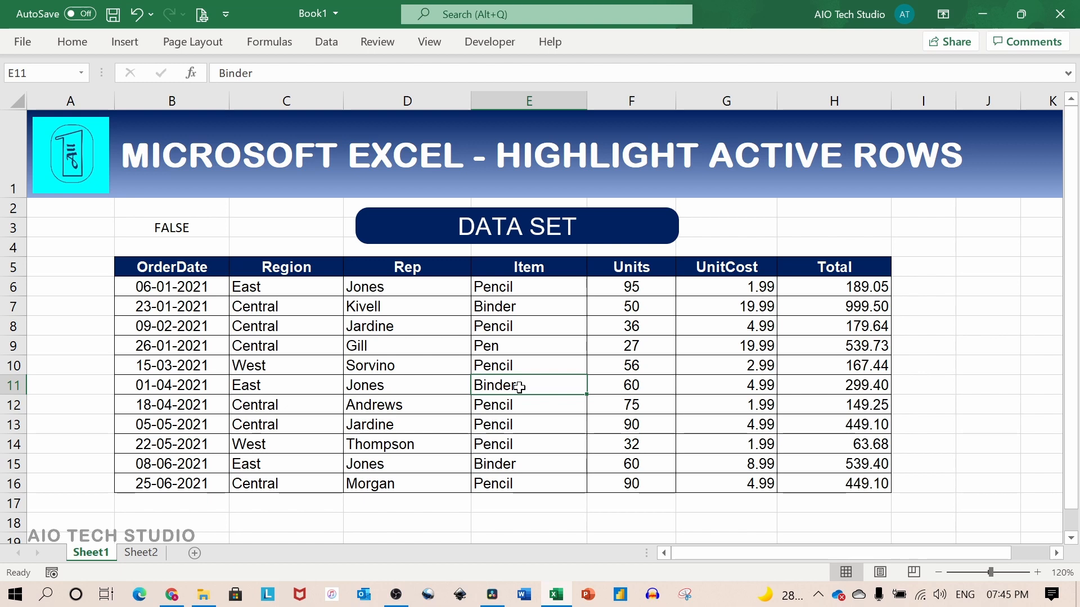
key("f9")
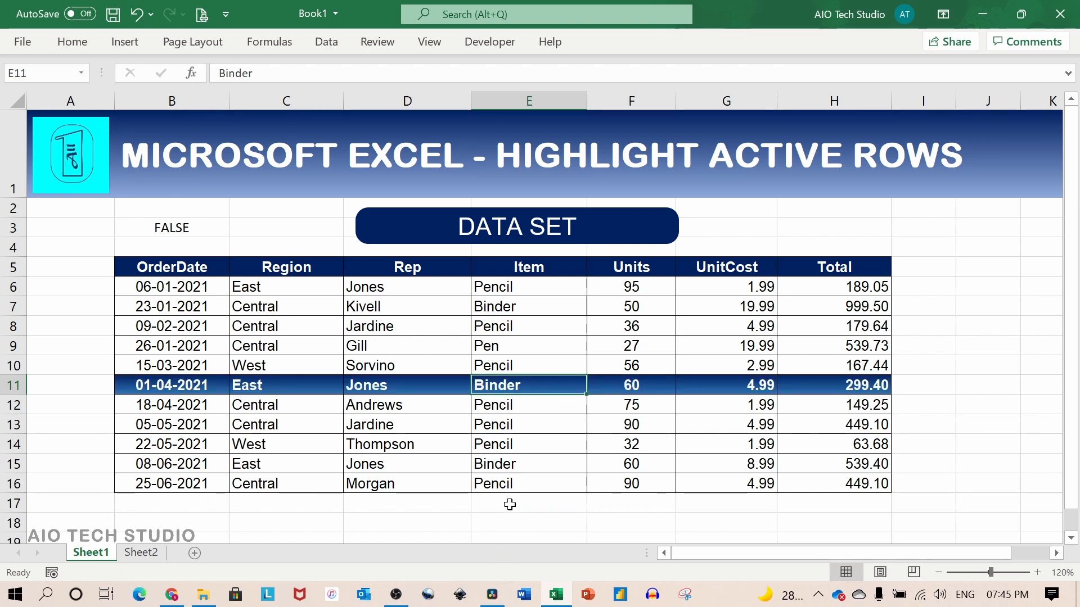
left_click(529, 504)
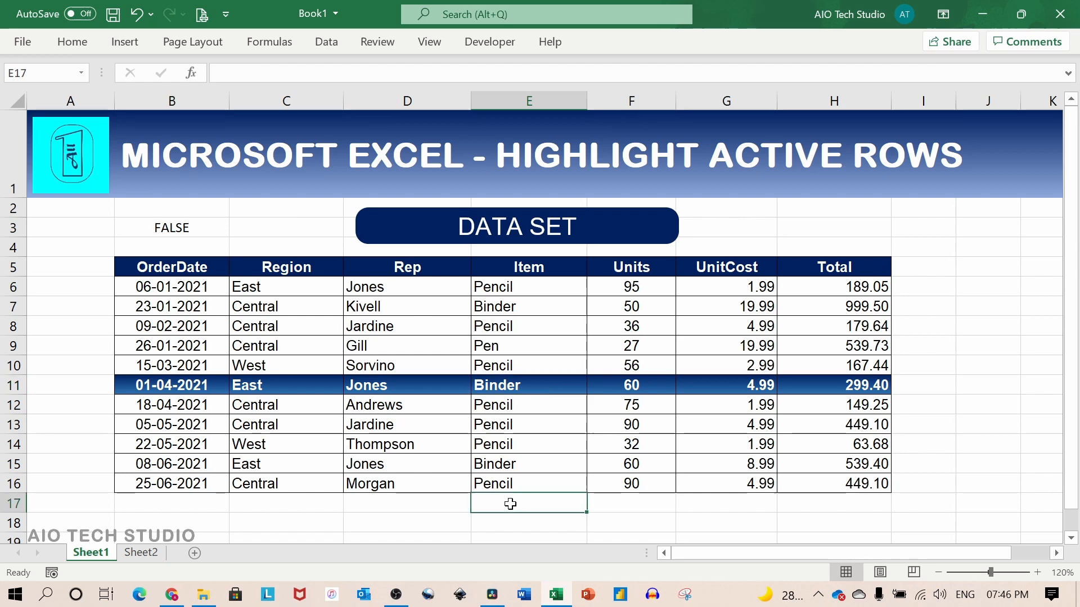
key("F9")
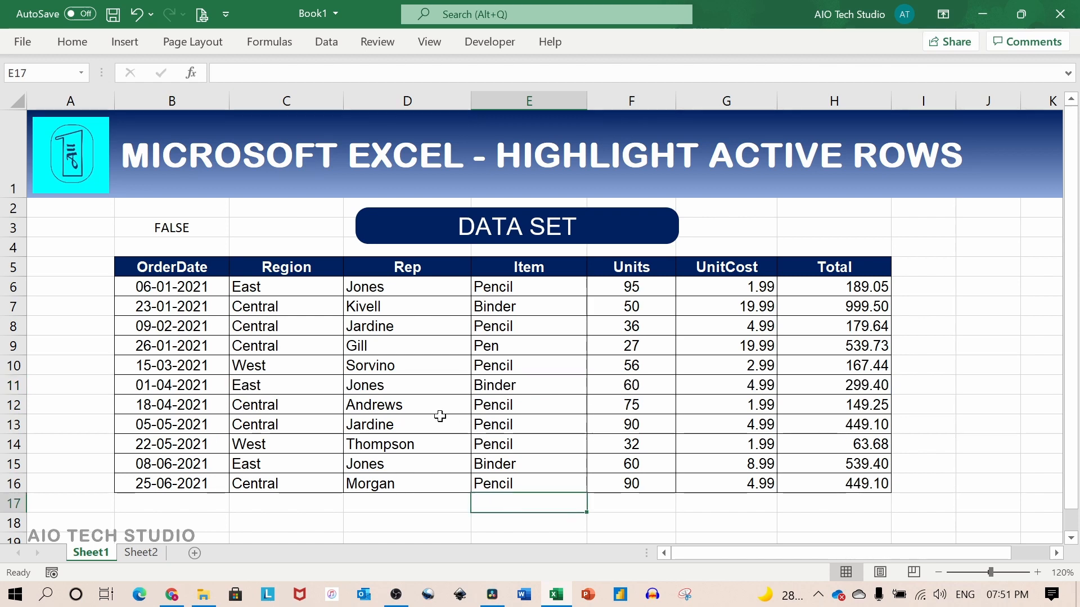
- Select row 11 and then the Sorvino cell in row 10 without recalculating, showing the highlight lags
left_click(529, 385)
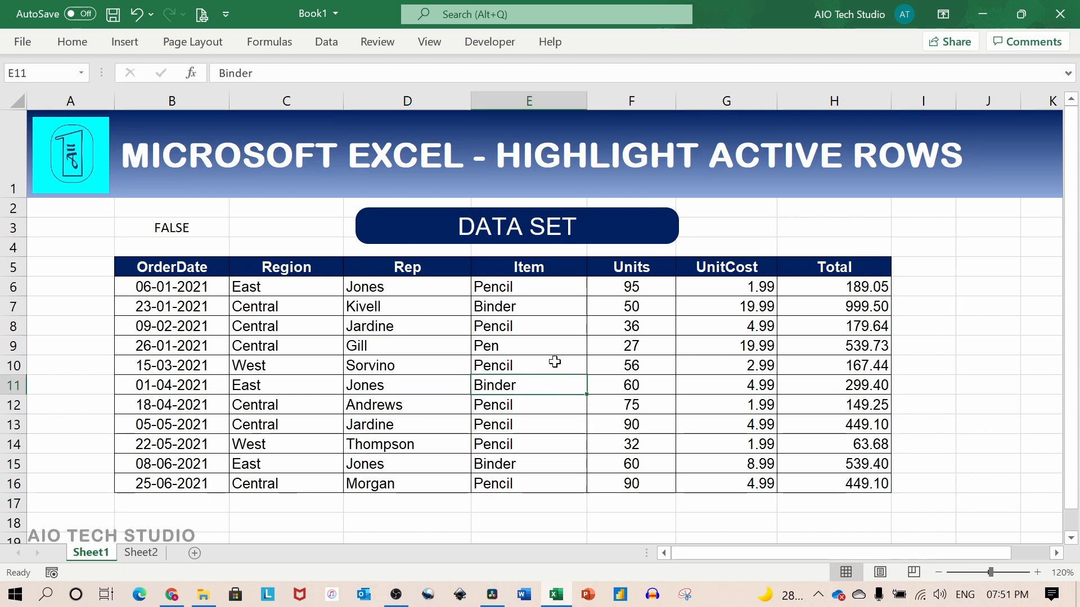
mouse_move(555, 357)
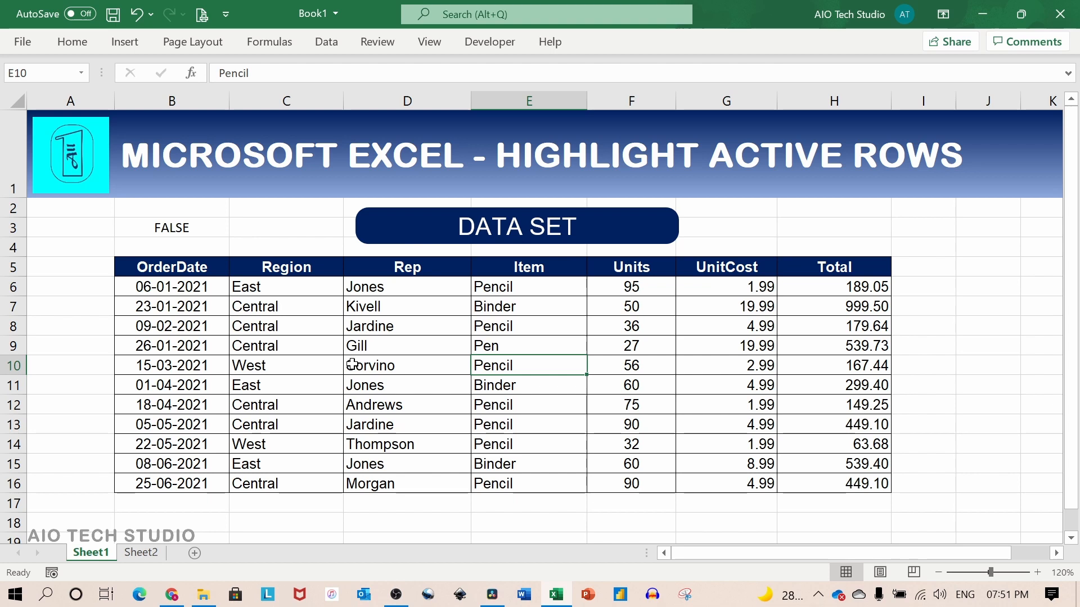
left_click(406, 364)
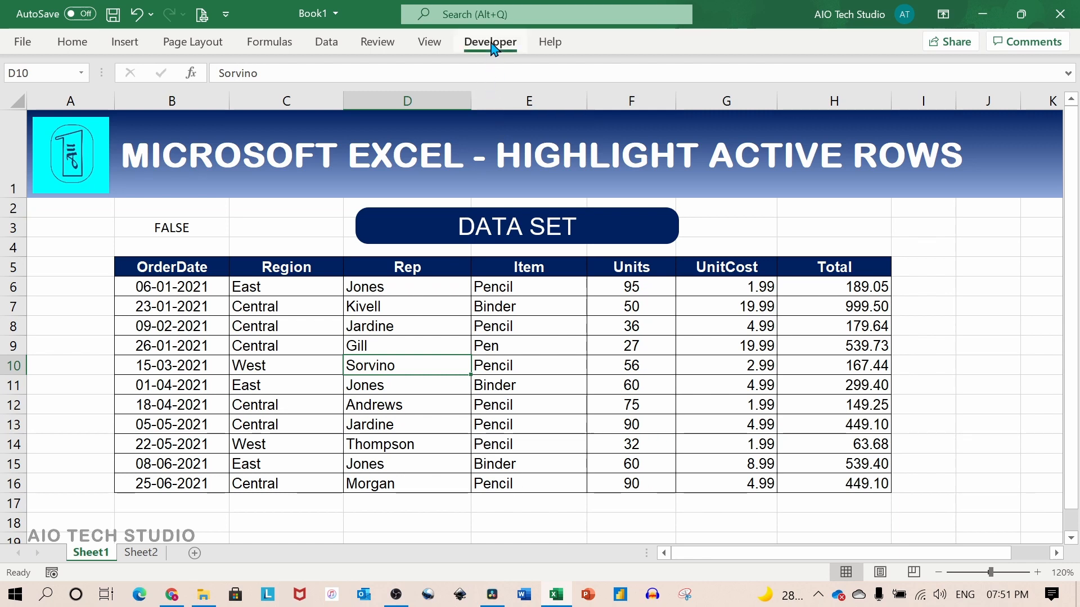
- Open the Visual Basic editor from the Developer tools for the macro-enabled Book1
left_click(490, 42)
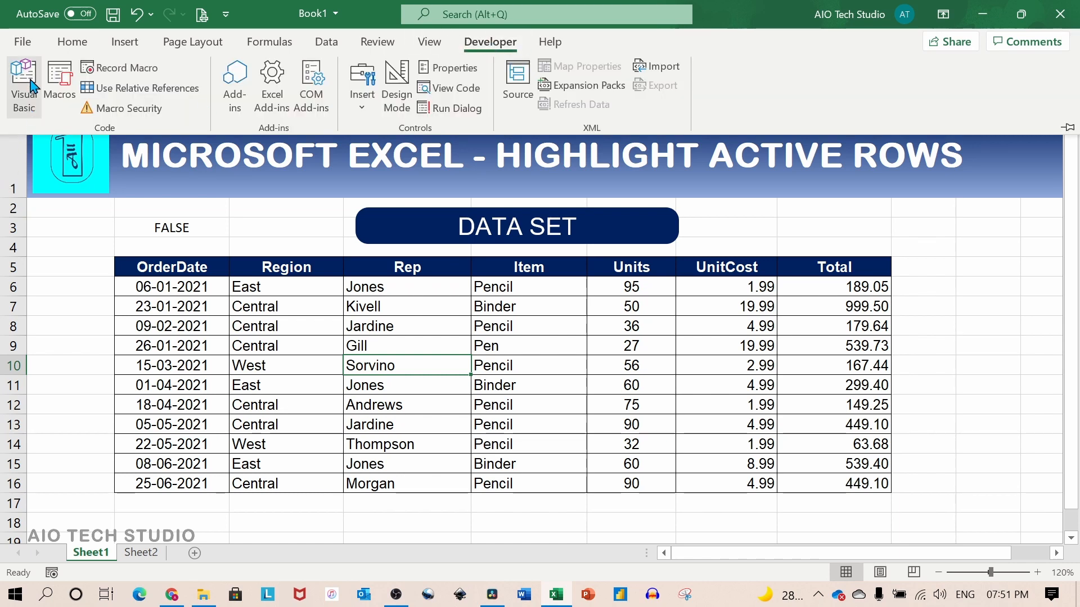
left_click(24, 78)
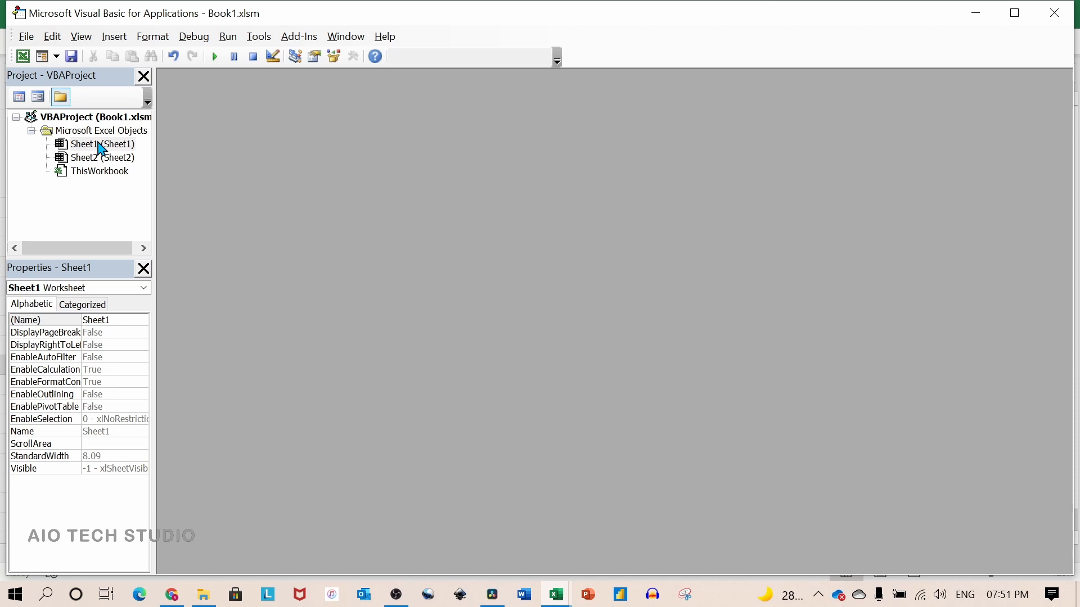
- Create a Worksheet_SelectionChange event stub in Sheet1's code module
double_click(100, 144)
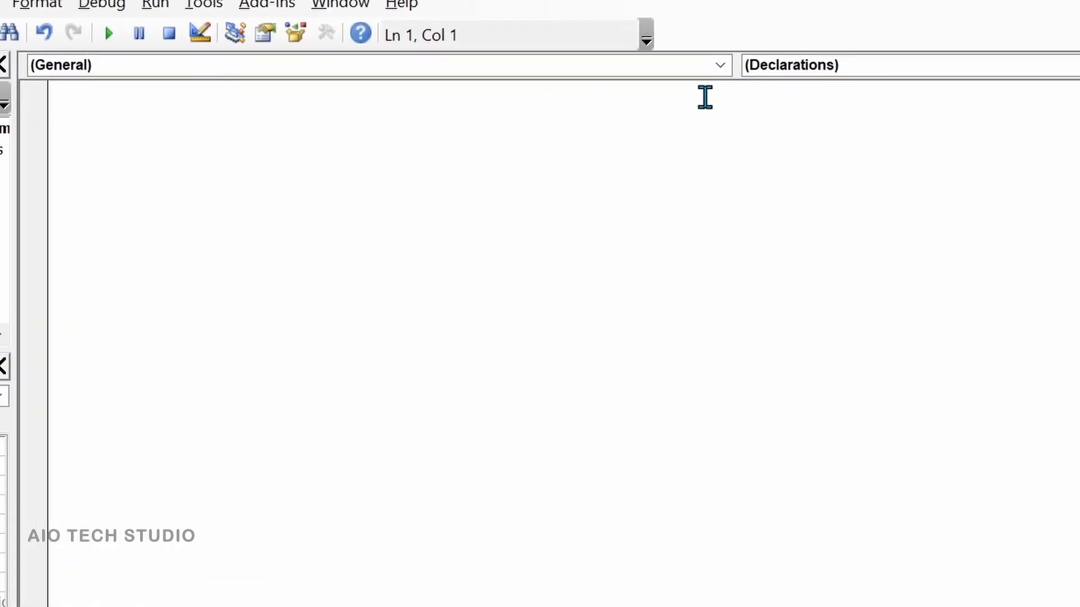
left_click(720, 64)
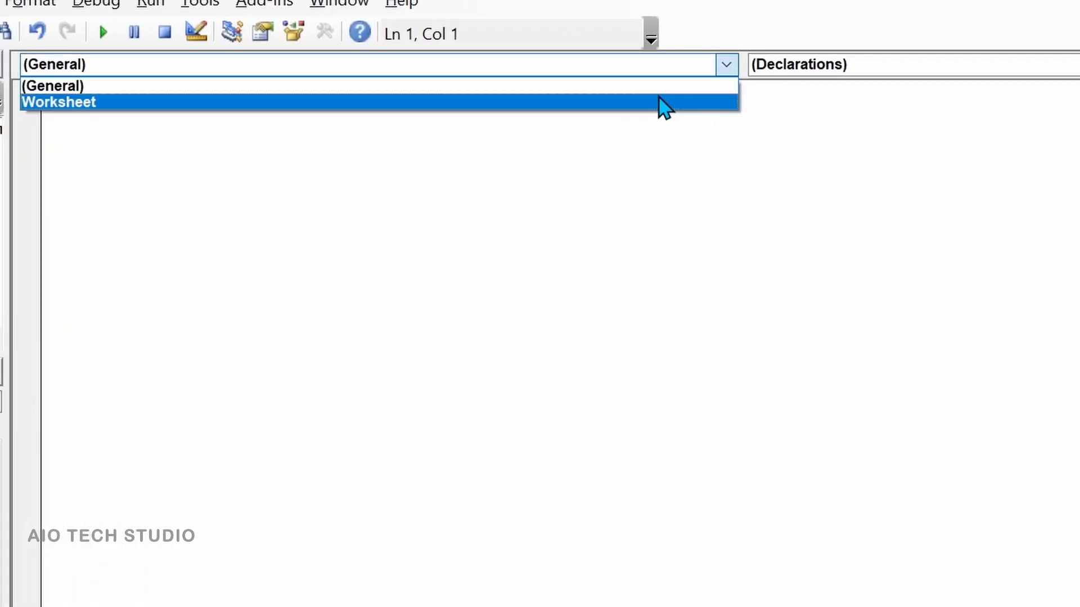
left_click(1049, 65)
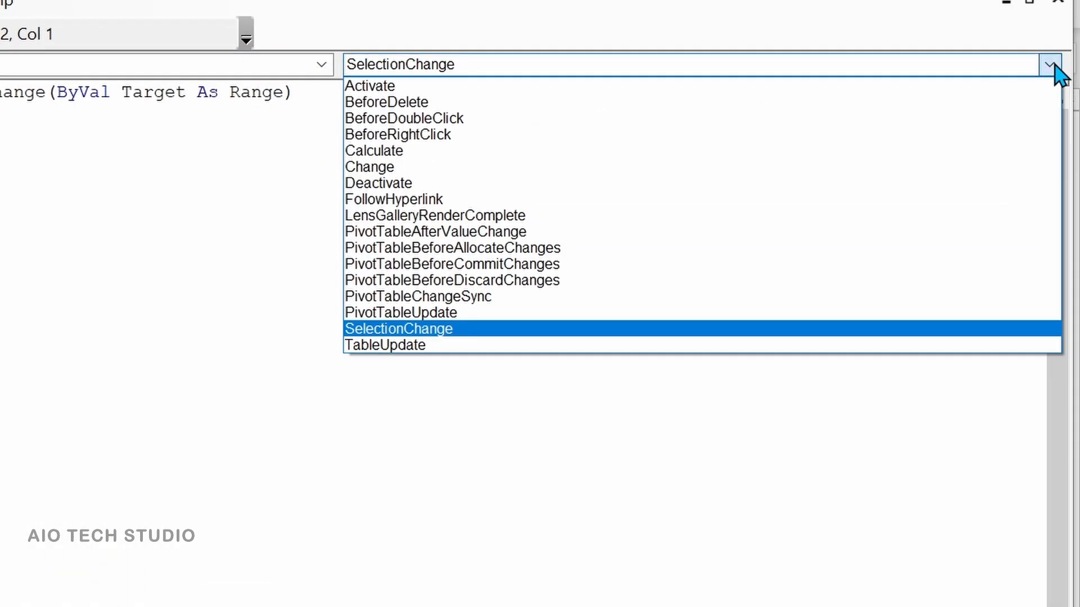
left_click(397, 328)
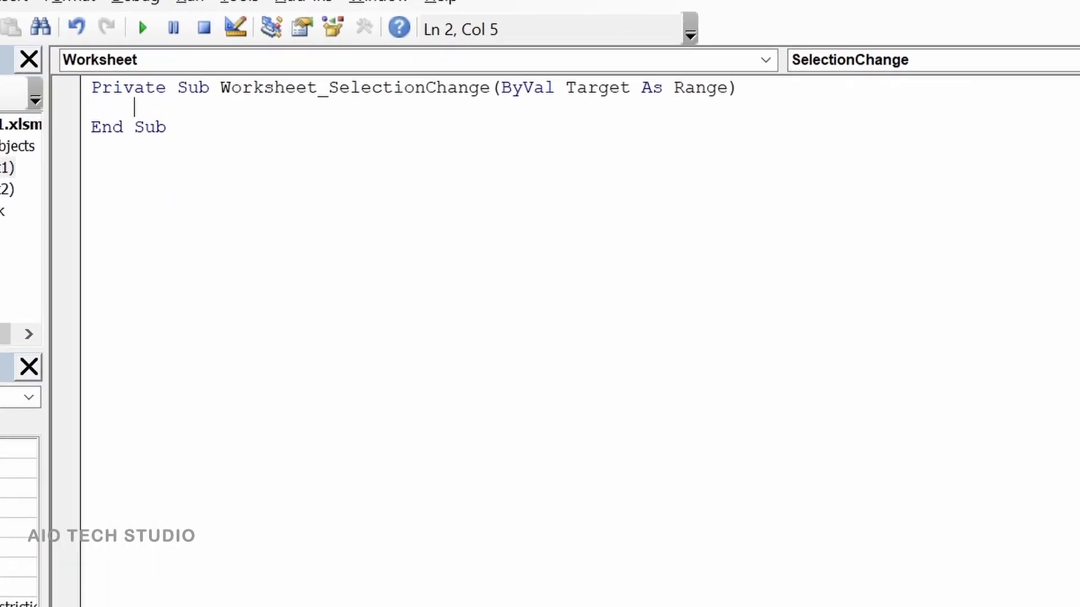
- Write Application.Calculate inside the SelectionChange procedure so the highlight refreshes
type("applic")
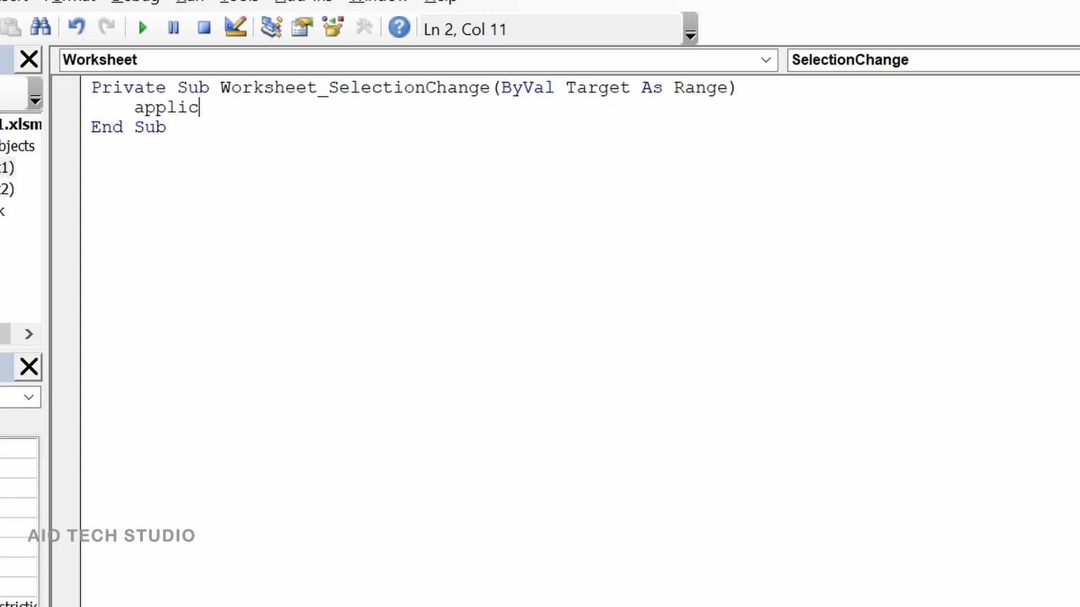
type("ation")
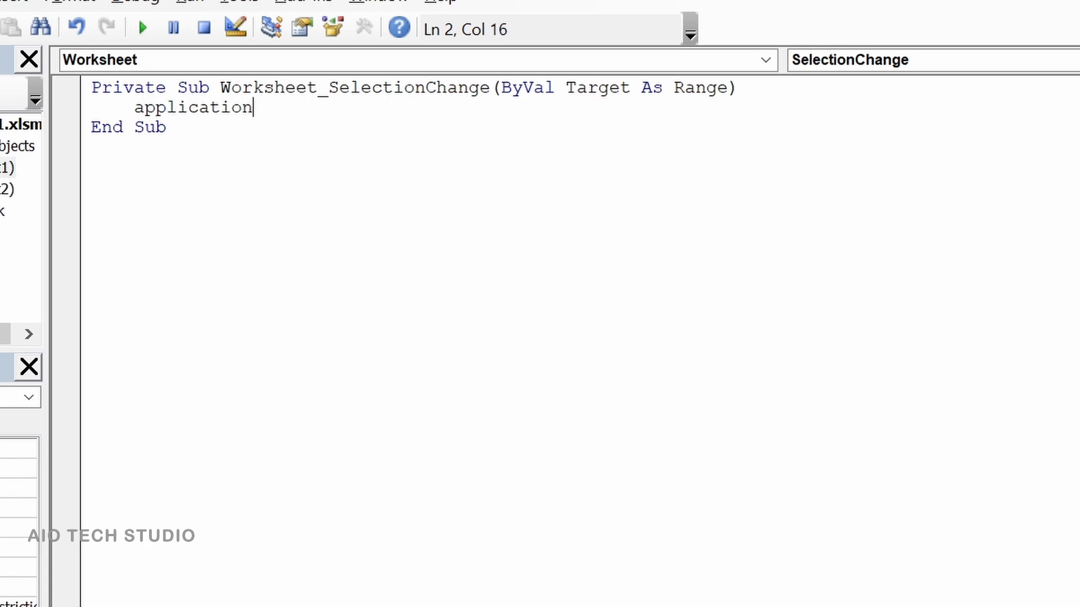
type(".Calculate")
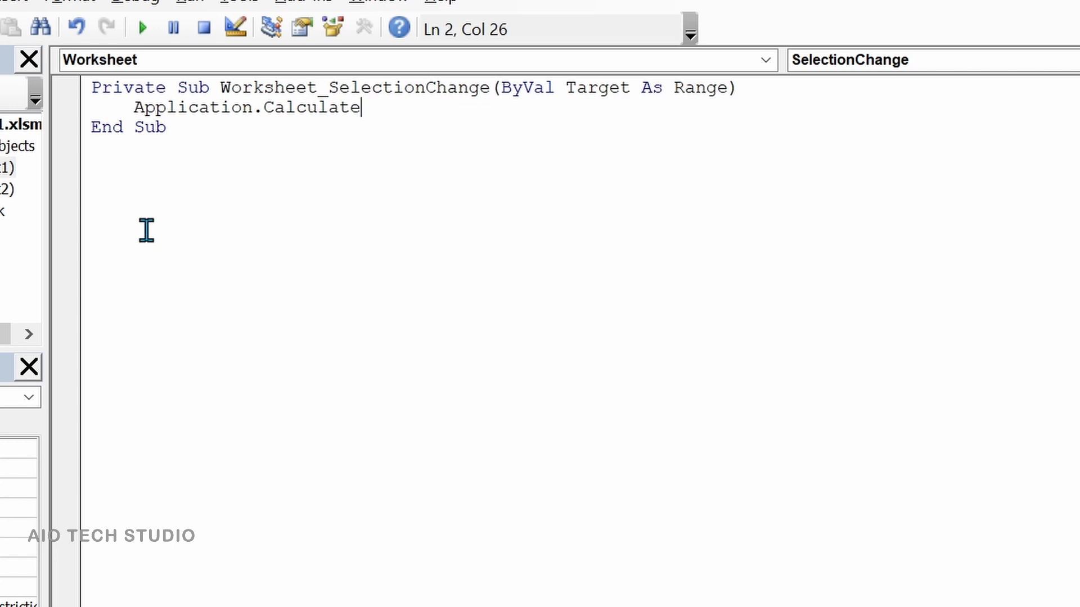
mouse_move(178, 142)
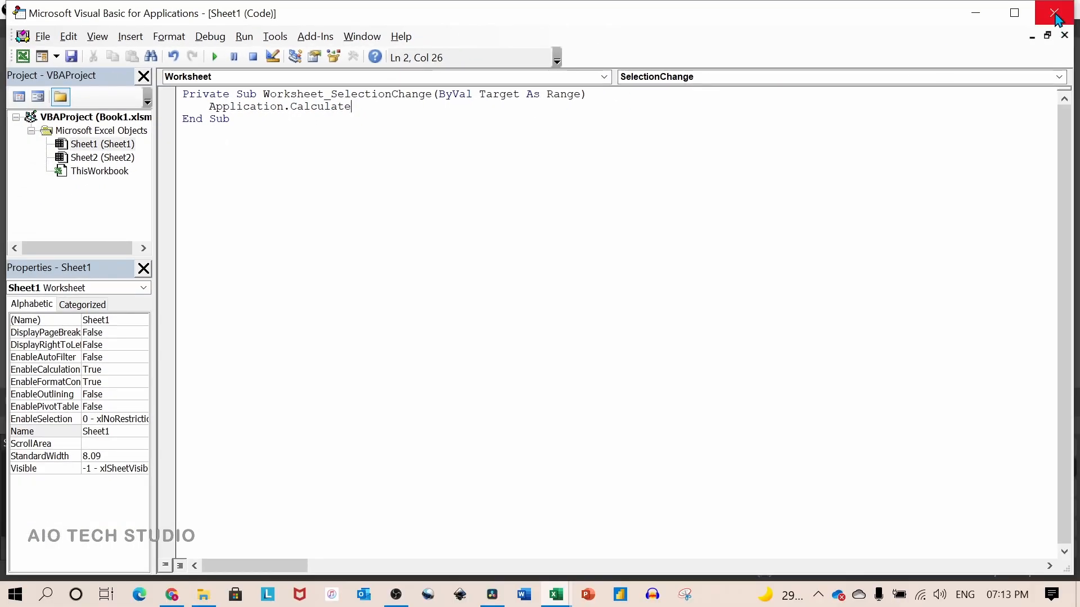
- Close the editor and select several table rows (Gill, Jardine, Morgan) to test the auto-highlight
left_click(1053, 12)
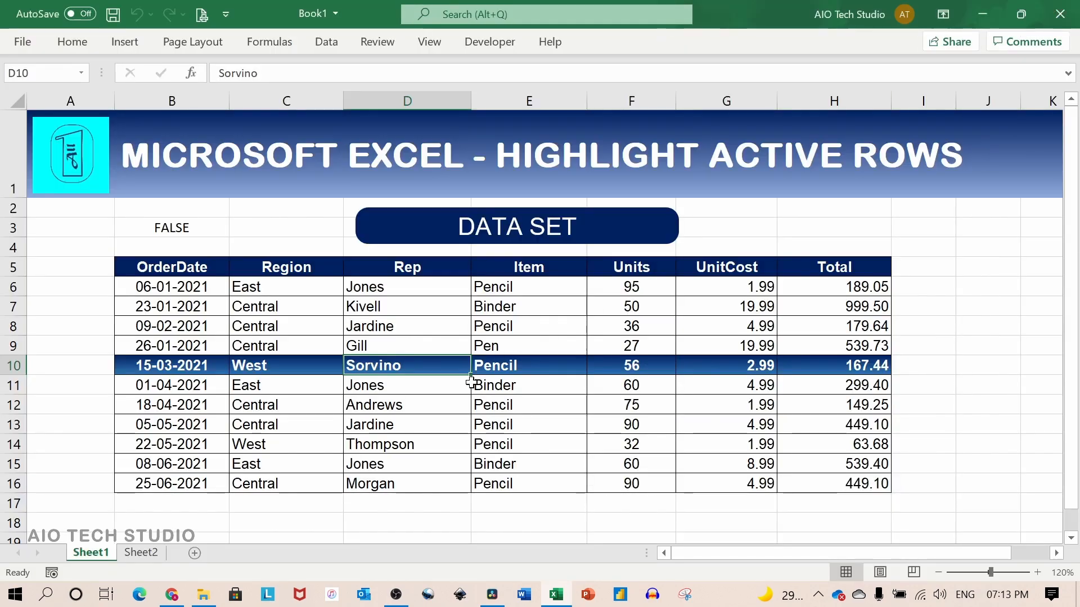
mouse_move(428, 425)
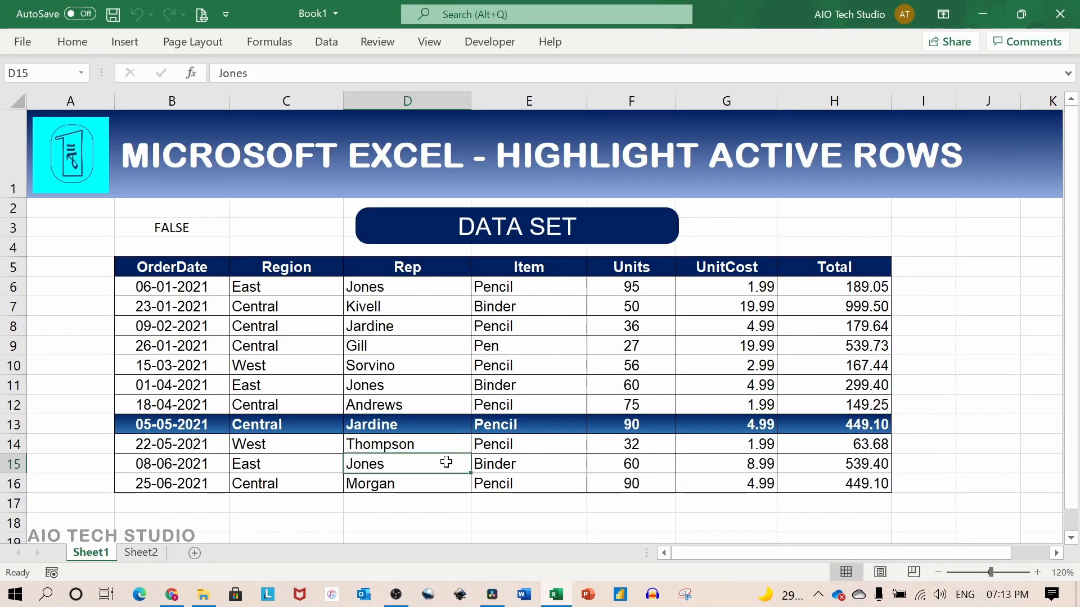
left_click(406, 345)
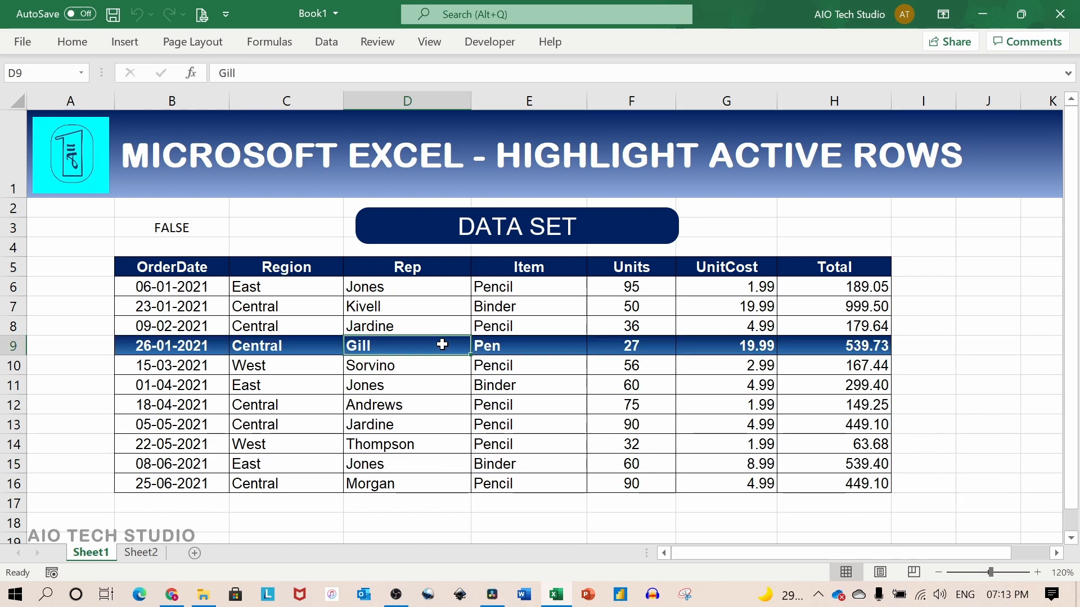
left_click(406, 424)
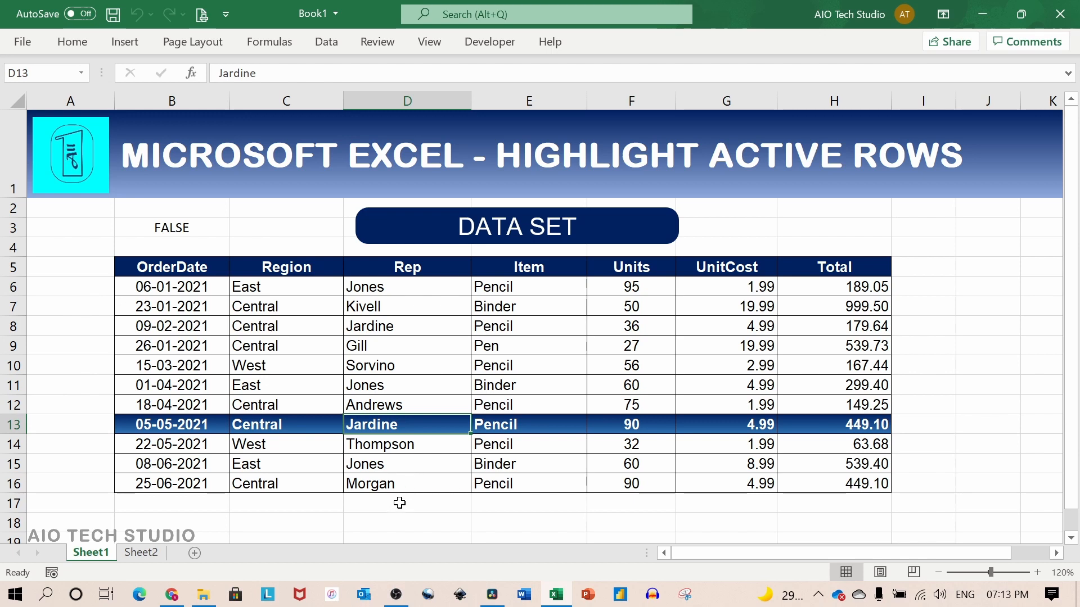
left_click(406, 504)
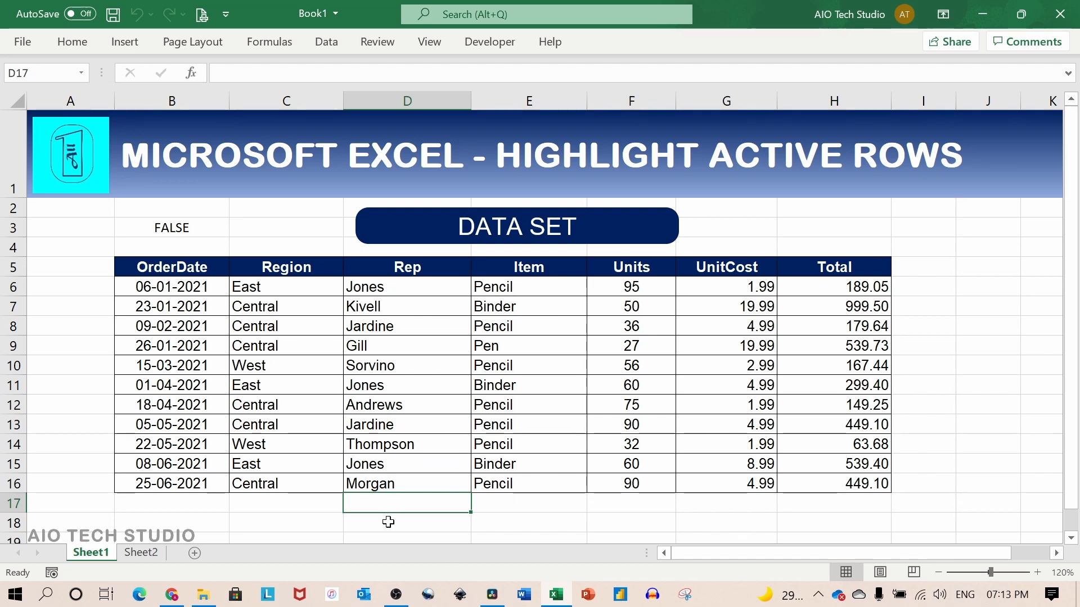
left_click(406, 482)
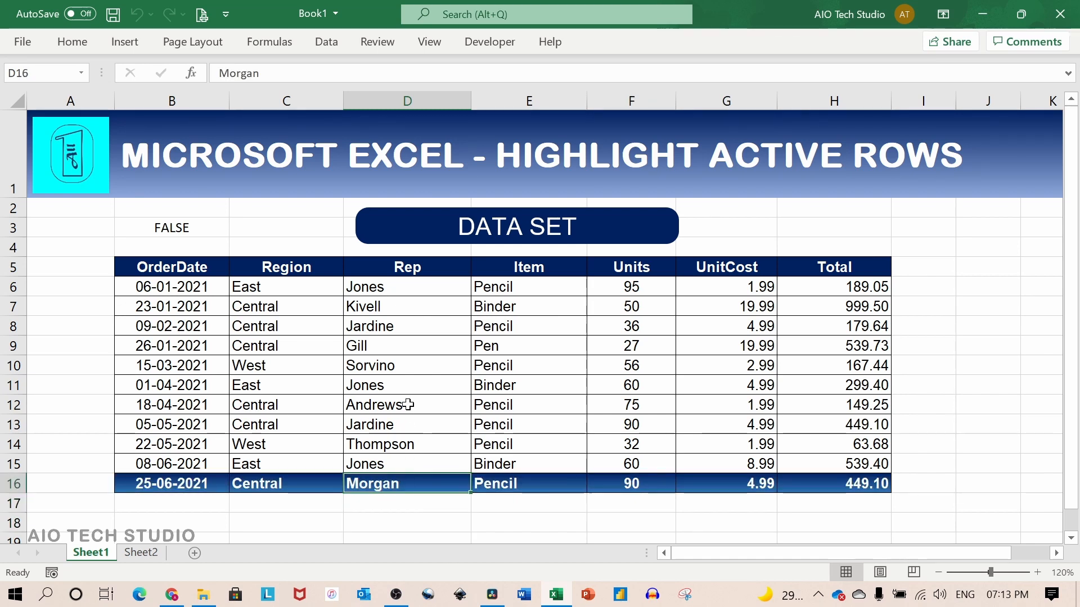
left_click(141, 553)
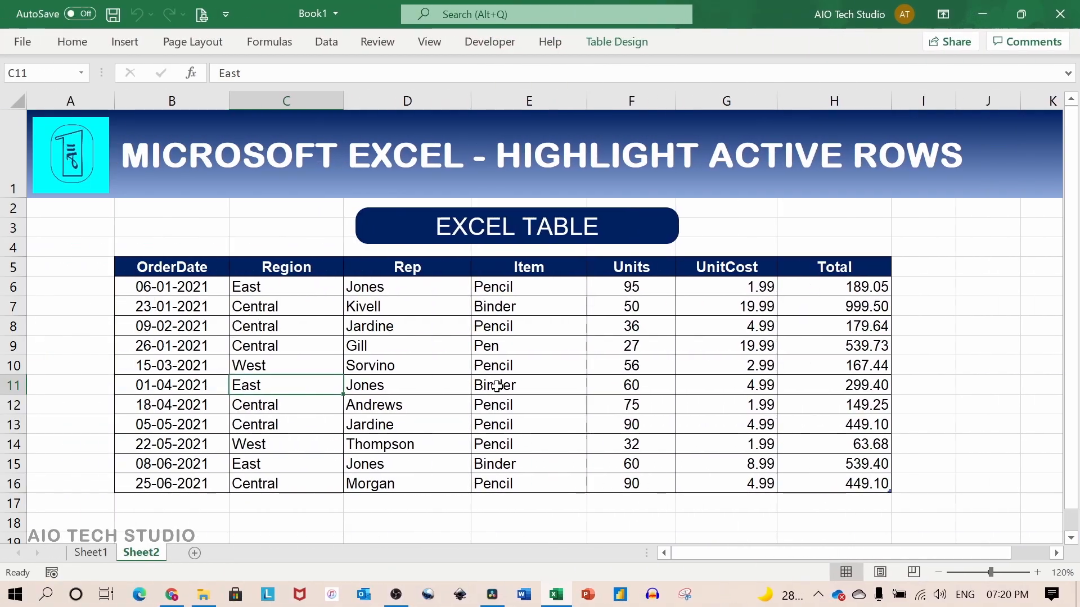
left_click(630, 385)
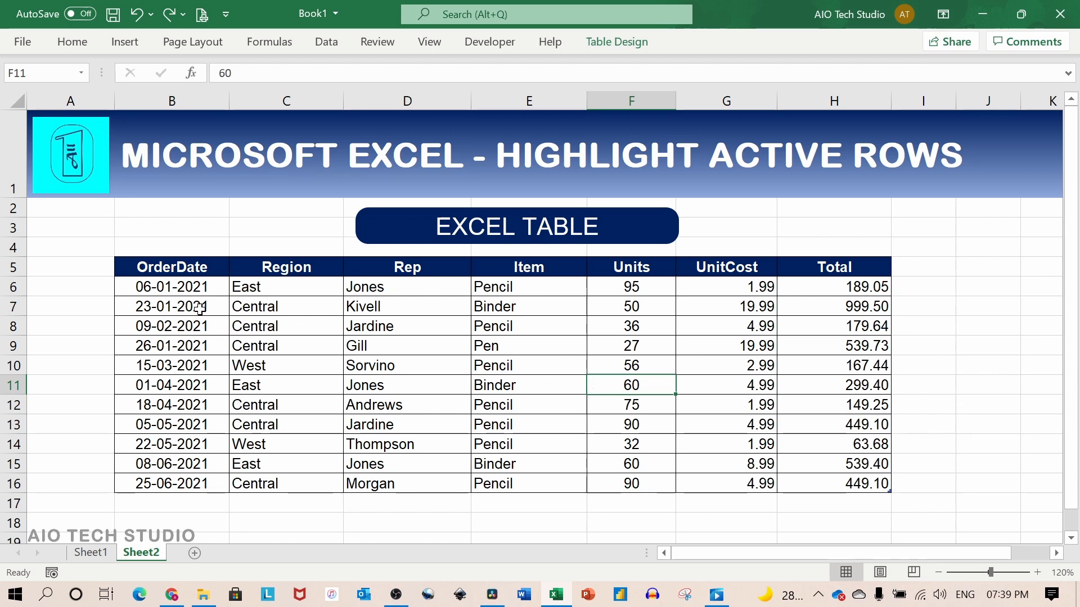
left_click_drag(171, 287, 834, 484)
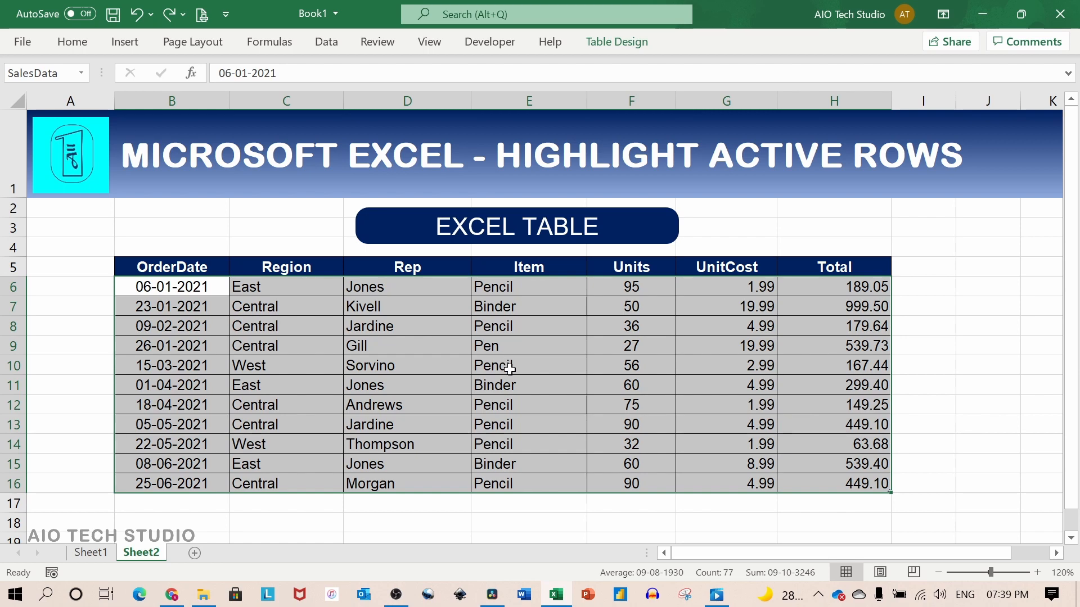
mouse_move(497, 363)
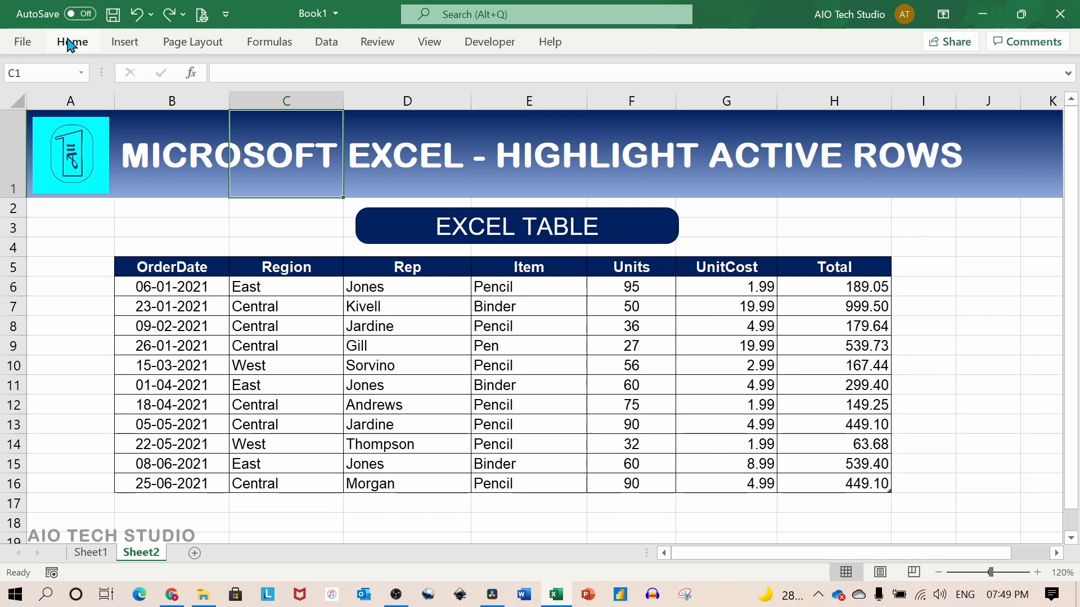
- Insert a blank sheet row above the title banner, shifting the SalesData table down
left_click(72, 42)
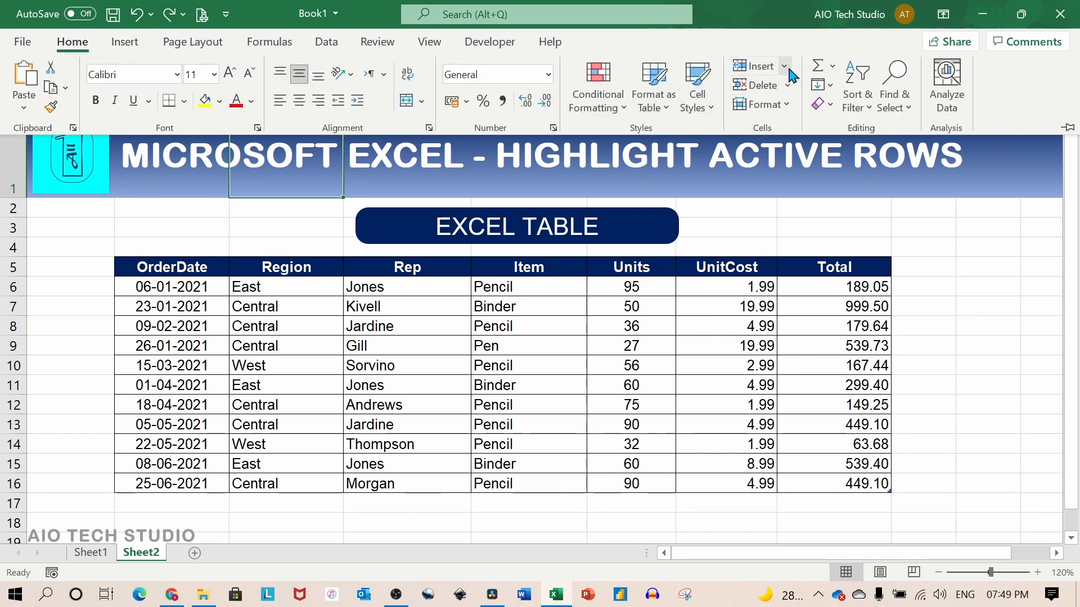
left_click(783, 66)
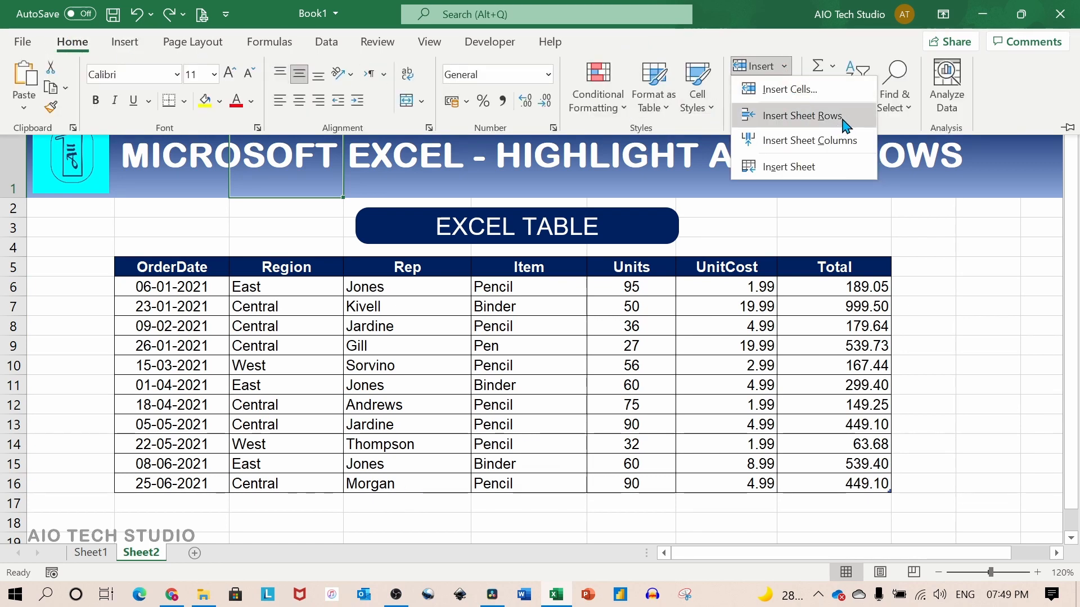
left_click(800, 115)
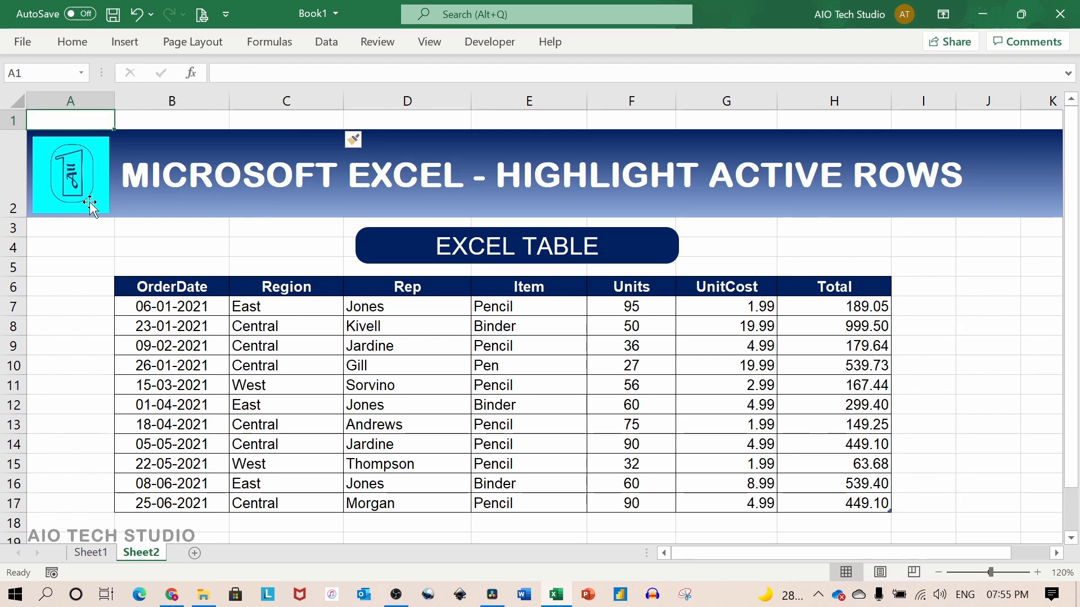
- Enter 'Sel. Row #' in A1 and 11 in B1, then select the table data
type("Sel. Row #")
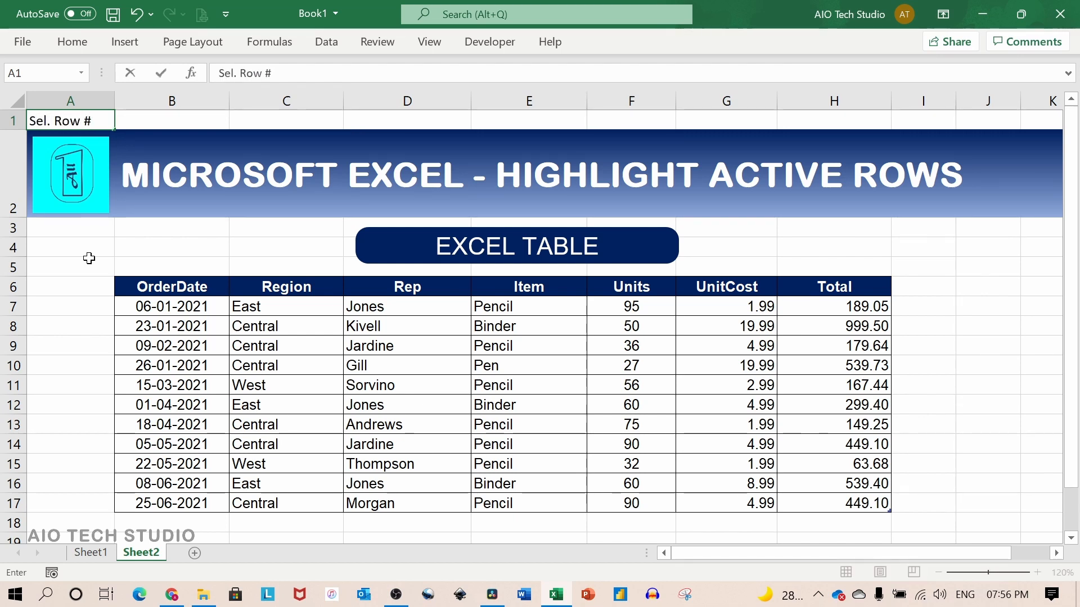
left_click(171, 120)
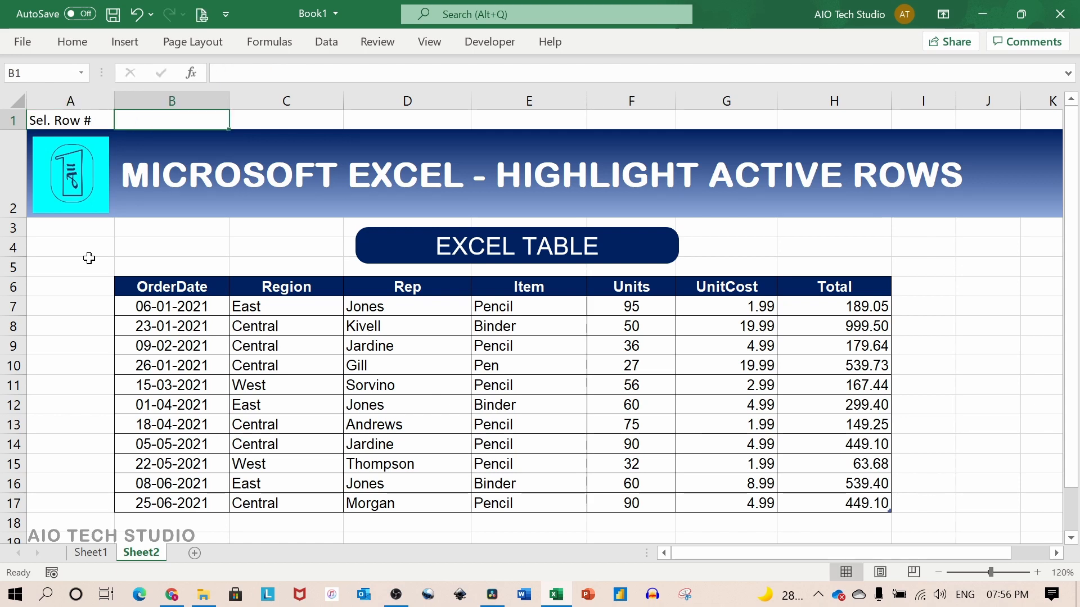
type("11")
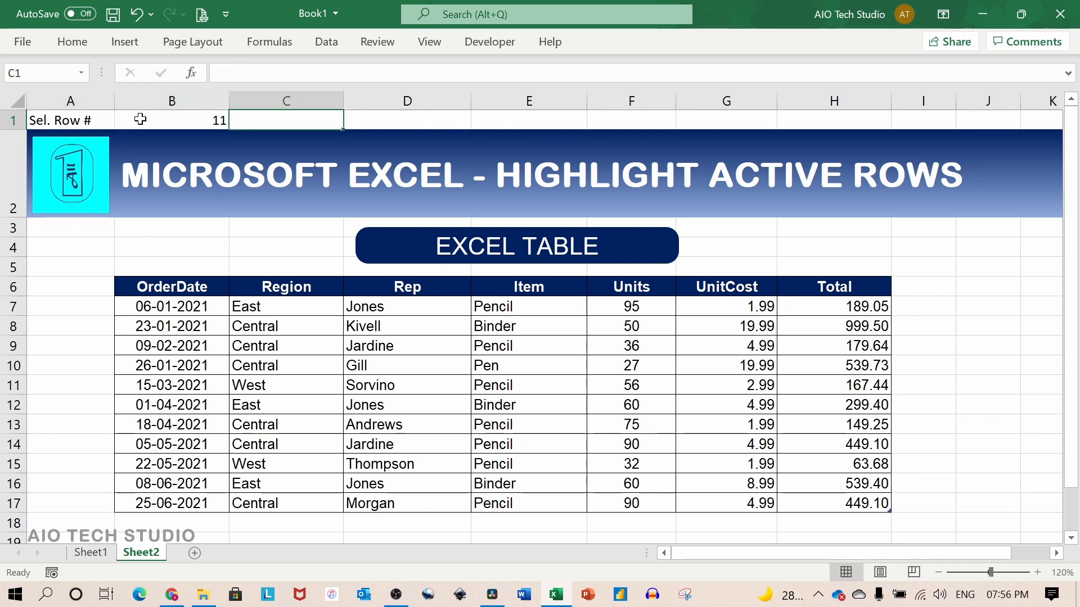
left_click(171, 121)
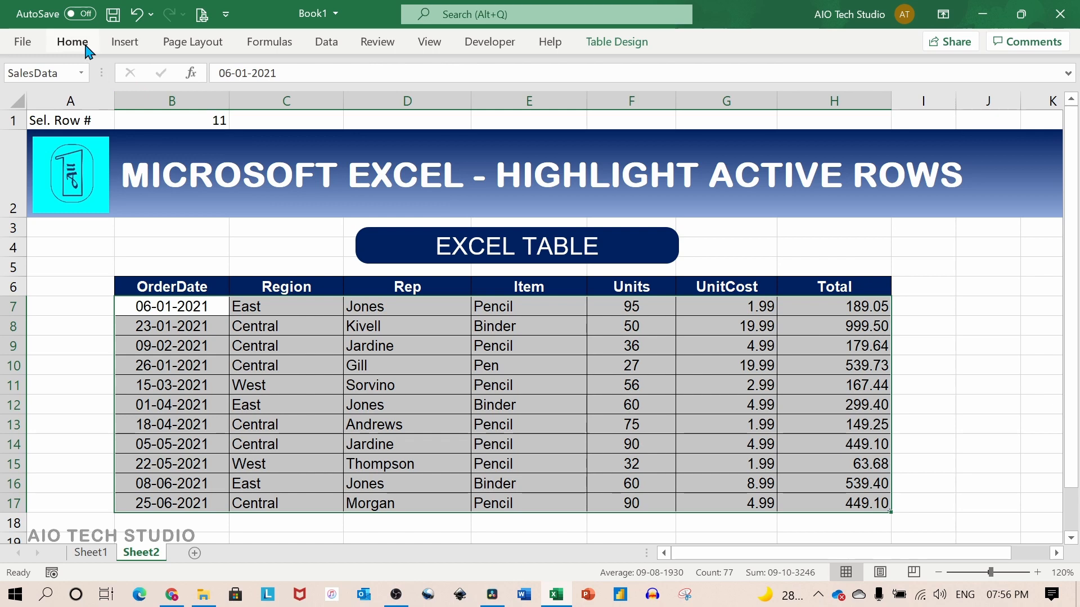
- Start a new conditional formatting rule of the 'Use a formula' type for the table
left_click(72, 42)
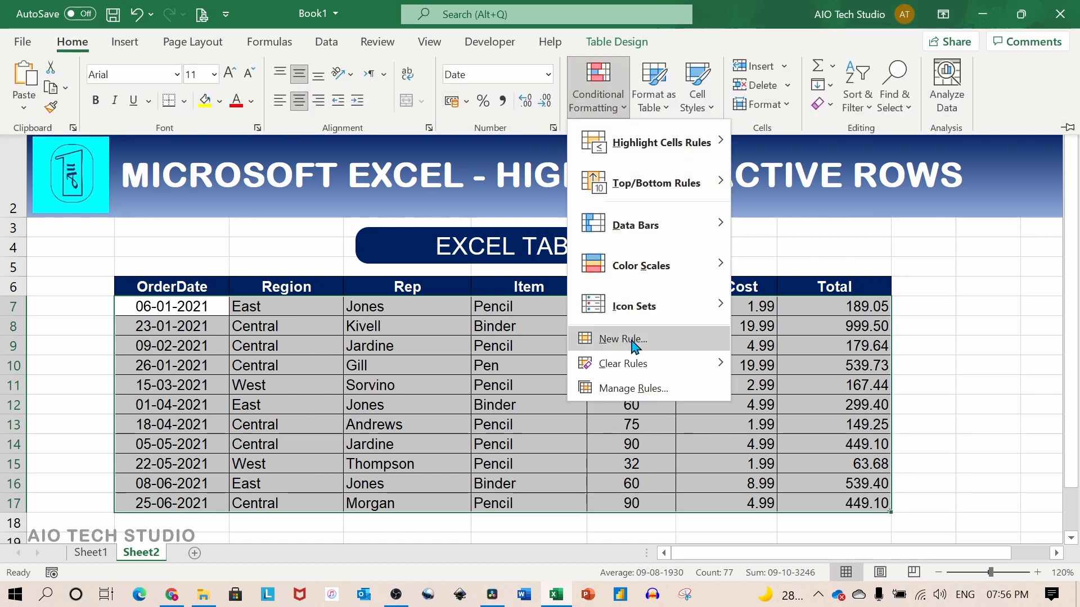
left_click(621, 338)
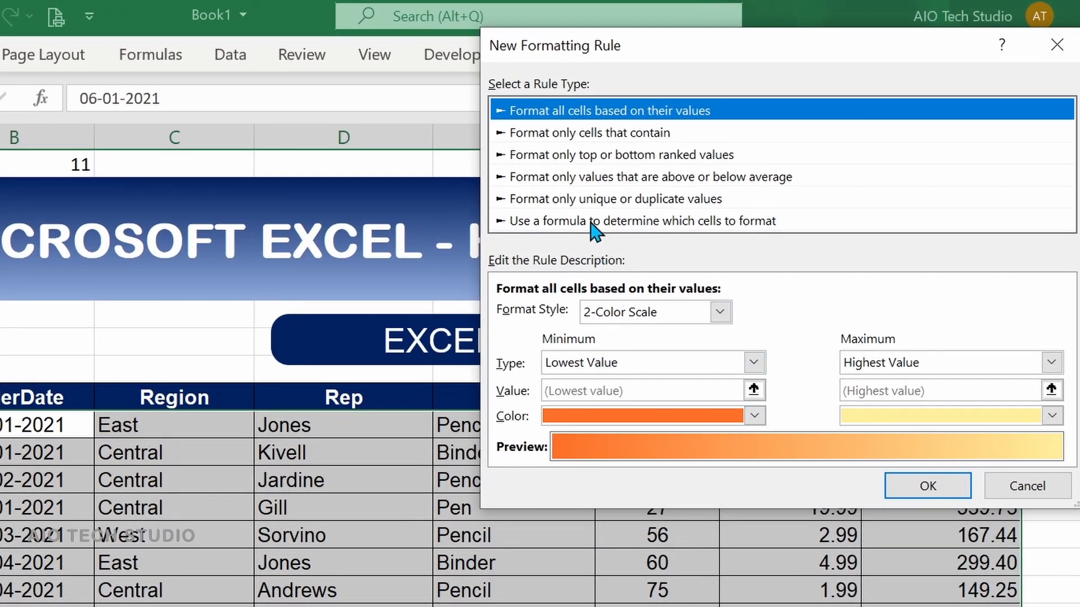
left_click(638, 221)
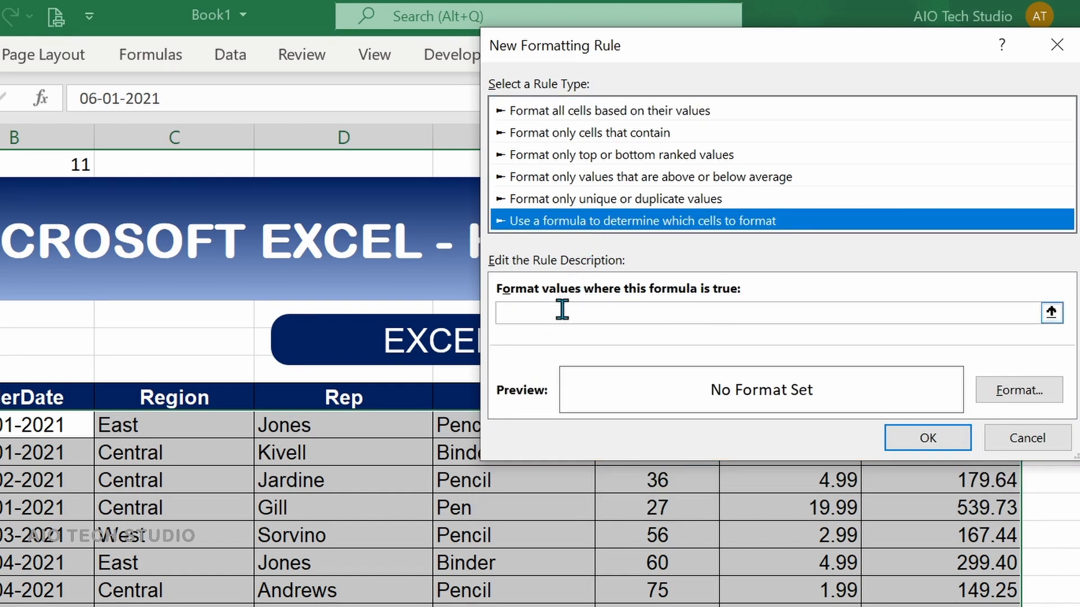
- Enter the rule condition =$B$1=Row()
type("=$B$1")
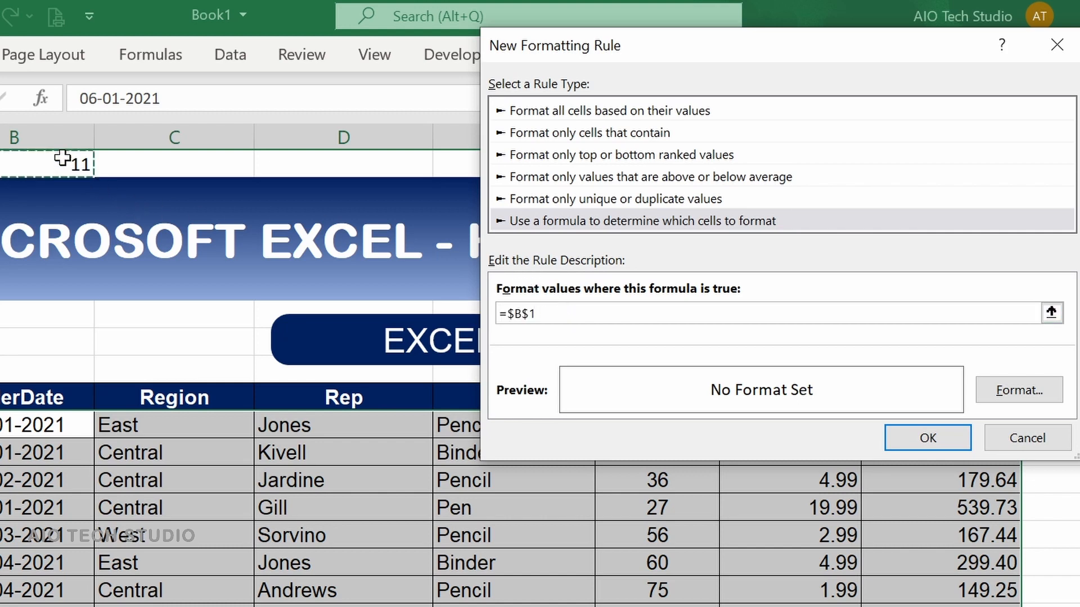
type("=")
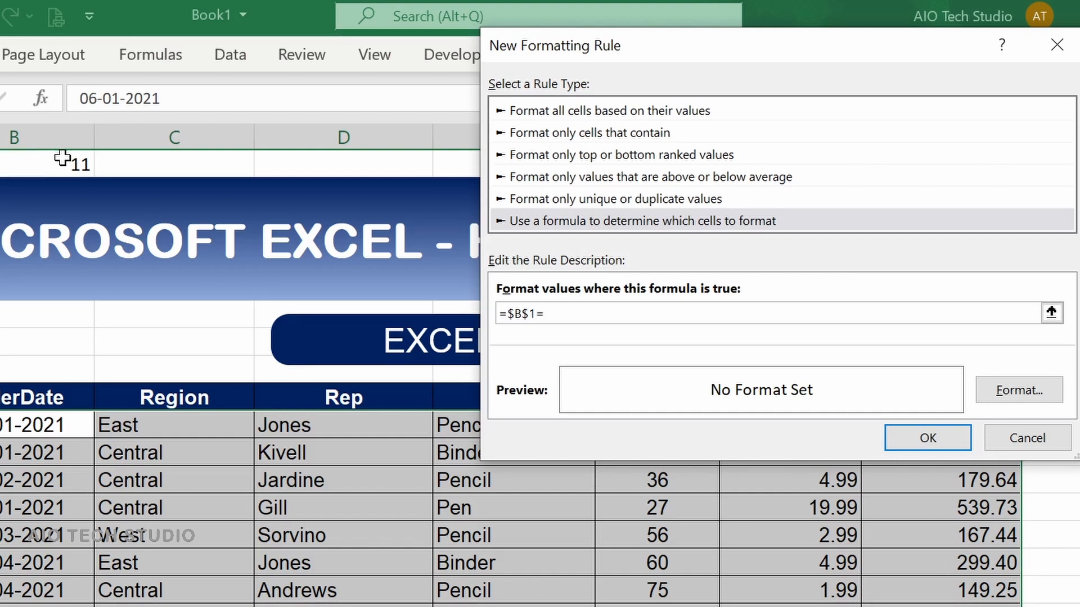
type("Row")
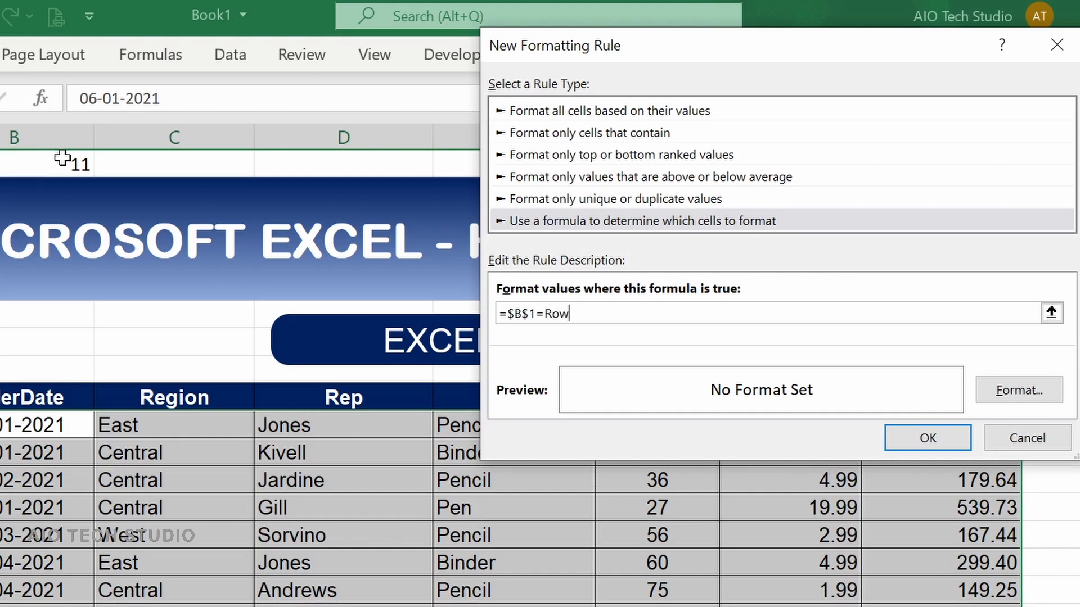
type("(")
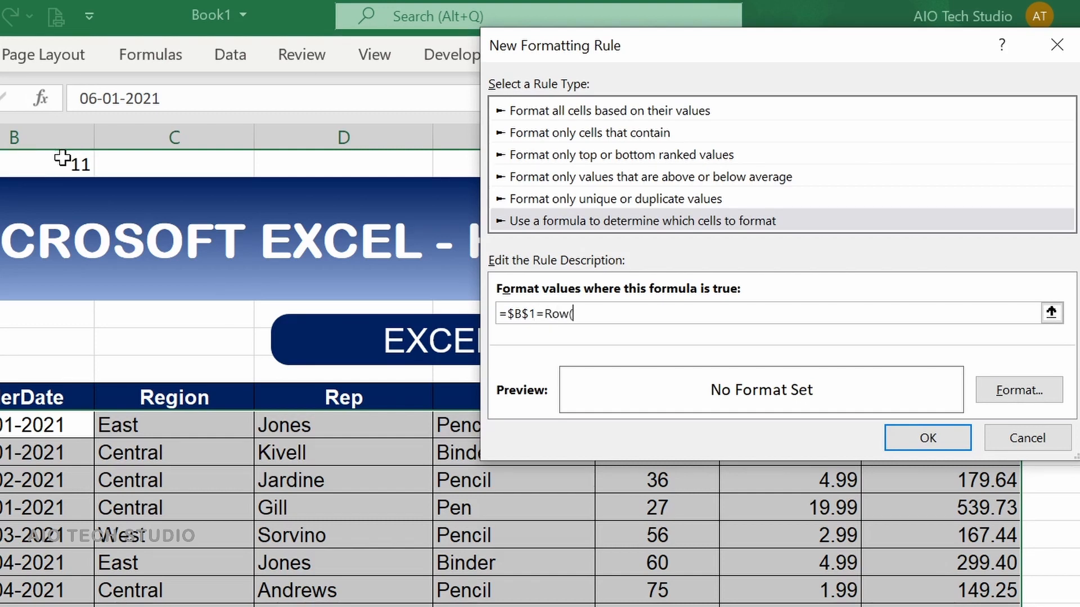
type(")")
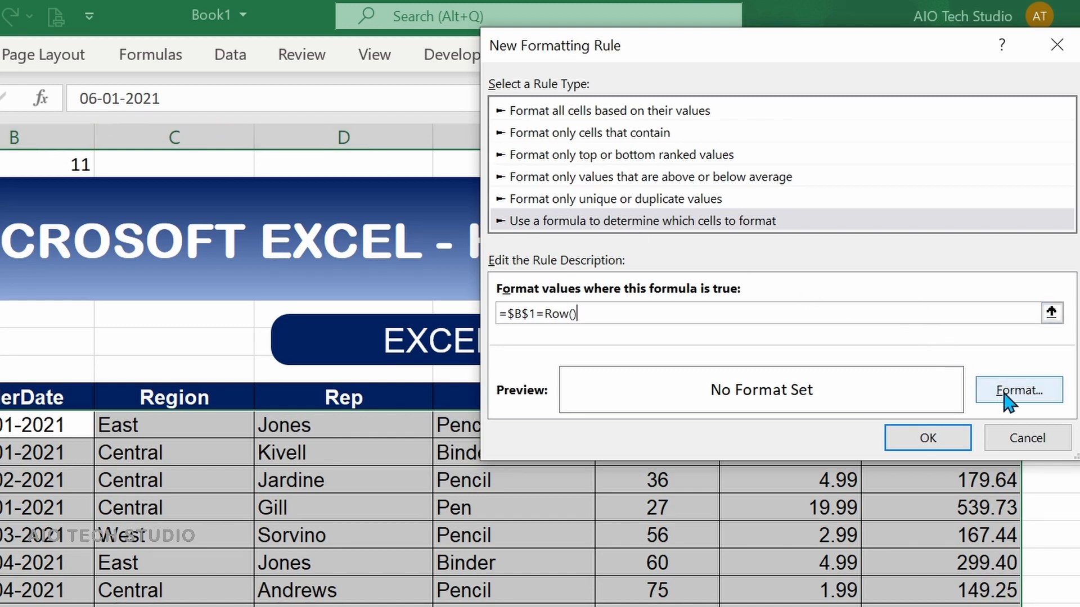
- Give the rule a two-colour gradient fill with dark blue as the first colour
left_click(1018, 390)
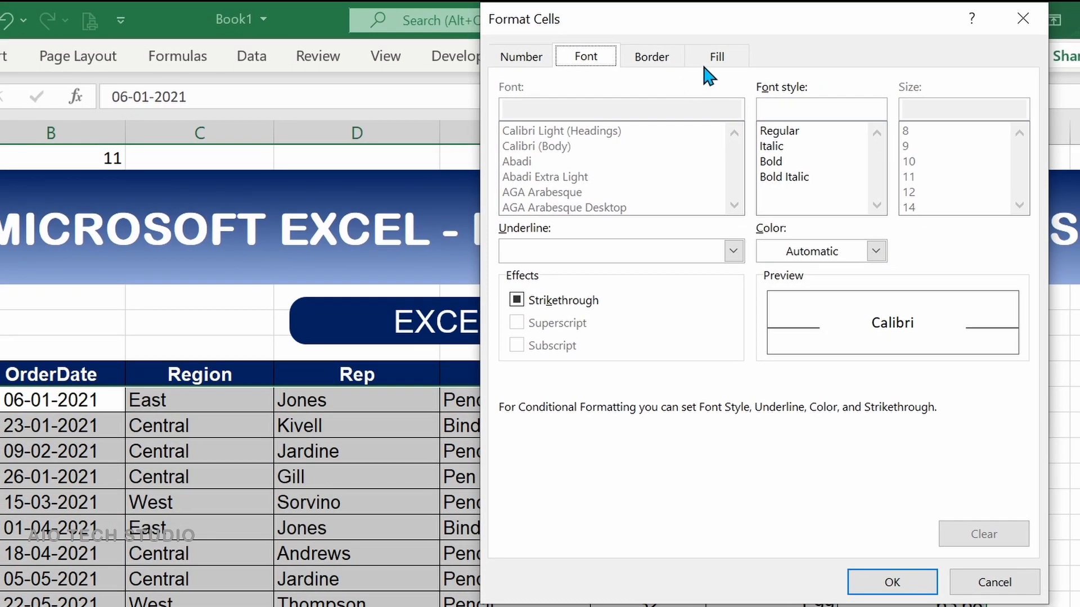
left_click(716, 56)
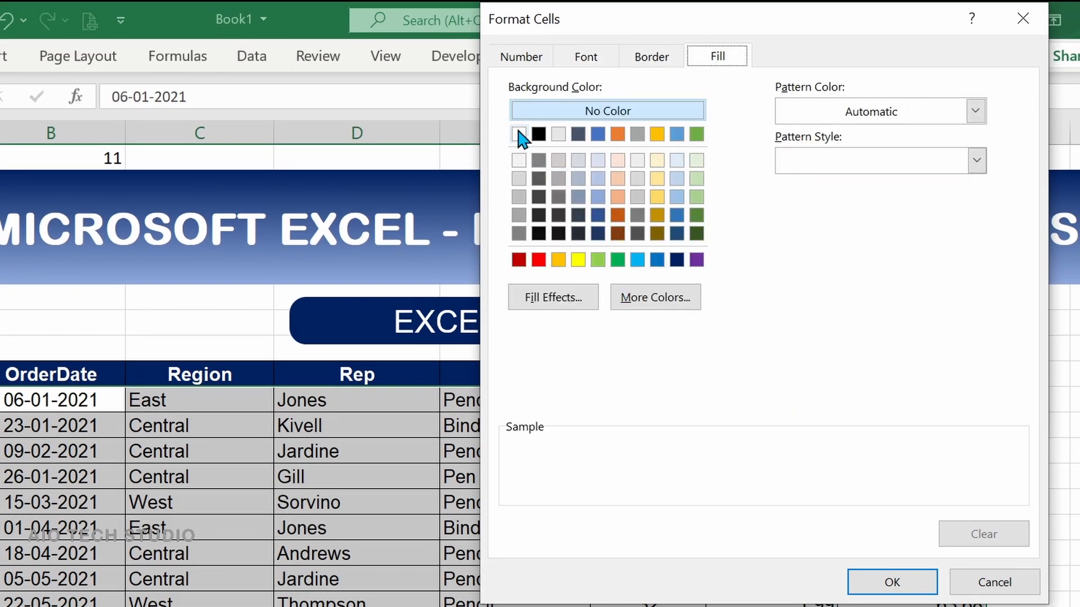
left_click(553, 297)
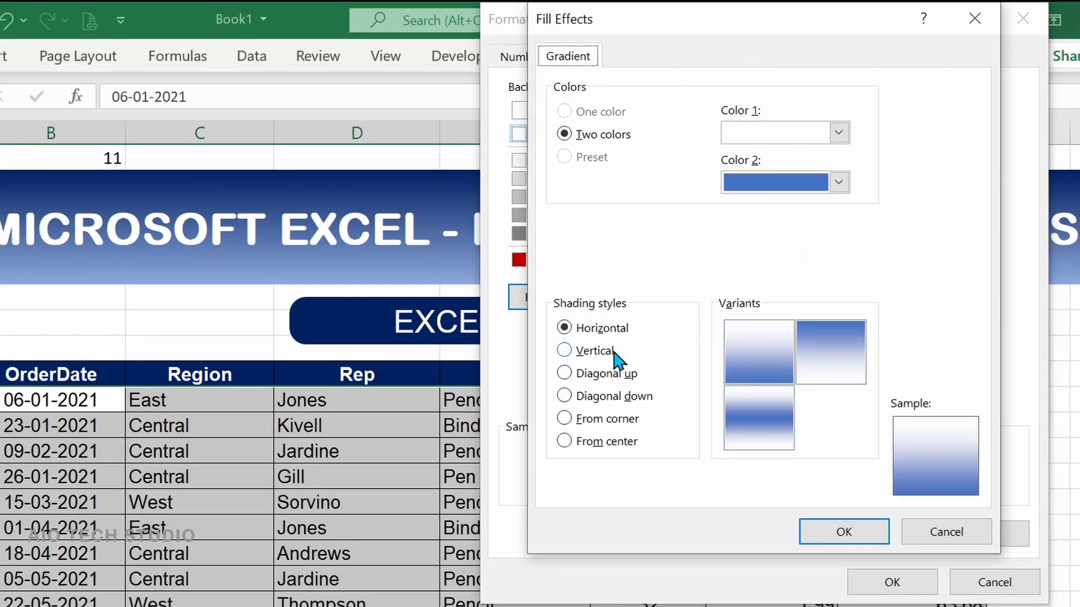
left_click(838, 133)
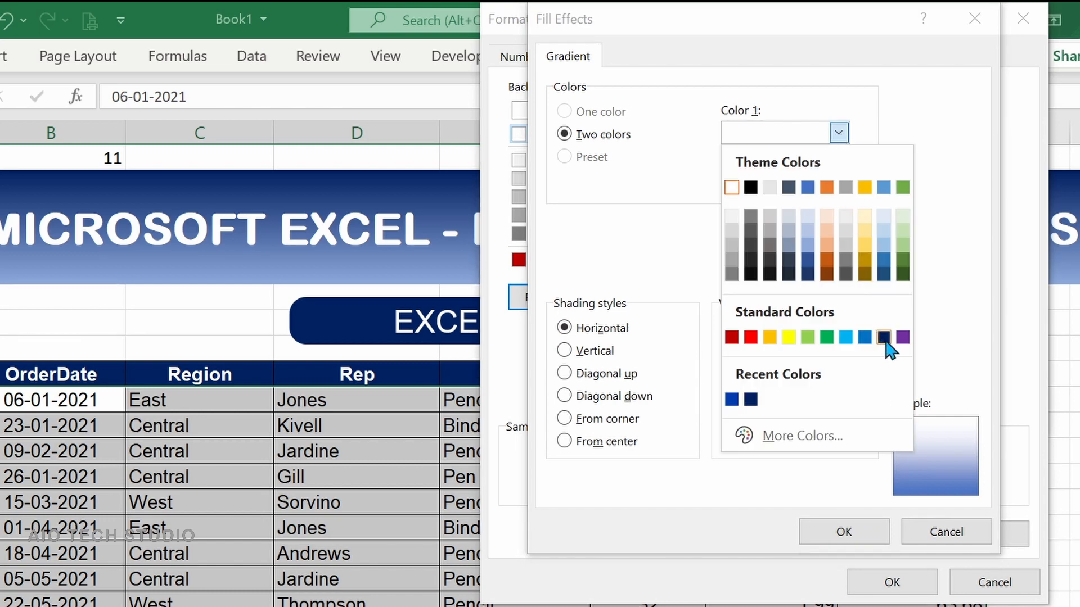
left_click(884, 337)
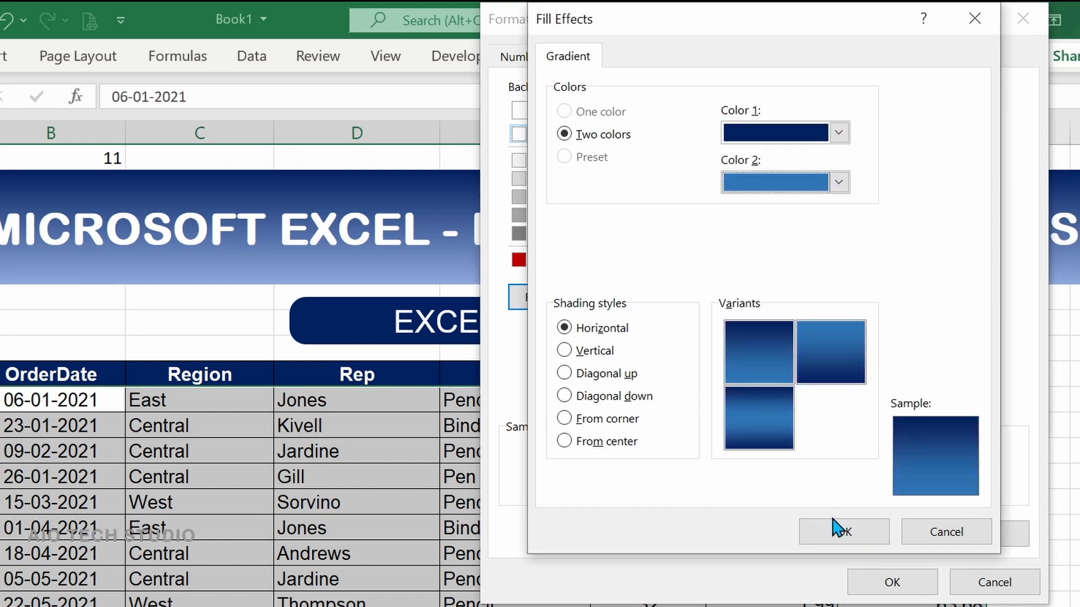
left_click(843, 532)
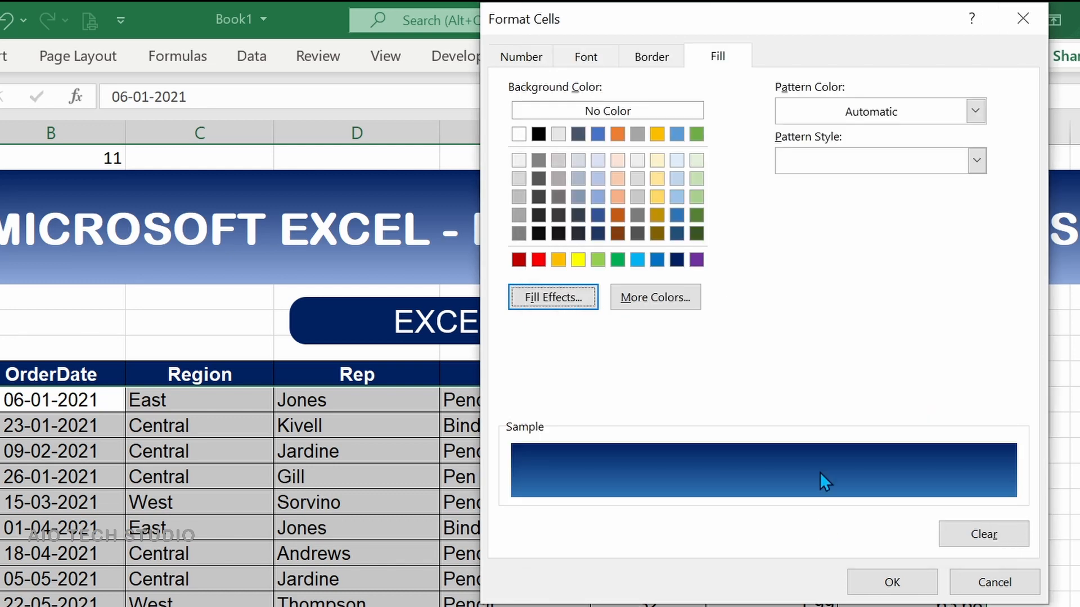
- Make the rule's text bold and apply it, highlighting row 11 of the SalesData table
left_click(585, 56)
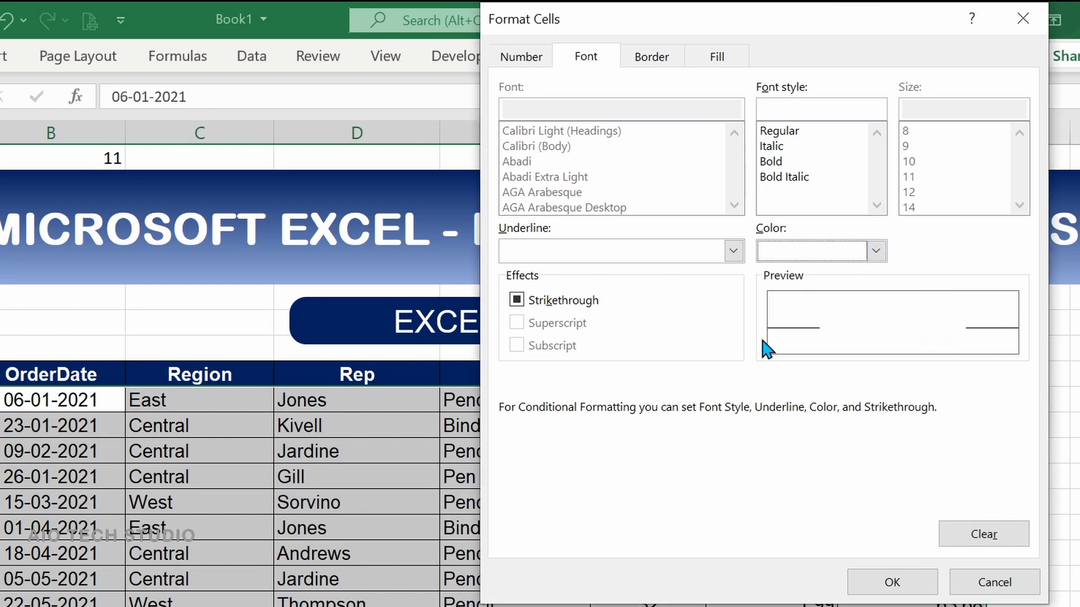
left_click(772, 161)
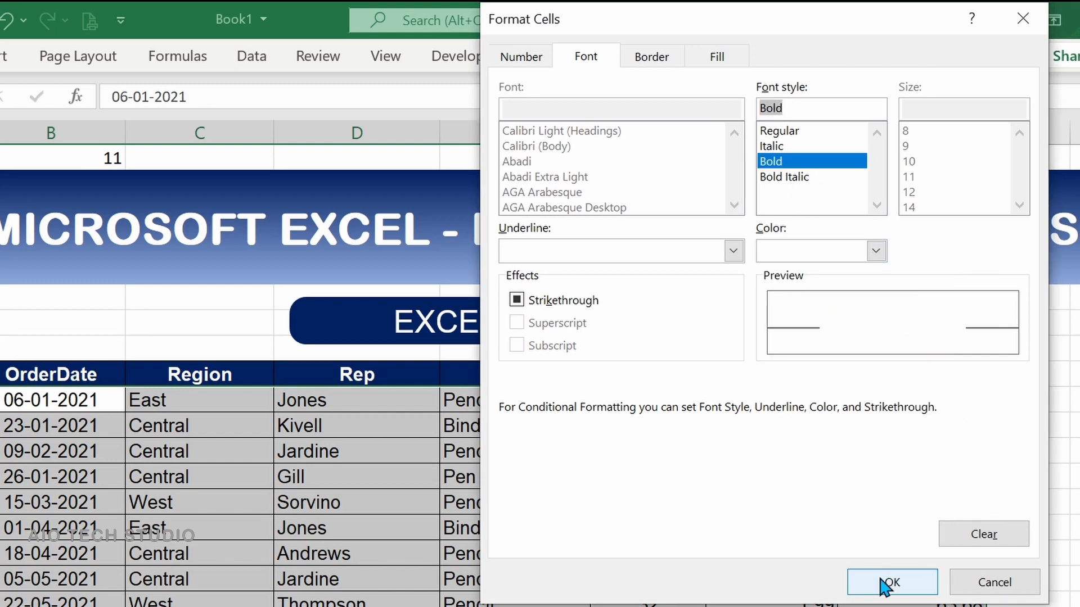
left_click(891, 581)
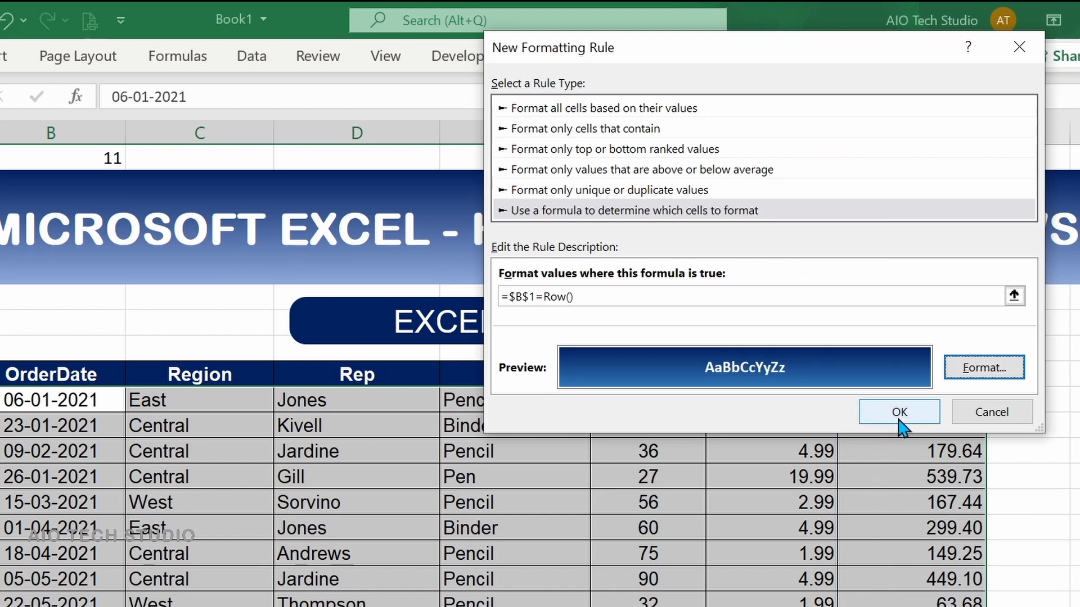
left_click(899, 412)
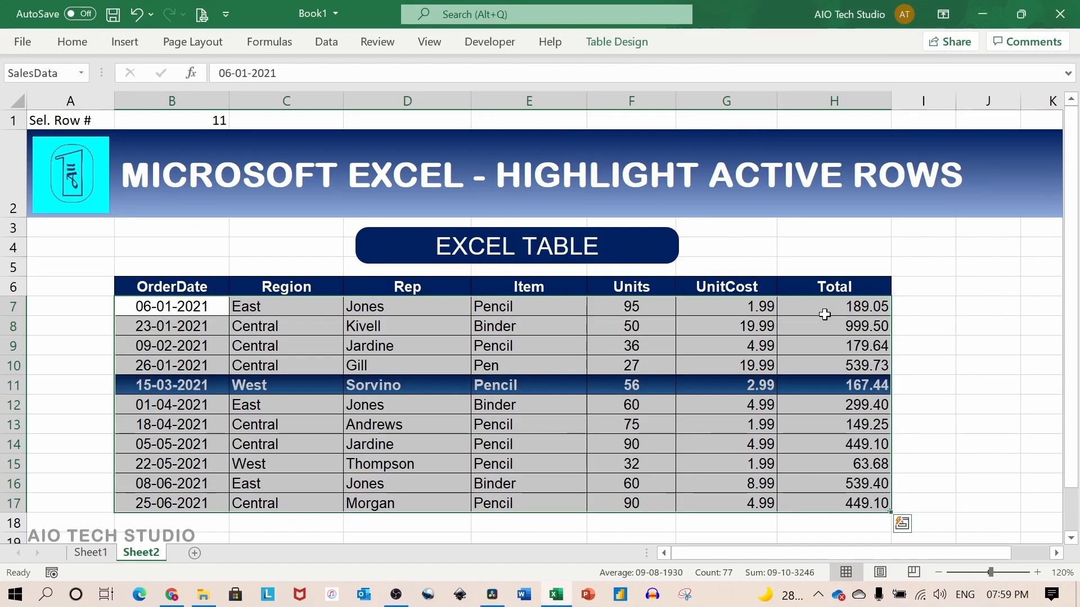
- Change the Sel. Row # value in B1 to different numbers to move the highlighted row
left_click(171, 120)
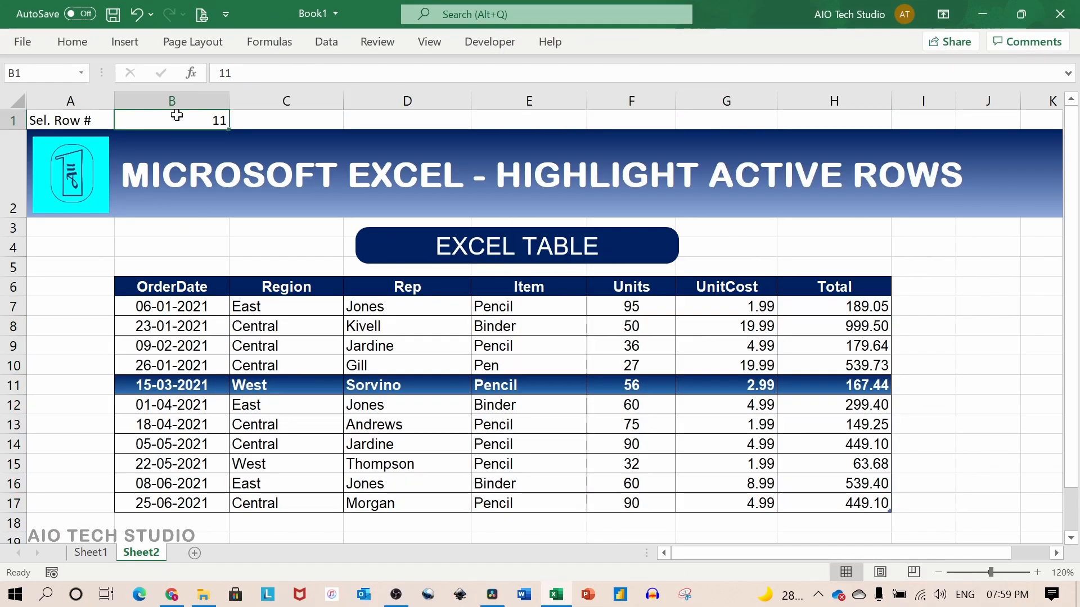
type("1")
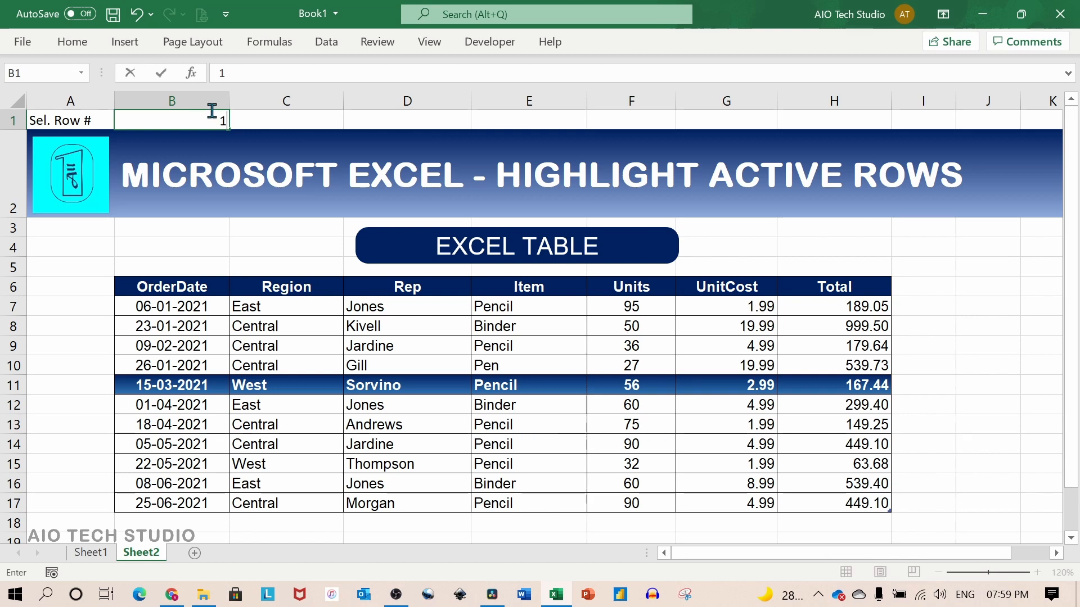
type("13")
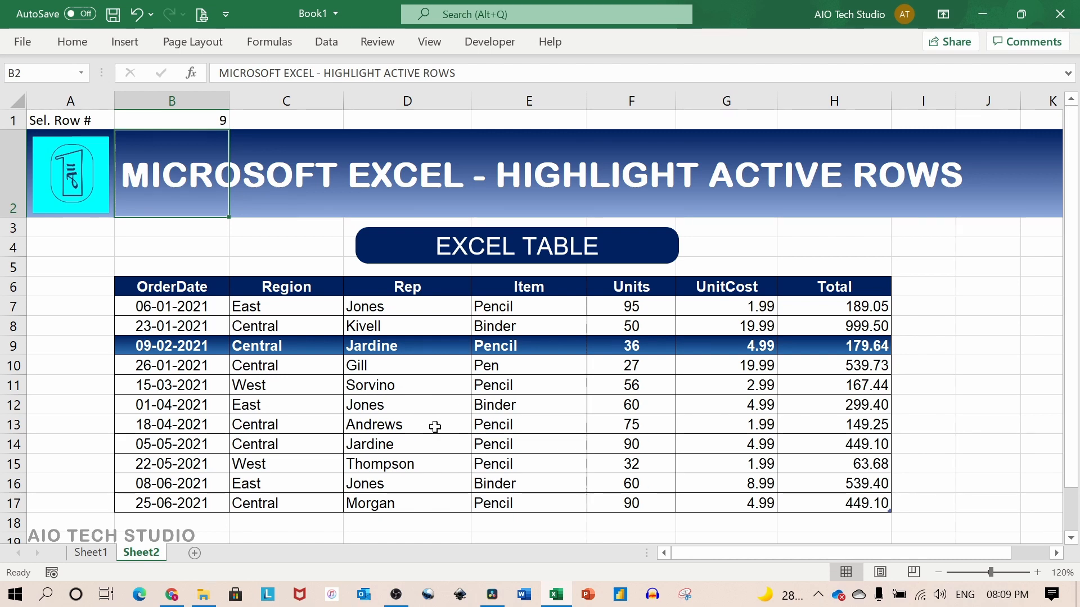
mouse_move(440, 410)
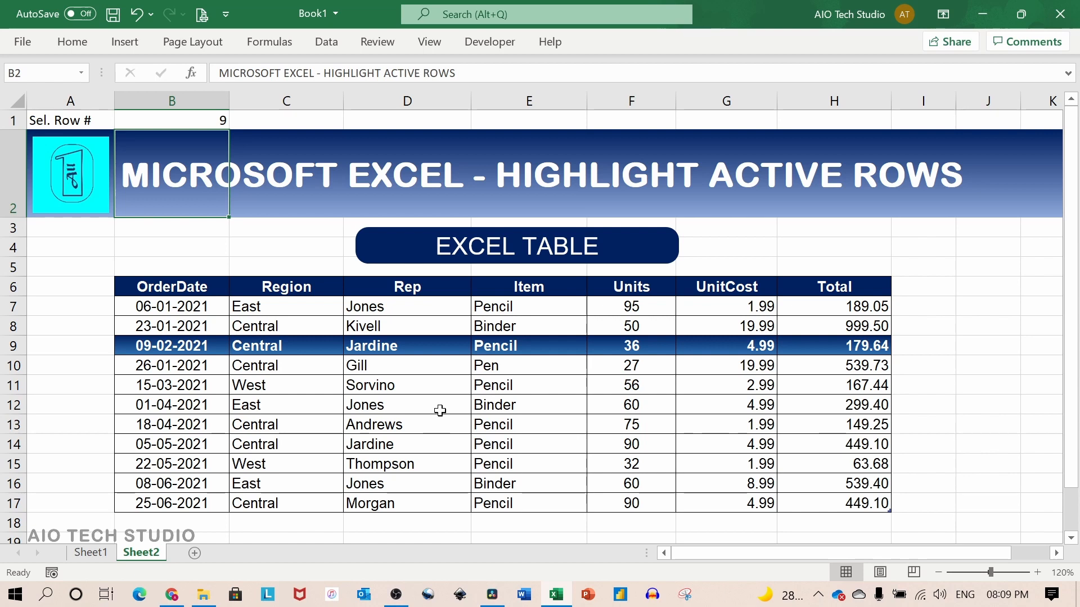
- Create a Worksheet_SelectionChange event handler in Sheet2's code module via the Visual Basic editor
left_click(489, 41)
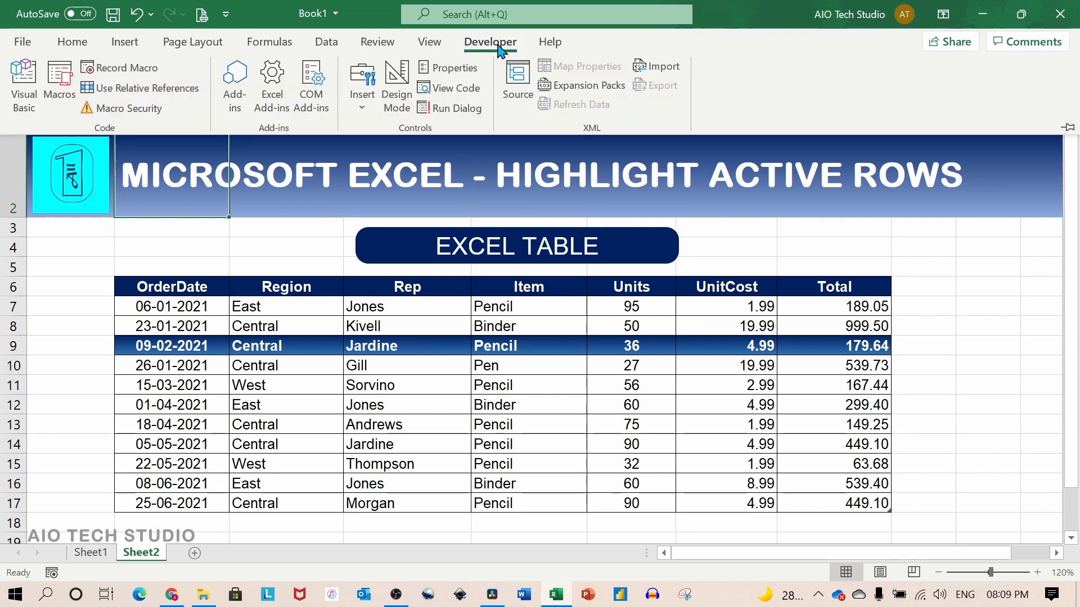
left_click(23, 82)
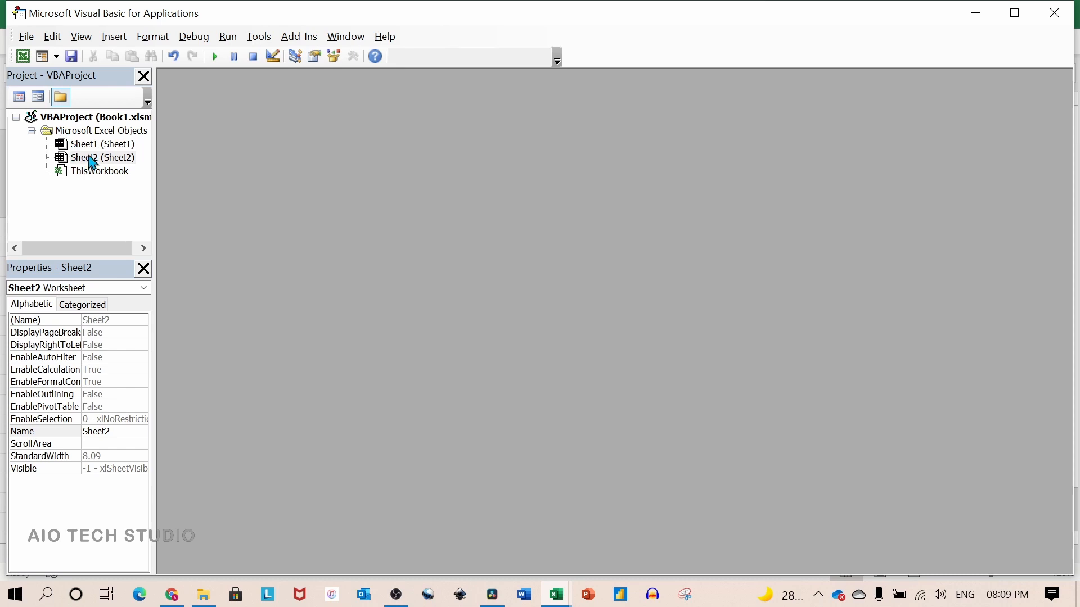
double_click(102, 157)
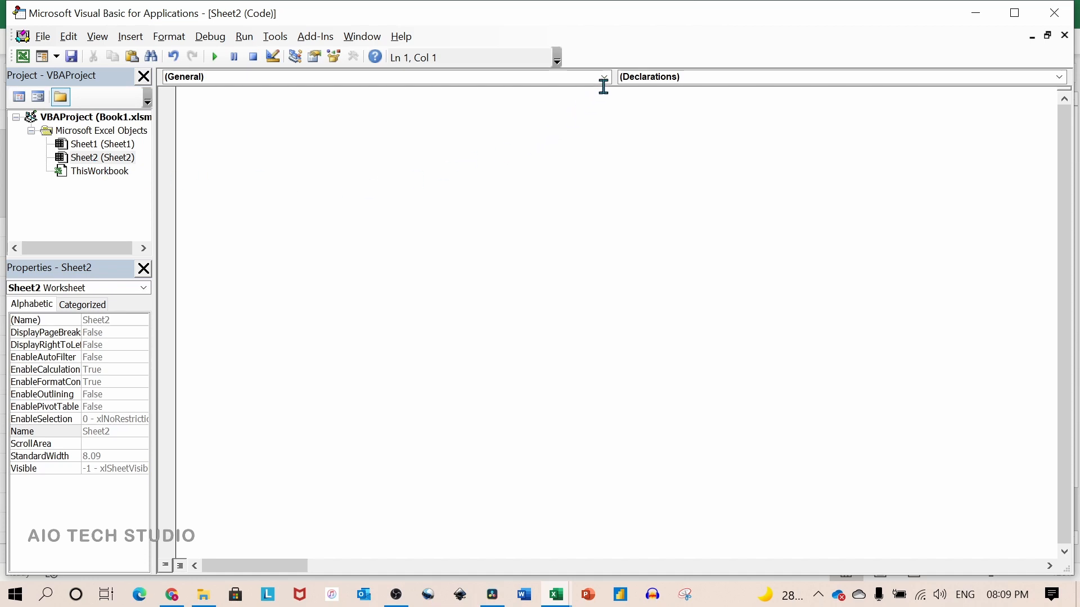
left_click(602, 77)
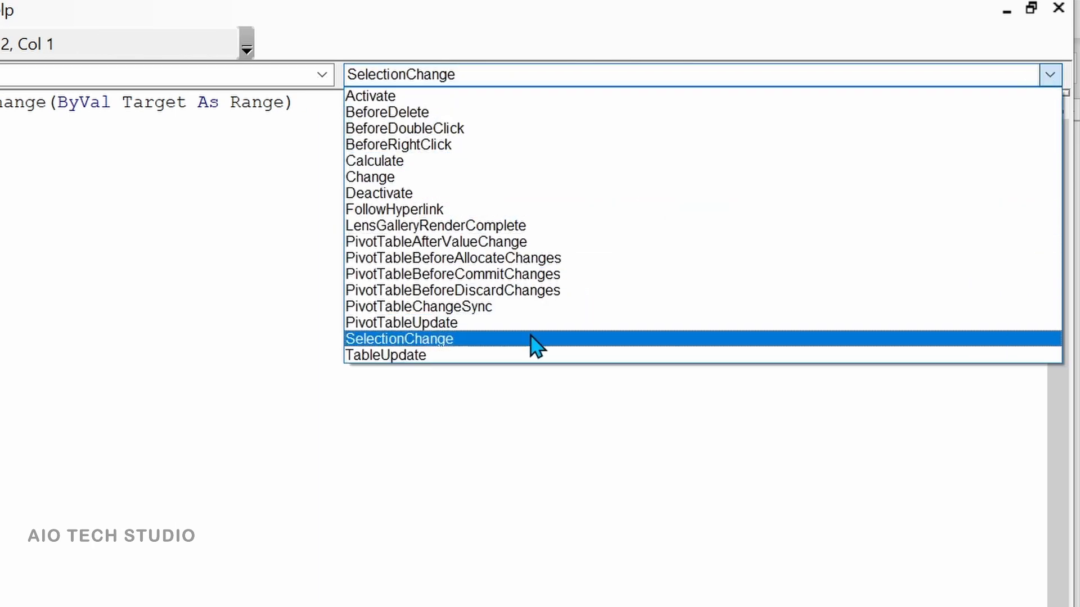
left_click(398, 339)
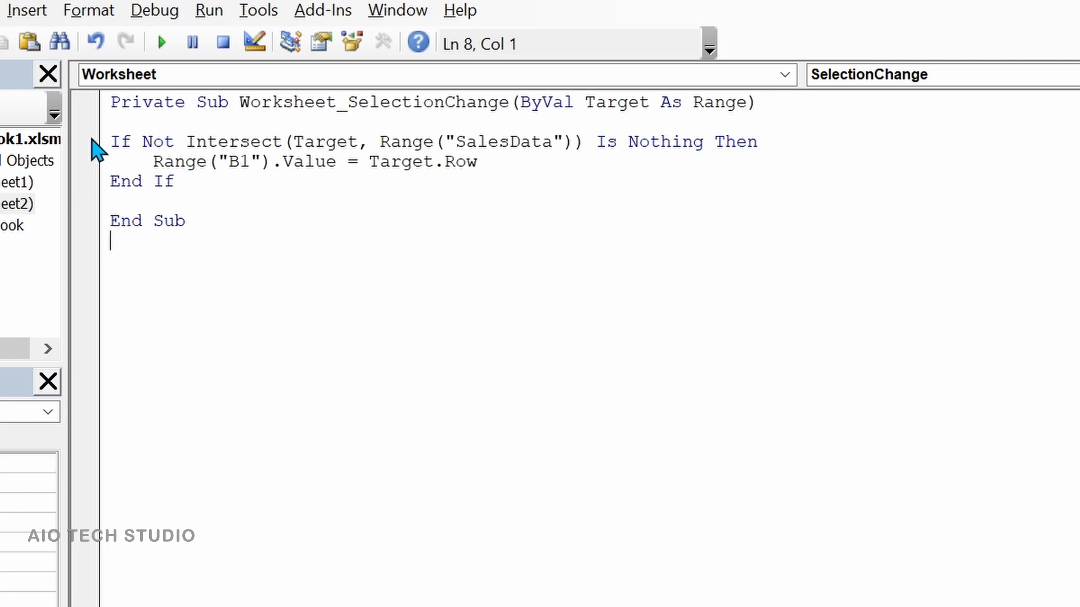
- Set a breakpoint on the If line and select Not and Intersect to explain the condition
left_click(84, 142)
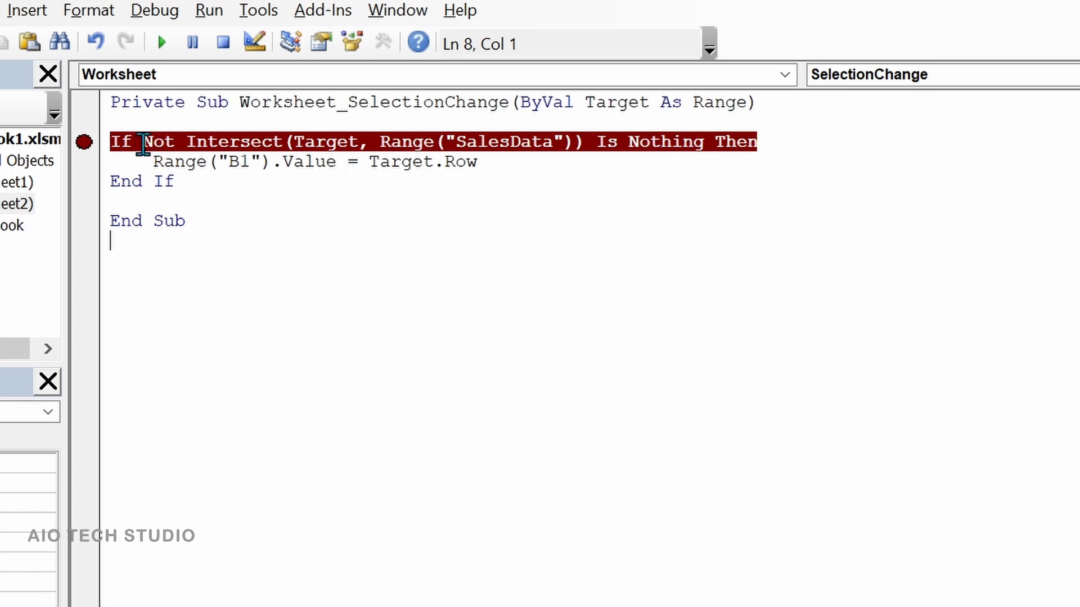
double_click(160, 142)
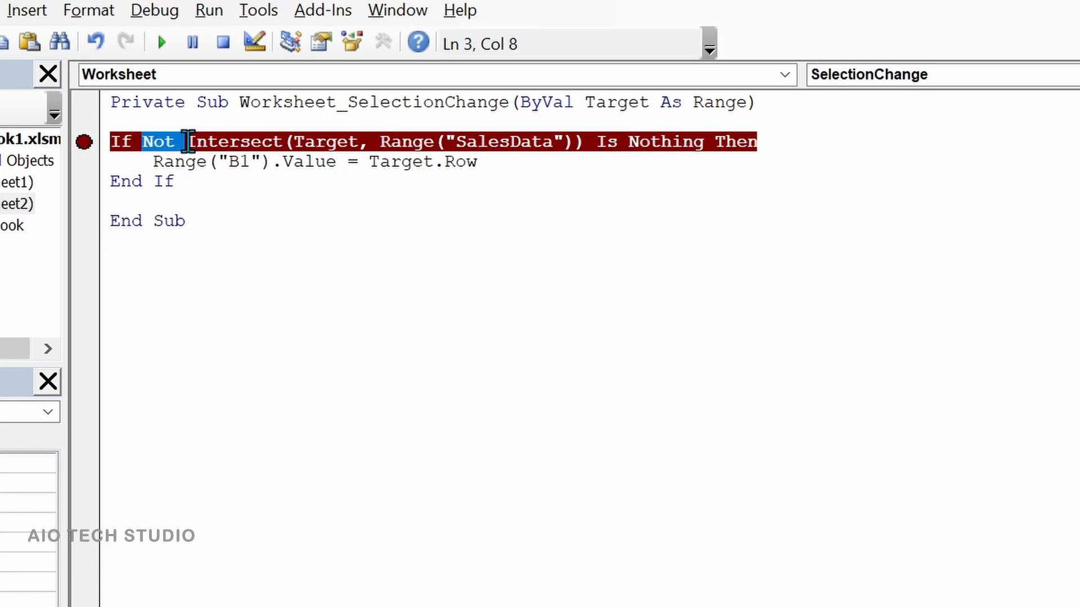
left_click(581, 142)
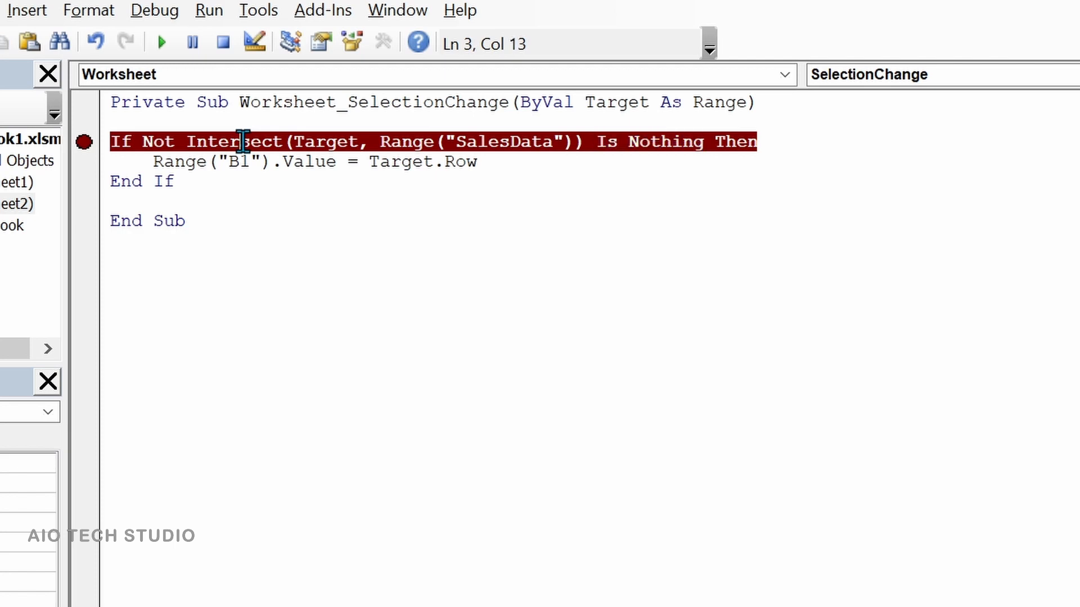
double_click(232, 142)
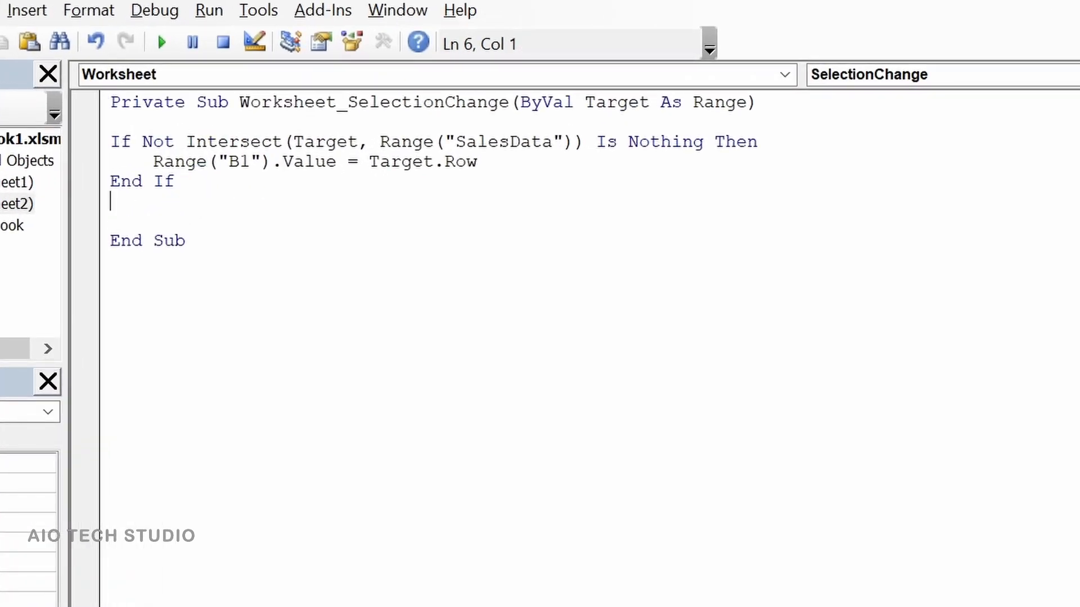
- Add the line Rows("1").Hidden = True to the macro and return to the workbook
type("ro")
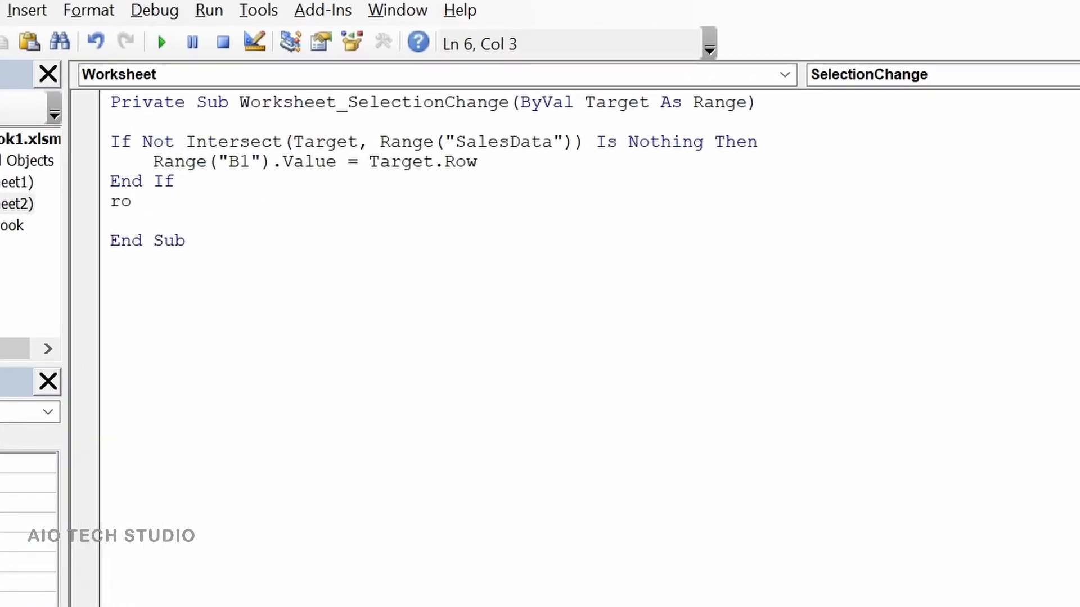
type("ws")
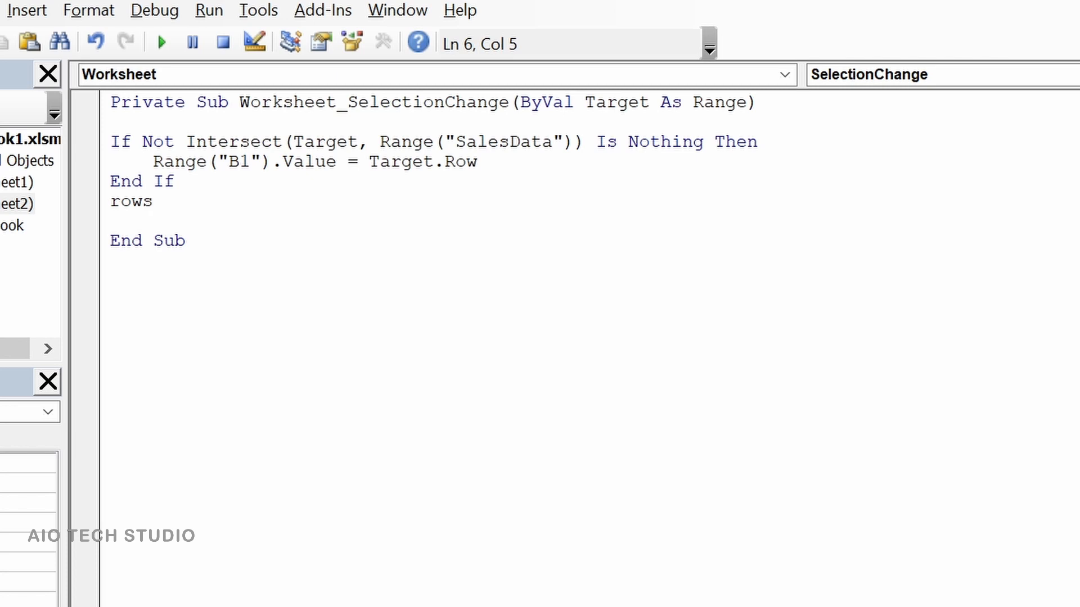
type("(\"")
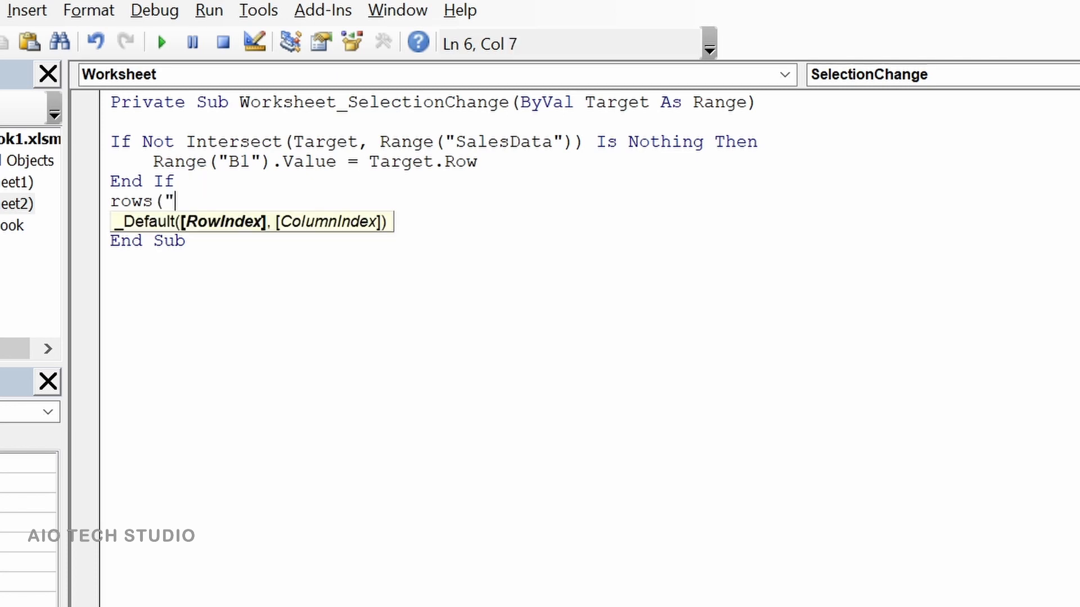
type("1\").h")
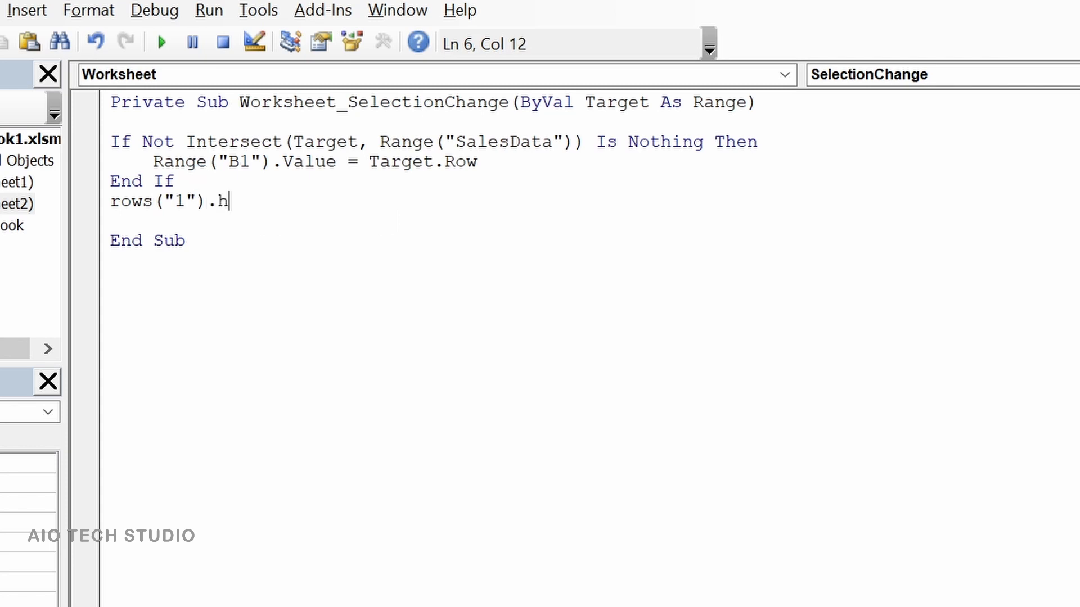
type("idden = True")
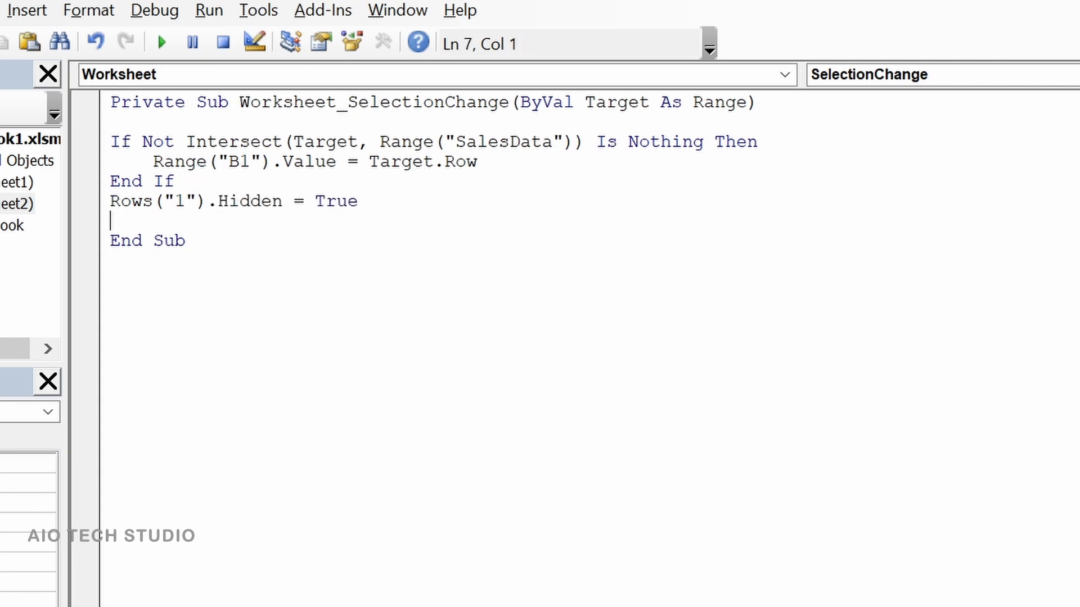
left_click(191, 175)
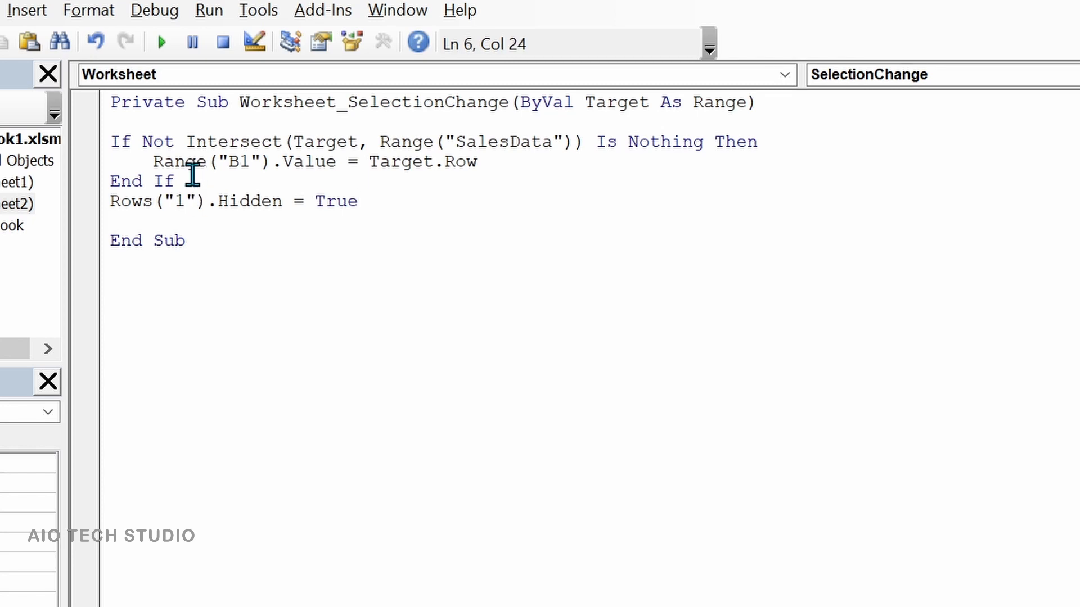
key("ctrl+a")
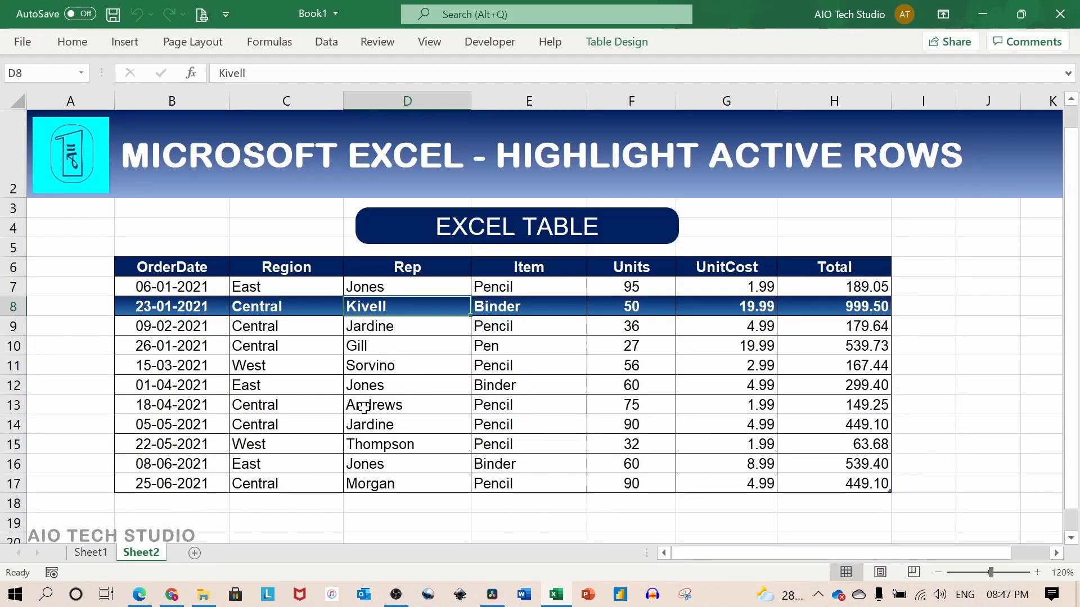
- Select cells in the Sorvino and 01-04-2021 Jones rows to confirm the highlight follows
left_click(406, 463)
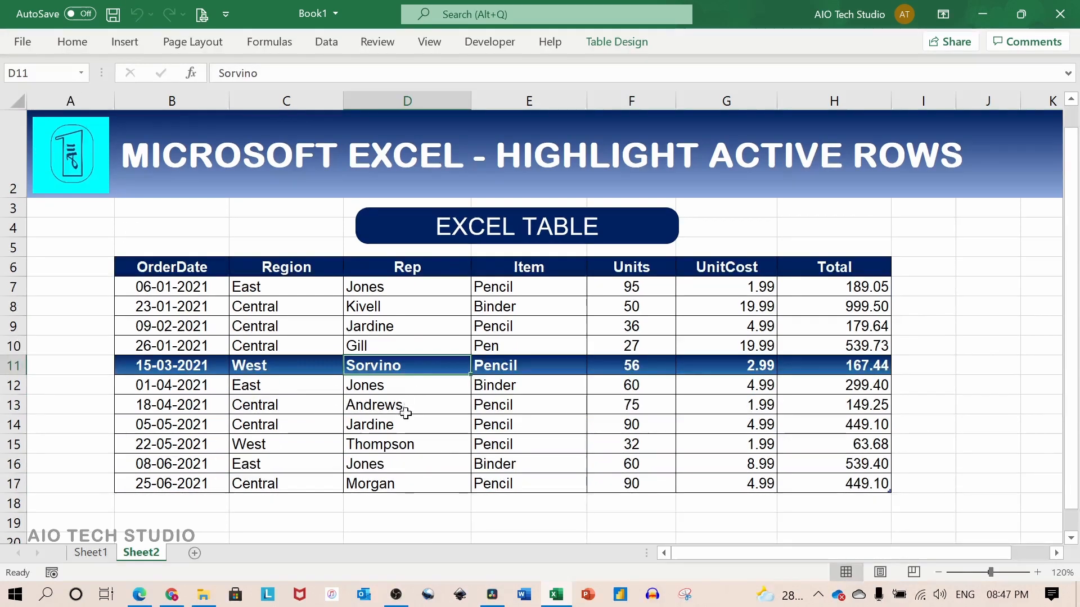
left_click(528, 385)
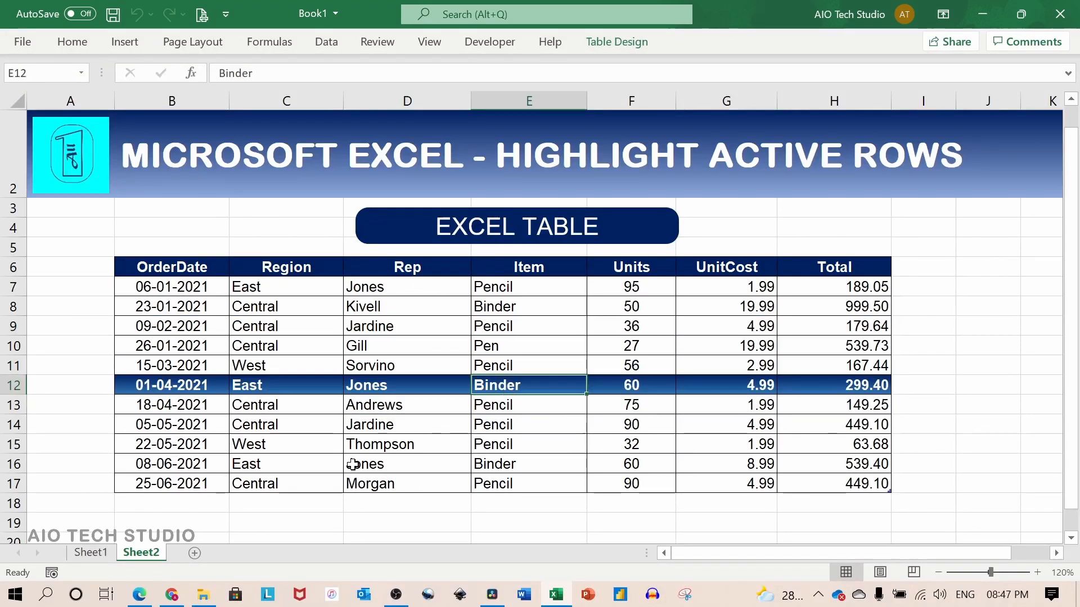